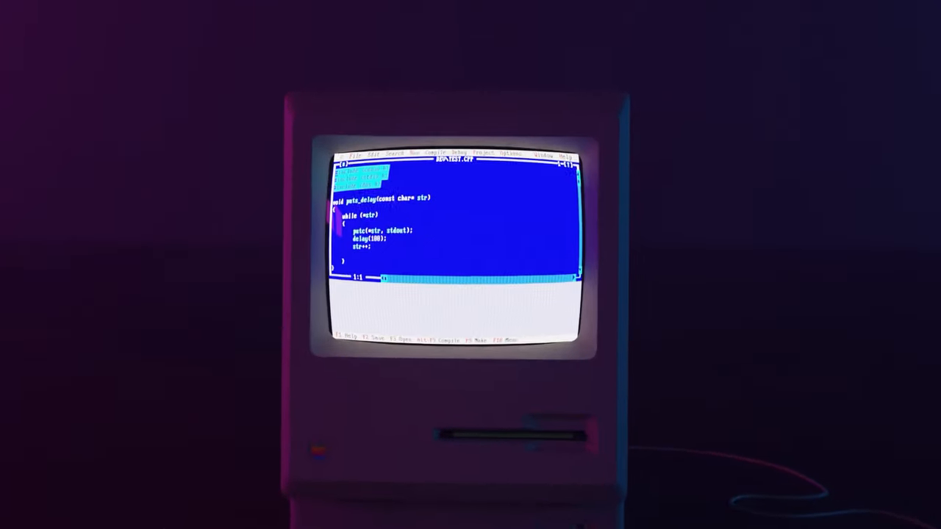
Step: Open the nanobyte_os project folder in VS Code
click(535, 117)
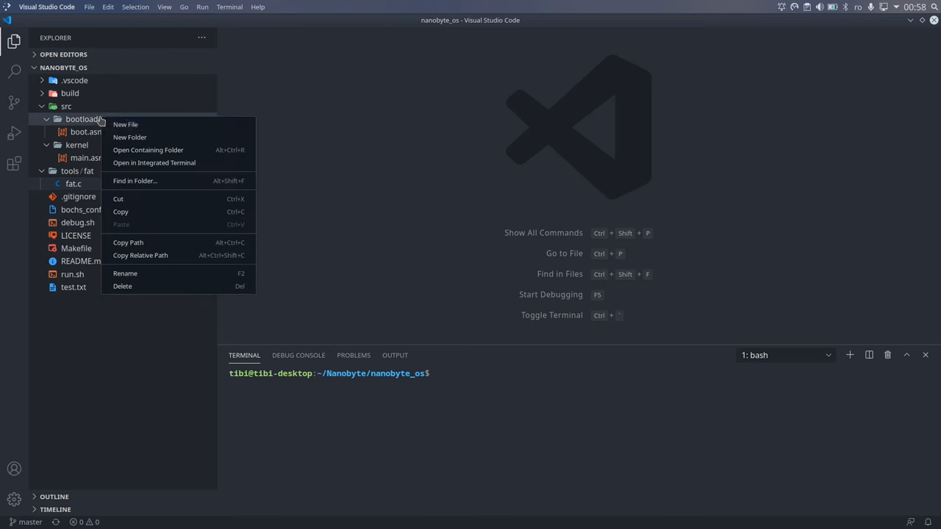
Step: Create stage1 and stage2 folders under bootloader and move boot.asm into stage1
click(130, 137)
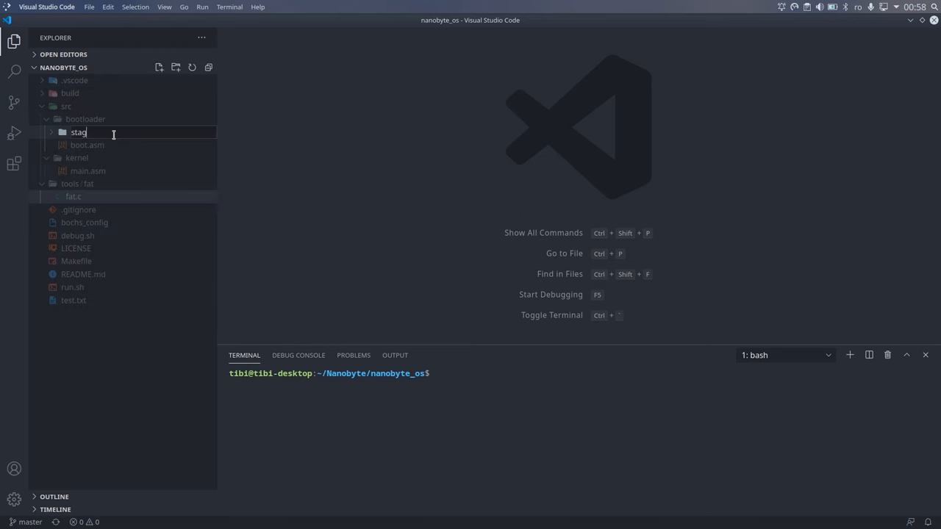
right_click(85, 119)
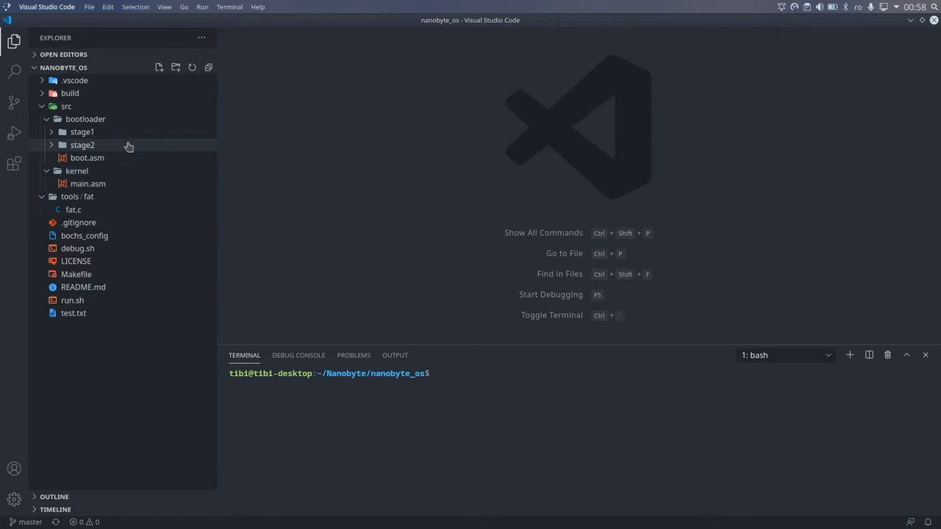
drag(87, 157, 83, 132)
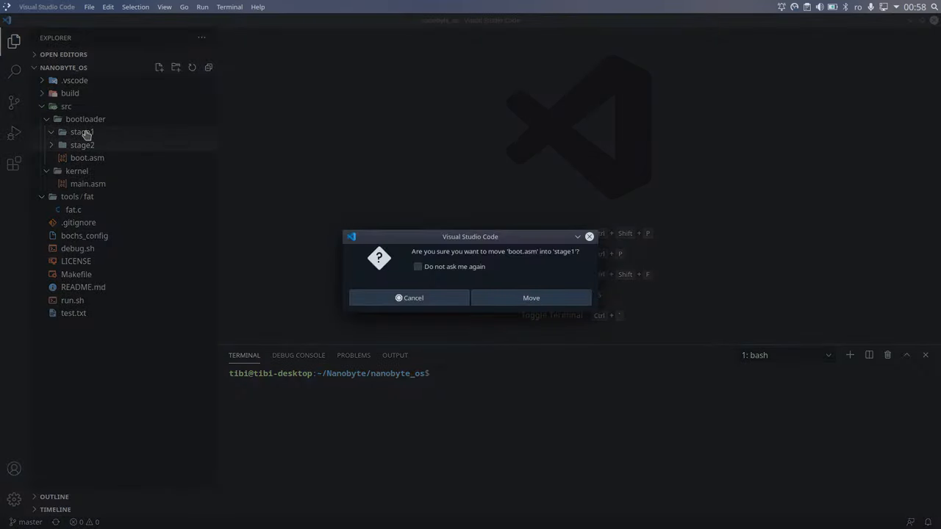
click(531, 298)
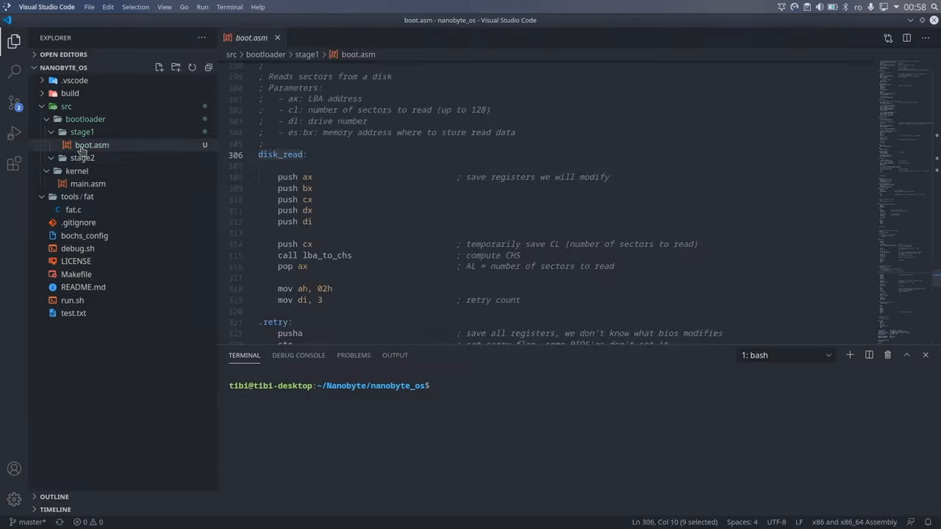
Step: Change boot.asm's kernel file name strings from KERNEL to STAGE2
scroll(down, 3)
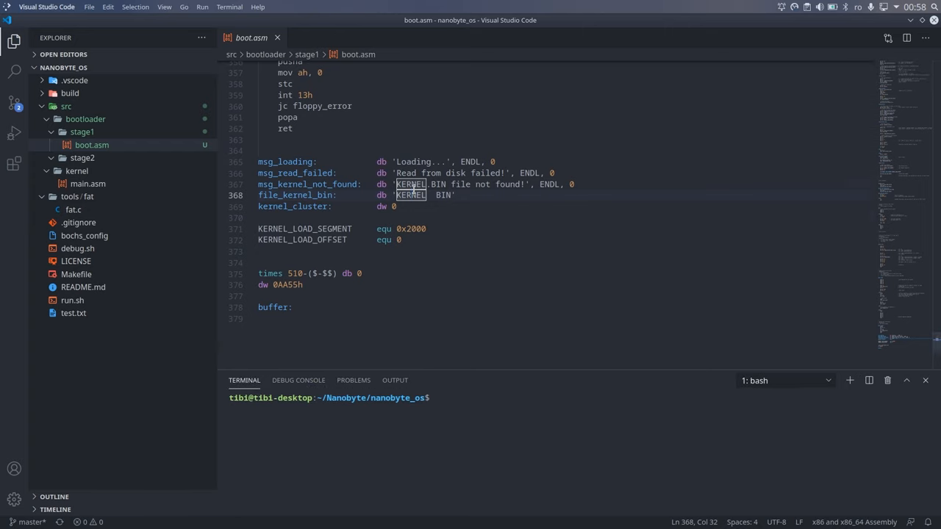
text(STA)
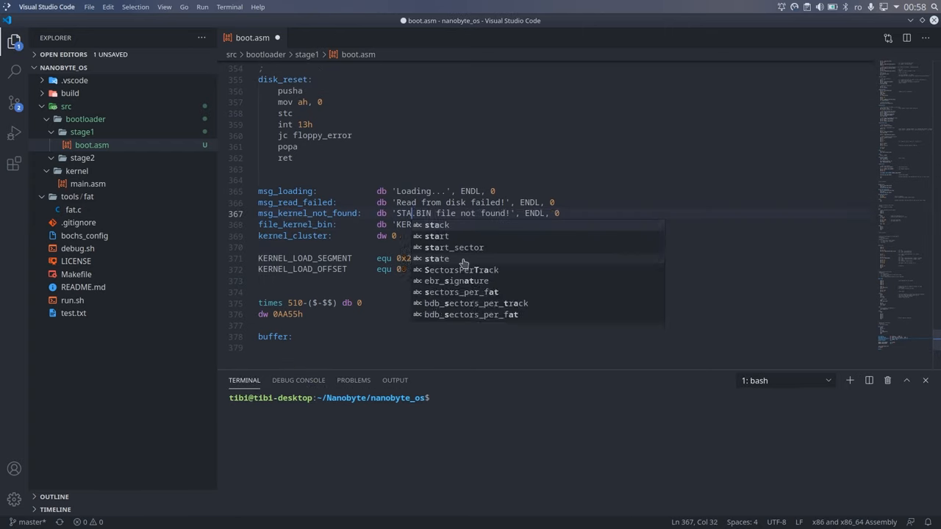
text(STAGE2)
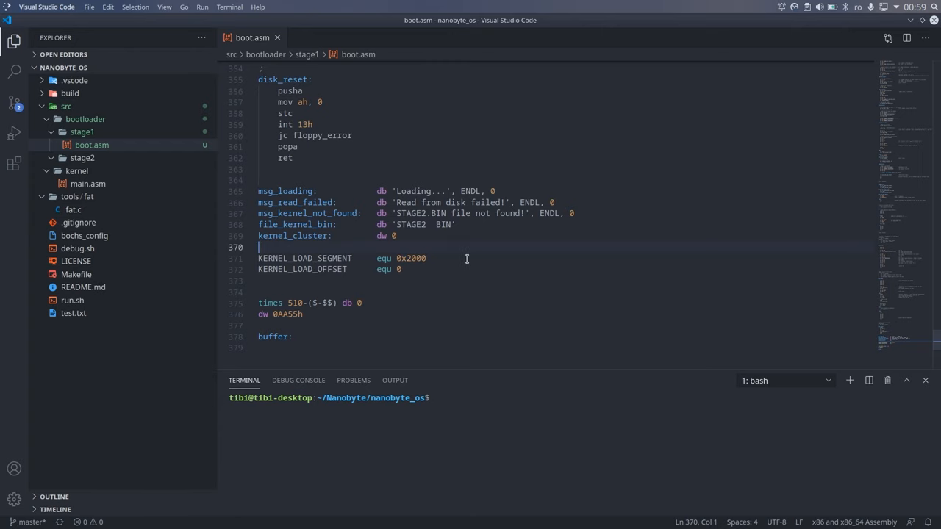
scroll(up, 3)
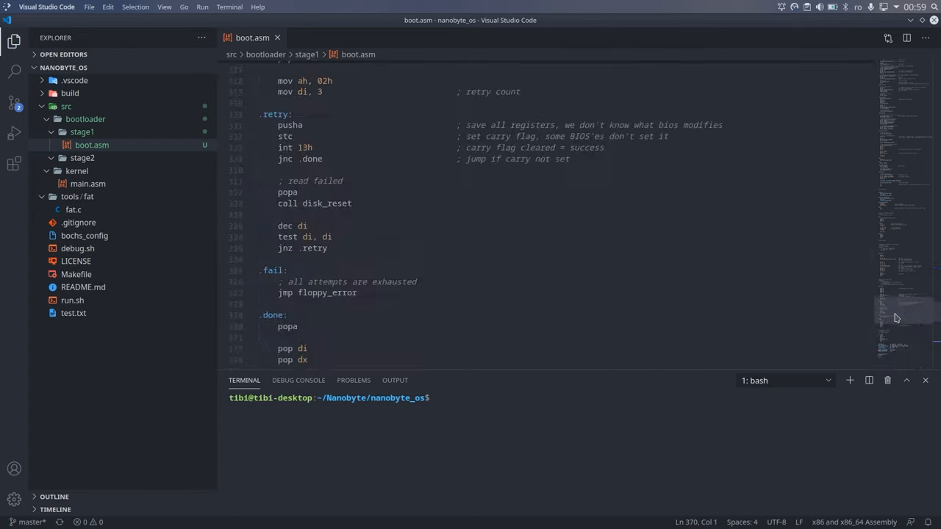
Step: Create stage1/Makefile with BUILD_DIR, a nasm rule building stage1.bin, and a clean rule
right_click(83, 132)
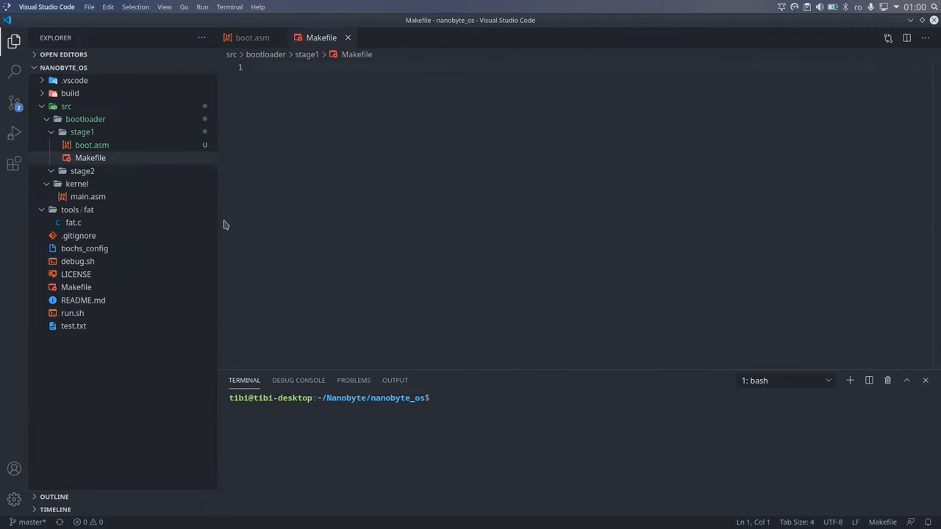
text(BUILD_DIR?=build/)
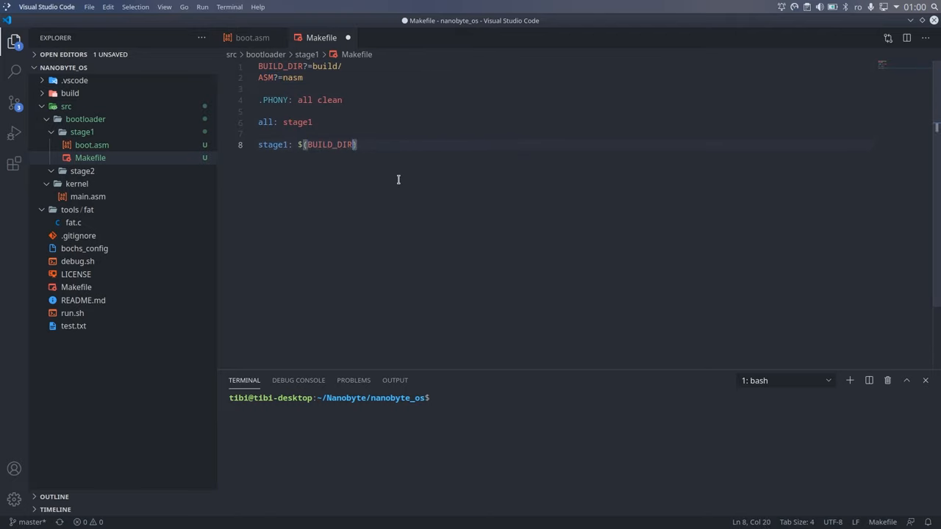
text(/stage1.bin)
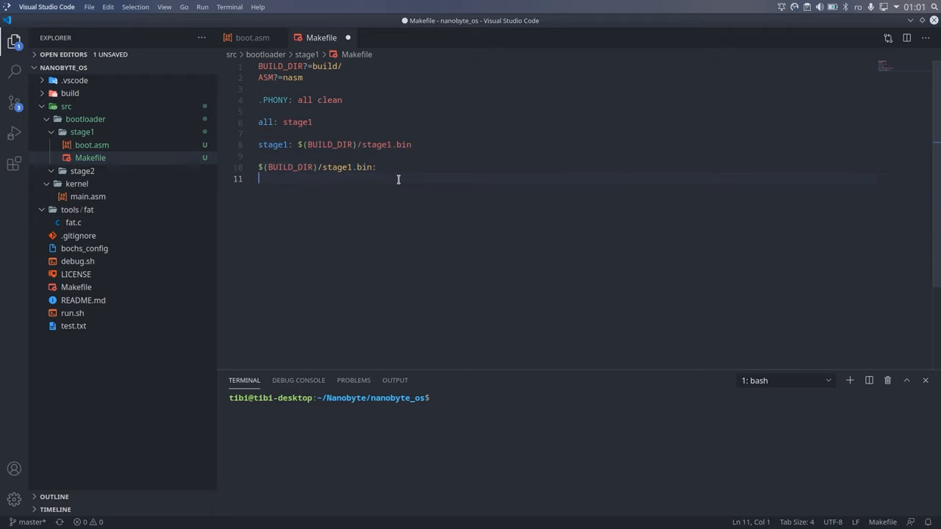
text($(ASM) boot.asm -f bin -o $(BUILD_DIR)/stage1.bin)
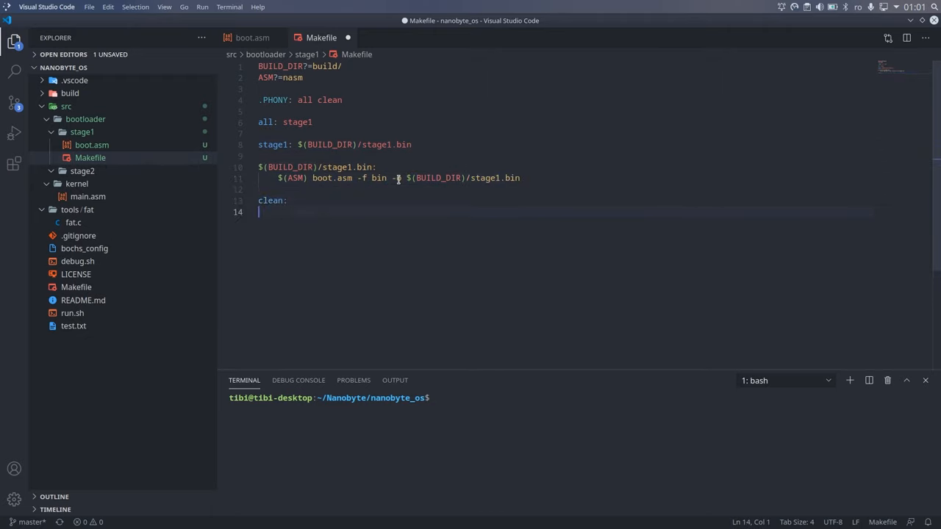
text(rm -f $(BUILD_DIR)/stage)
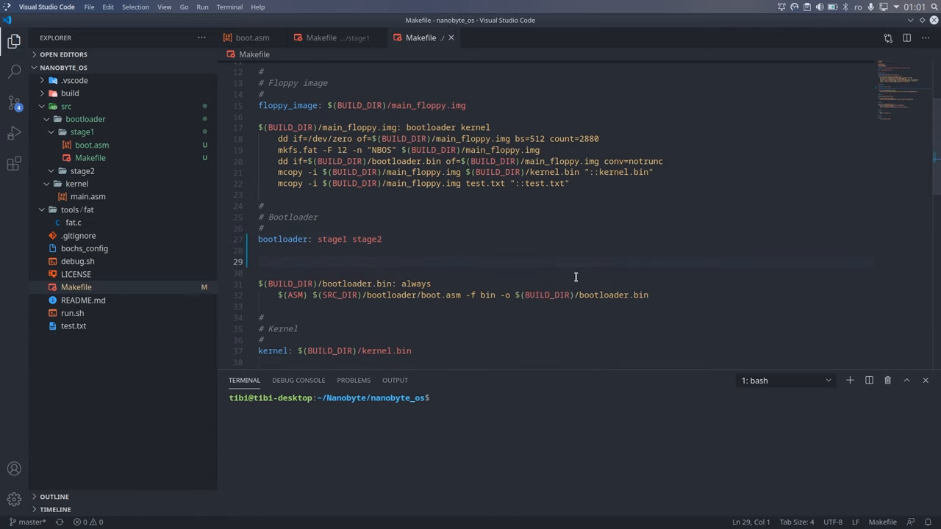
Step: Make the root stage1 rule run $(MAKE) -C bootloader/stage1 with BUILD_DIR passed through
text(stage1: $(BUILD_DIR)/stage1.bin)
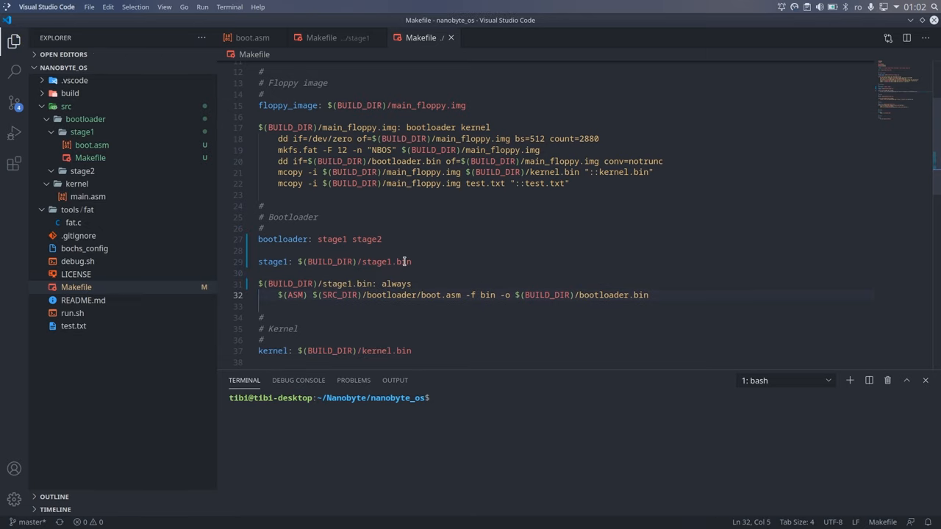
text($(MAKE) -C $(SRC_DIR)/)
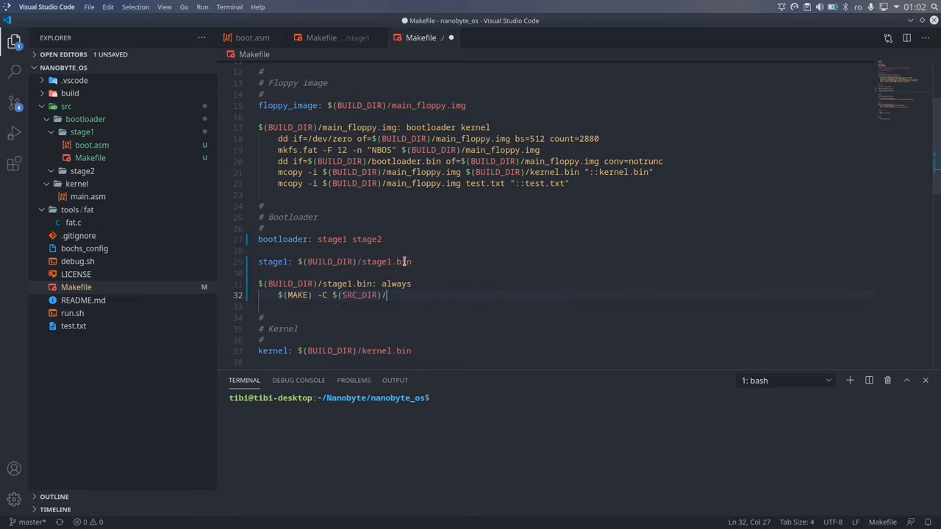
text(bootloader/stage1 BUILD_DIR=%(abspath $(BUILD_DIR)
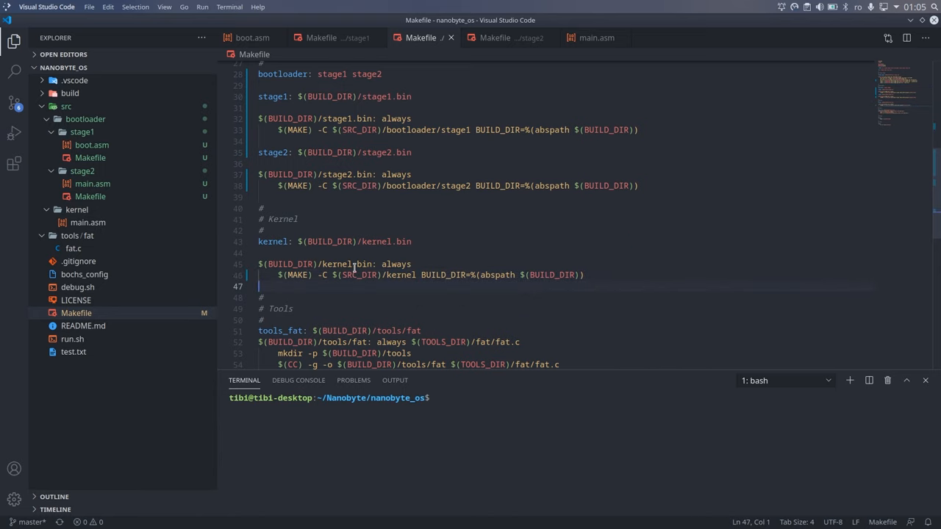
Step: Add a kernel Makefile, retarget stage2's Makefile to stage2.bin, and type make
click(85, 235)
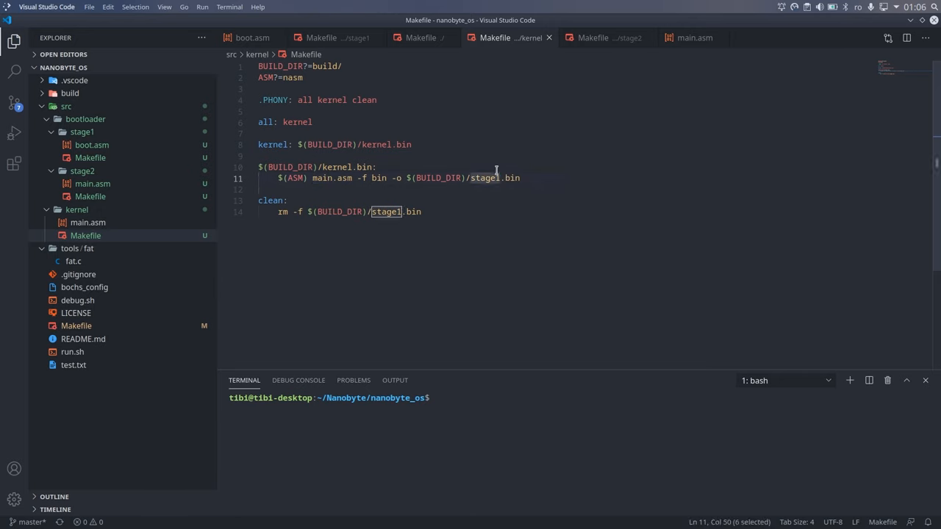
click(606, 37)
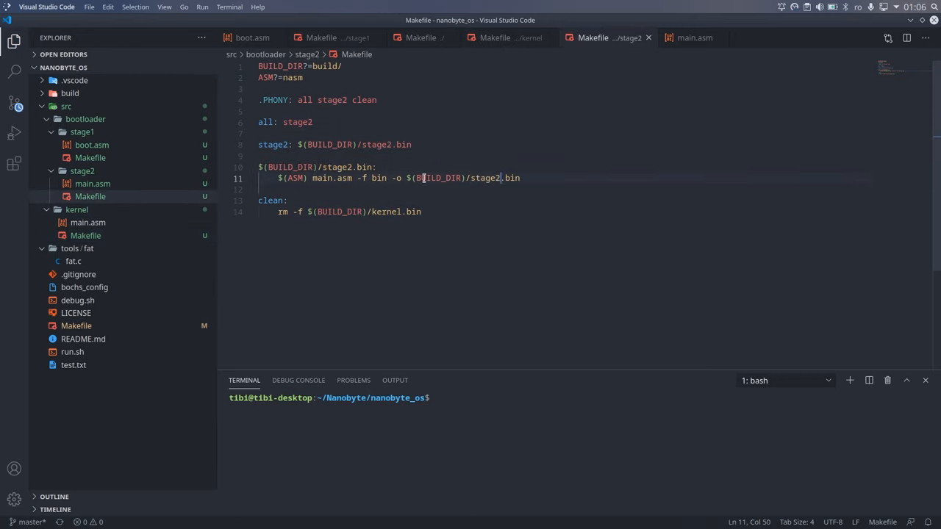
click(694, 37)
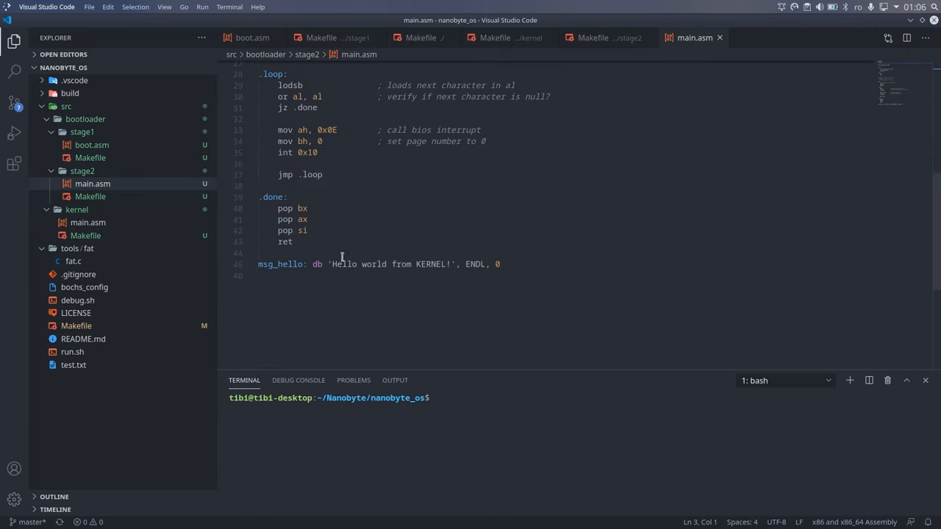
text(make)
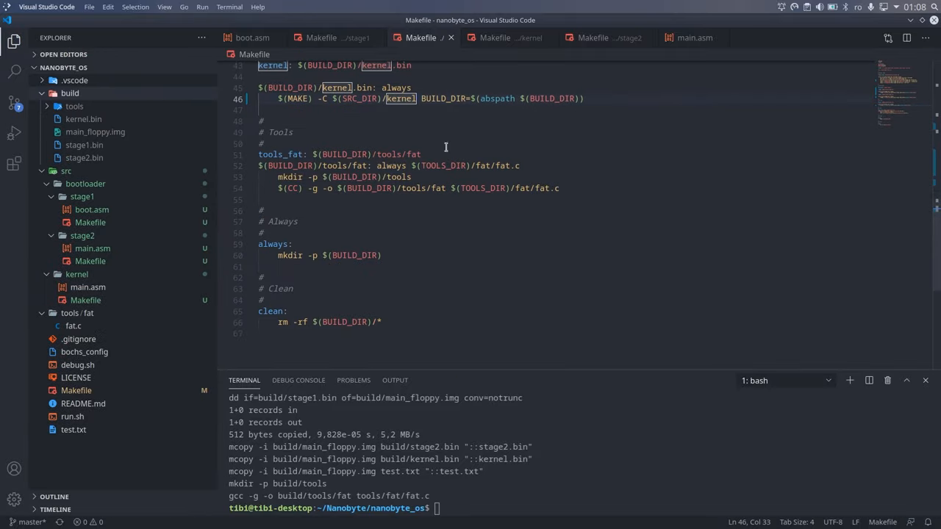
Step: Scroll the terminal output to confirm stage1.bin, stage2.bin, kernel.bin and main_floppy.img were built
scroll(up, 3)
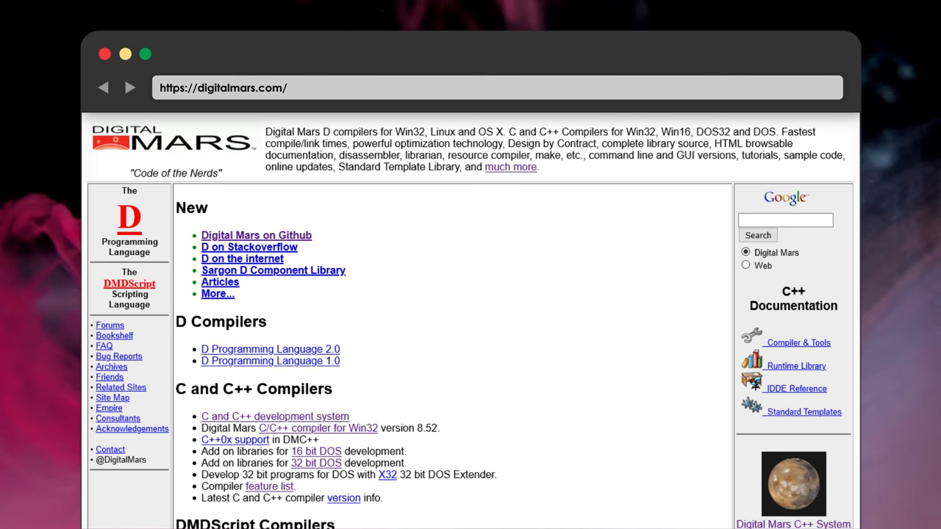
Step: Read Digital Mars' compiler history on Wikipedia, then go to github.com/open-watcom/open-watcom-v2
scroll(down, 3)
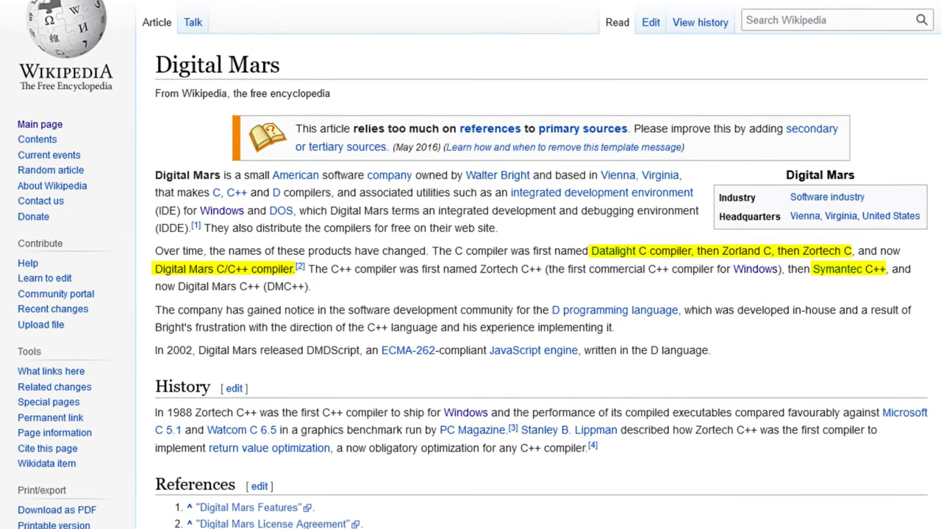
scroll(down, 3)
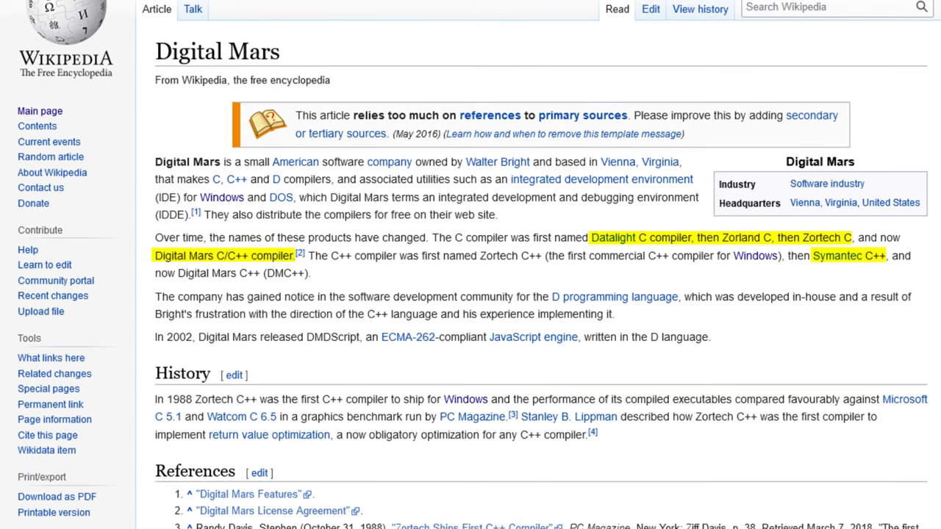
scroll(down, 3)
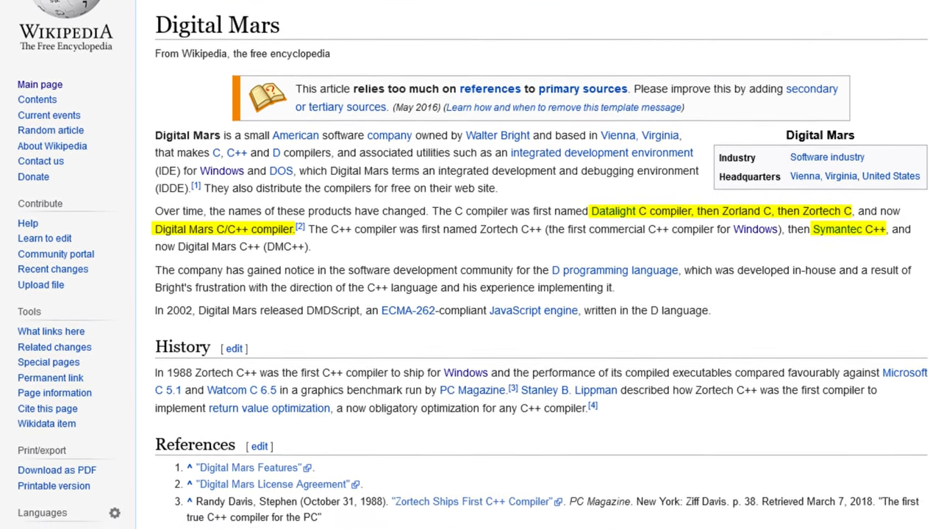
text(https://github.com/open-watcom/open-watcom-v2)
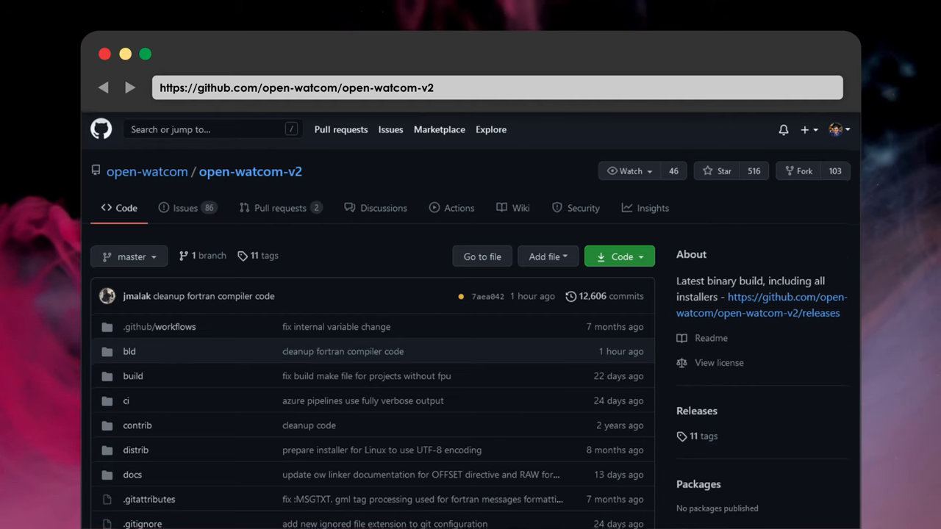
Step: Scroll through the Open Watcom v2 Fork README on GitHub
scroll(down, 3)
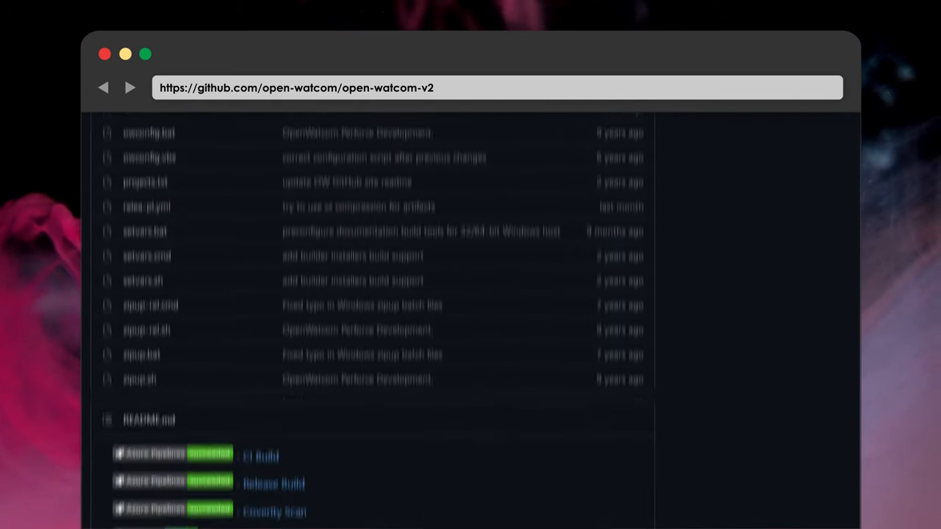
scroll(down, 3)
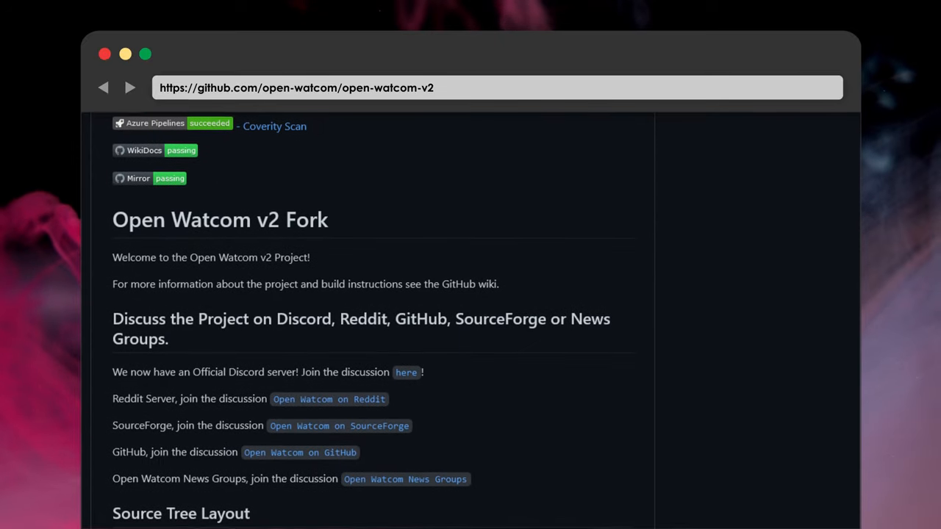
scroll(down, 3)
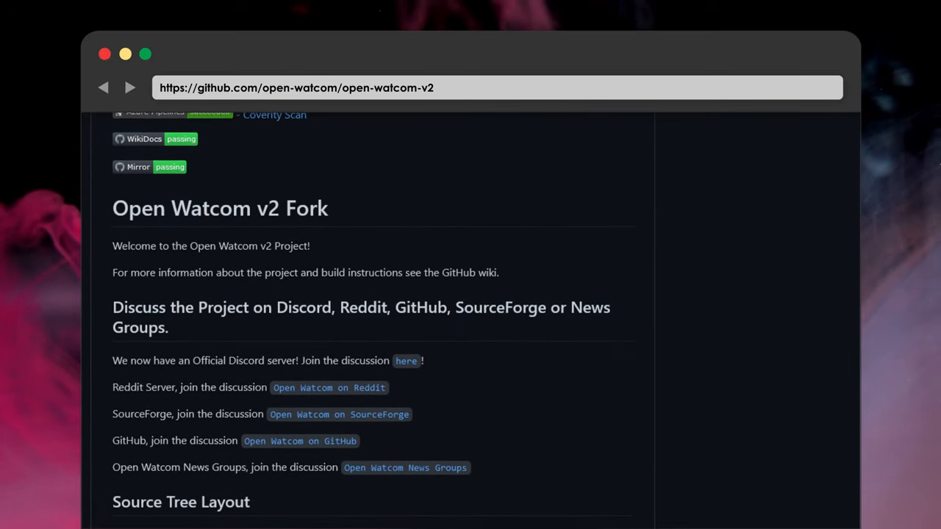
scroll(down, 3)
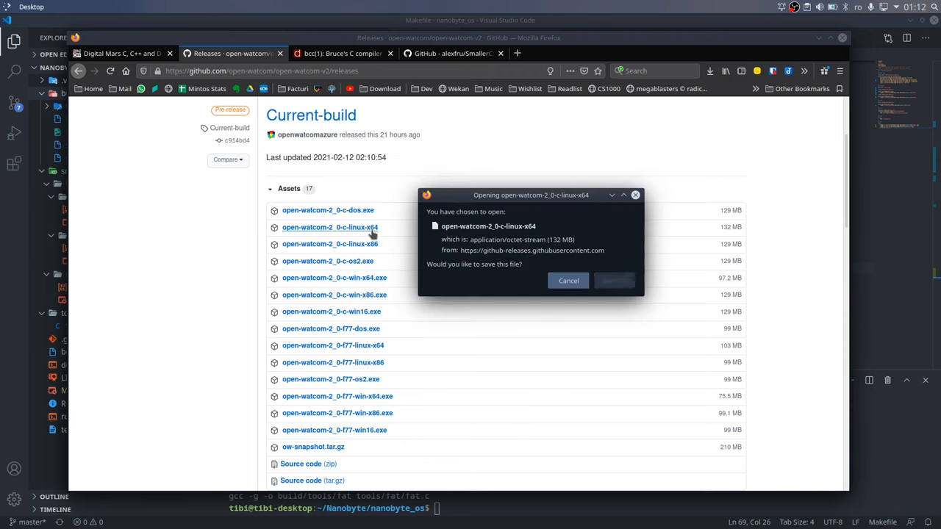
Step: Save the open-watcom-2_0-c-linux-x64 installer from the Current-build release assets
click(569, 280)
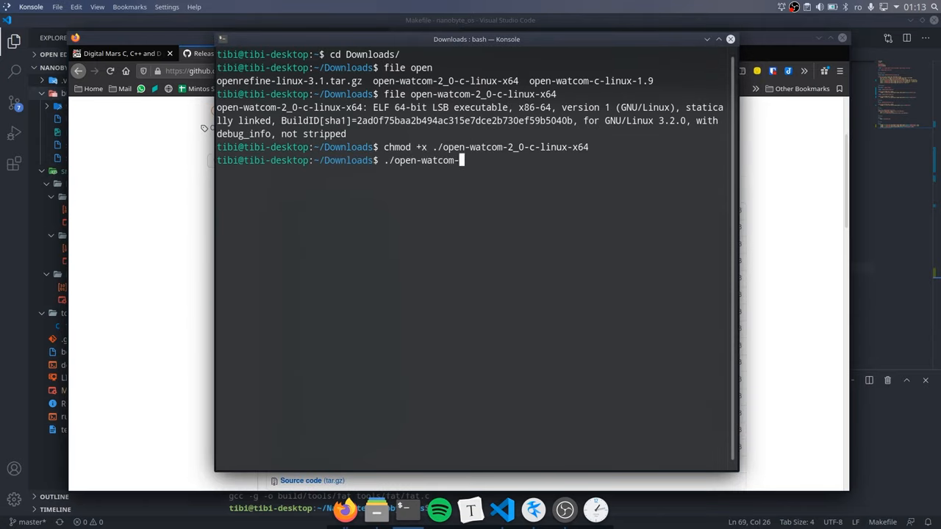
Step: Run the Open Watcom installer with sudo and include the 16-bit compilers
key(Return)
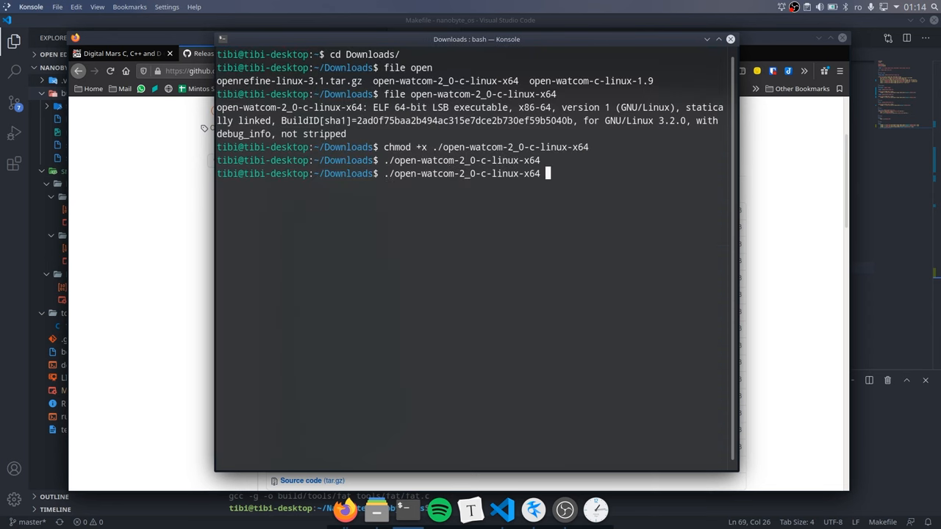
key(Return)
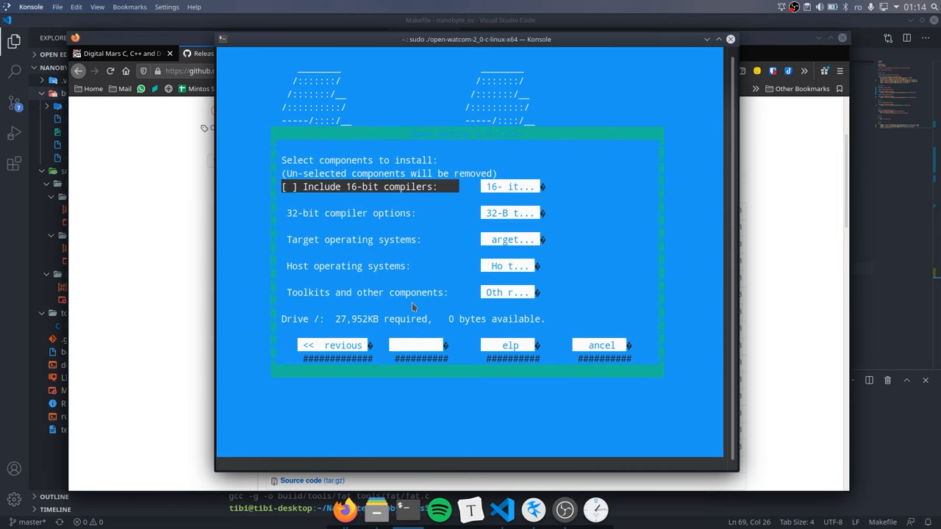
click(287, 186)
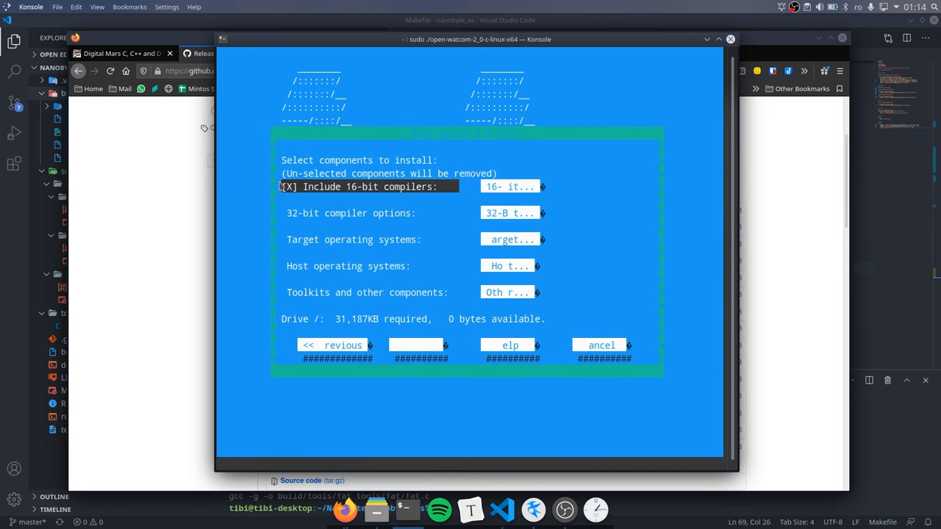
Step: Review and accept Linux as the target and host operating systems
click(512, 239)
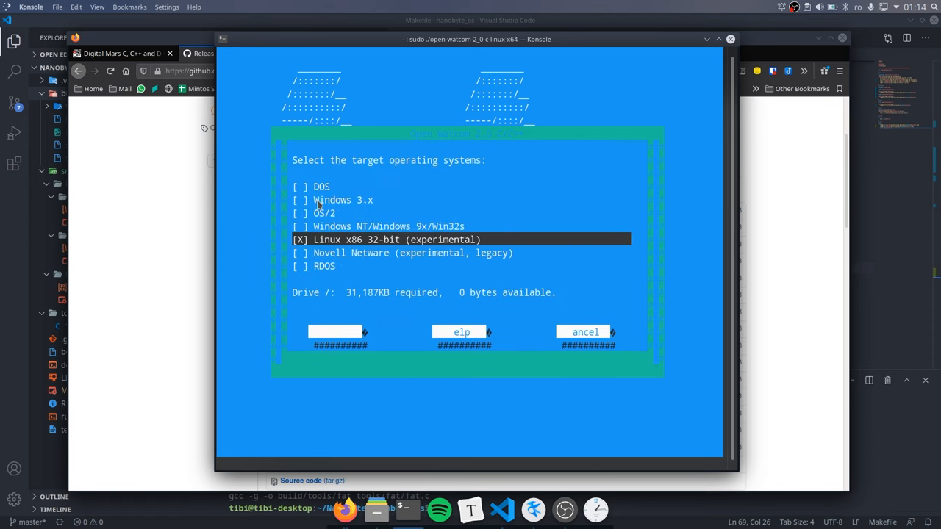
click(322, 186)
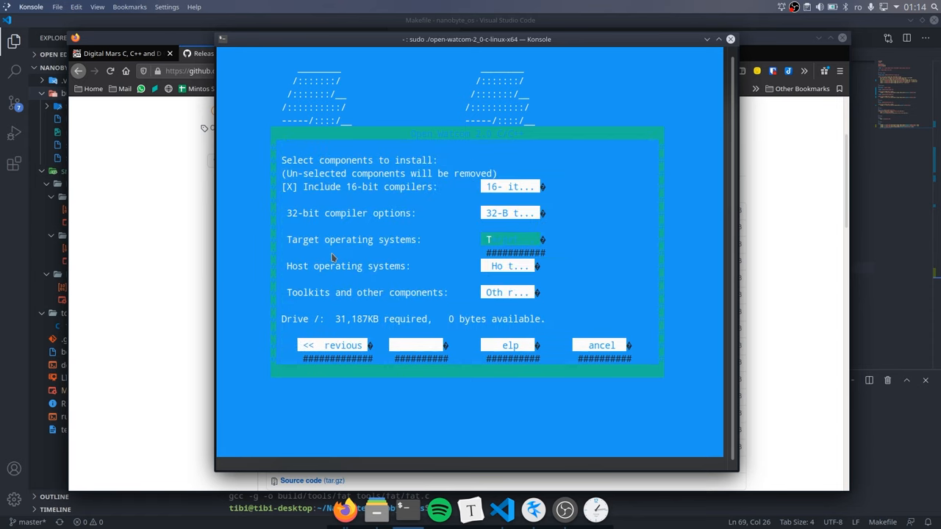
click(509, 266)
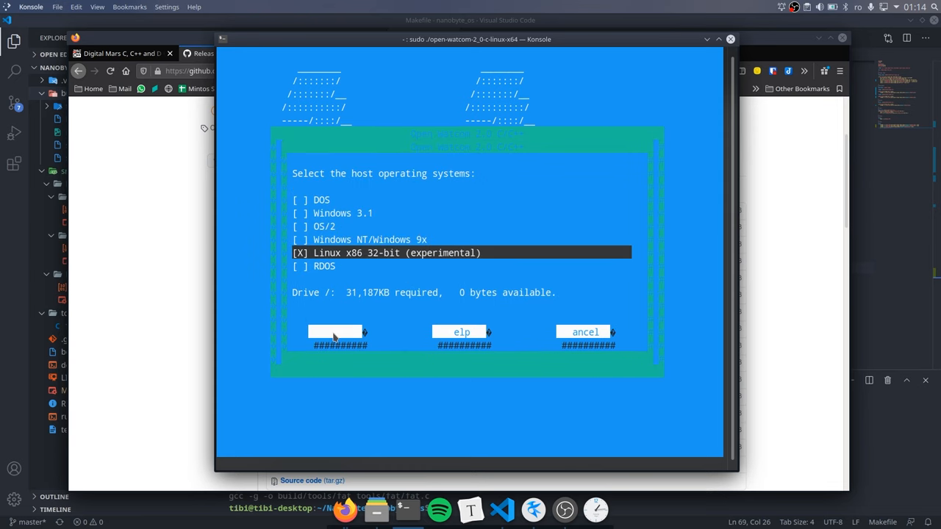
click(334, 332)
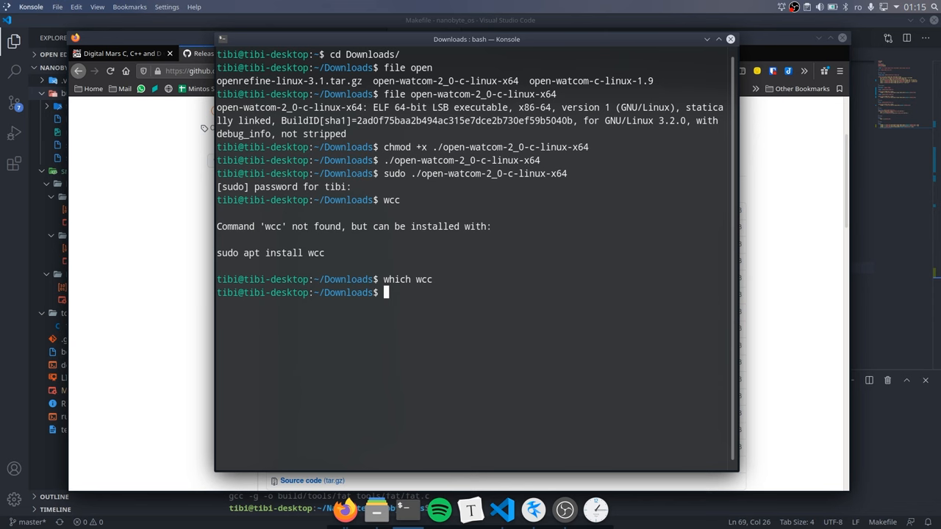
Step: Locate the Open Watcom wcc and wlink binaries under /usr/bin/watcom/binl in Konsole
text(/usr/bin/watccom/binl/)
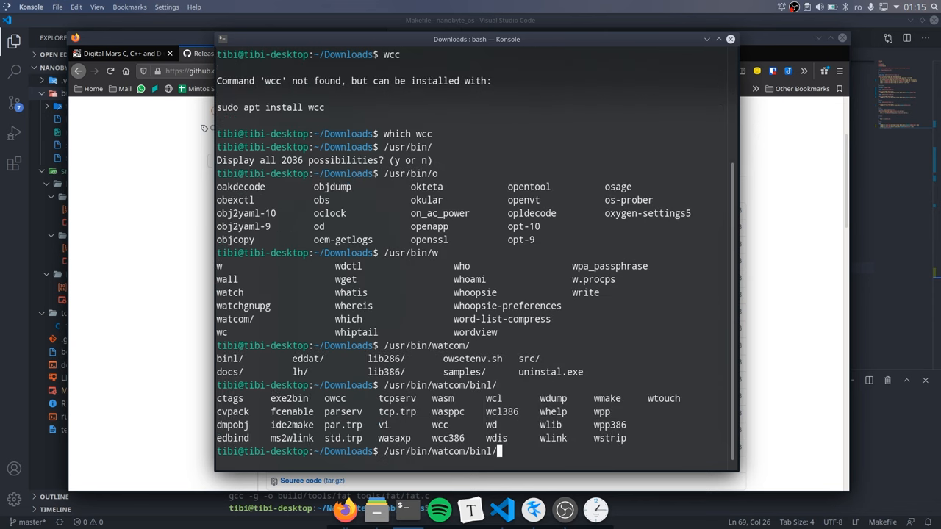
text(wcc)
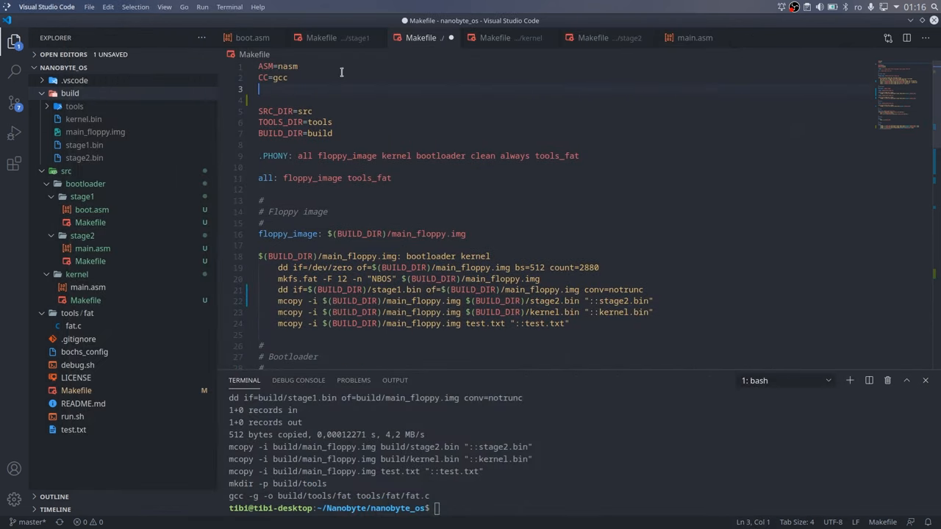
Step: Add CC16=/usr/bin/watcom/binl/wcc and LD16=/usr/bin/watcom/binl/wlink below CC=gcc
text(CC16=/usr/bin/watcom/binl/wcc)
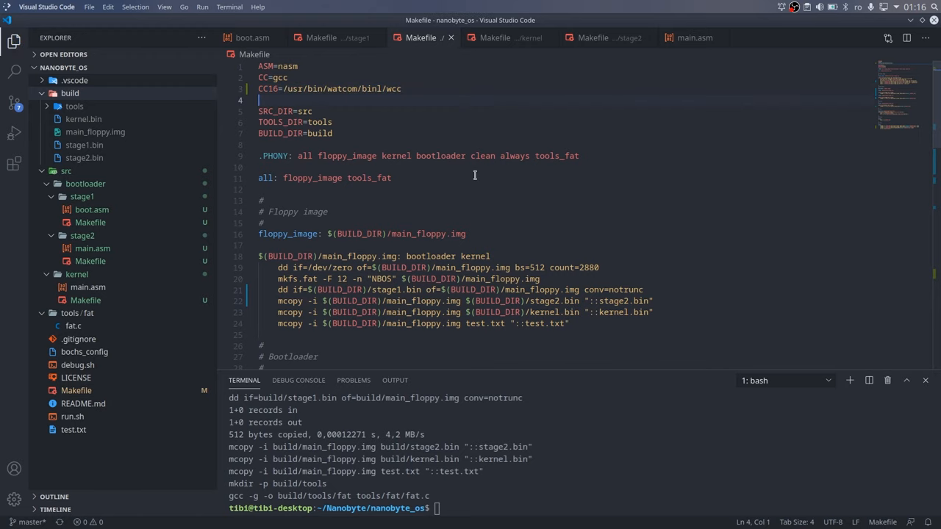
text(L)
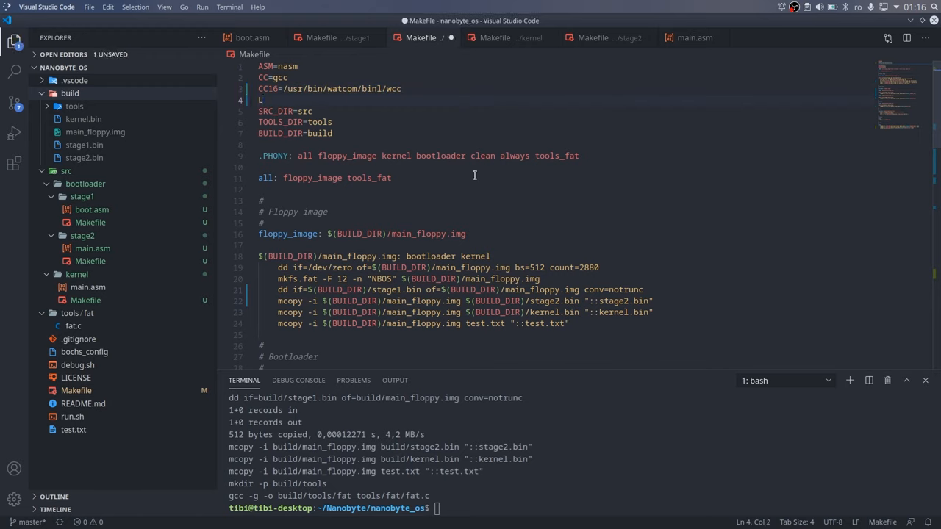
text(D16=/usr/bin/watcom/binl/wlink)
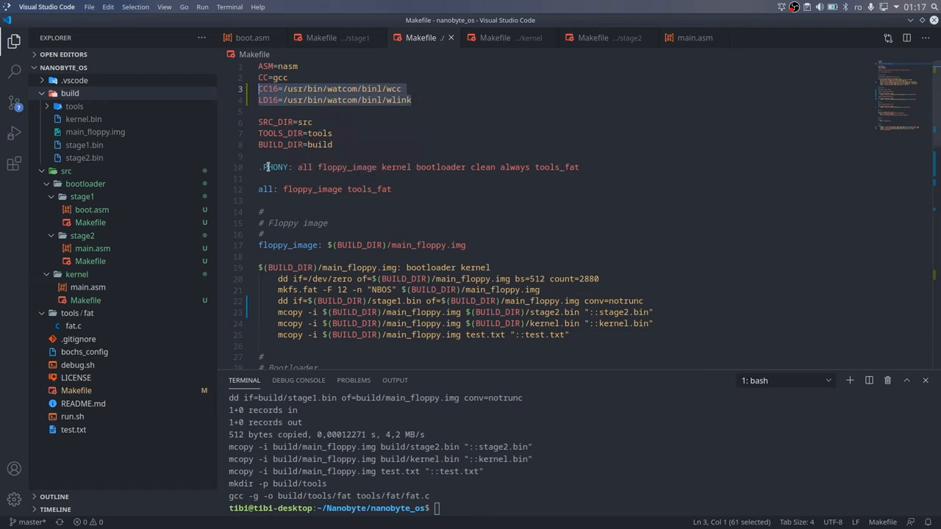
mouse_move(91, 261)
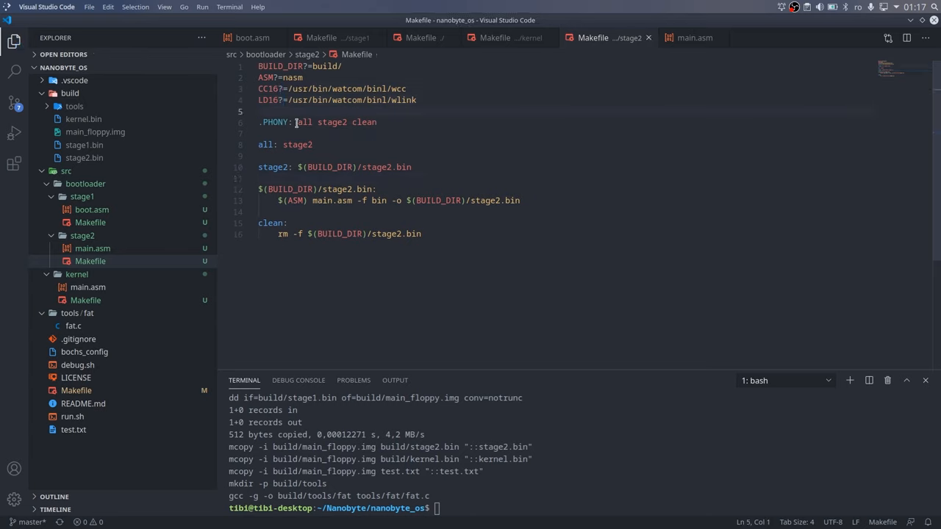
Step: Define SOURCES_C and SOURCES_ASM wildcards and OBJECTS_C/ASM patsubst lists into $(BUILD_DIR)
text(SOURCES_C=$(wildcard)
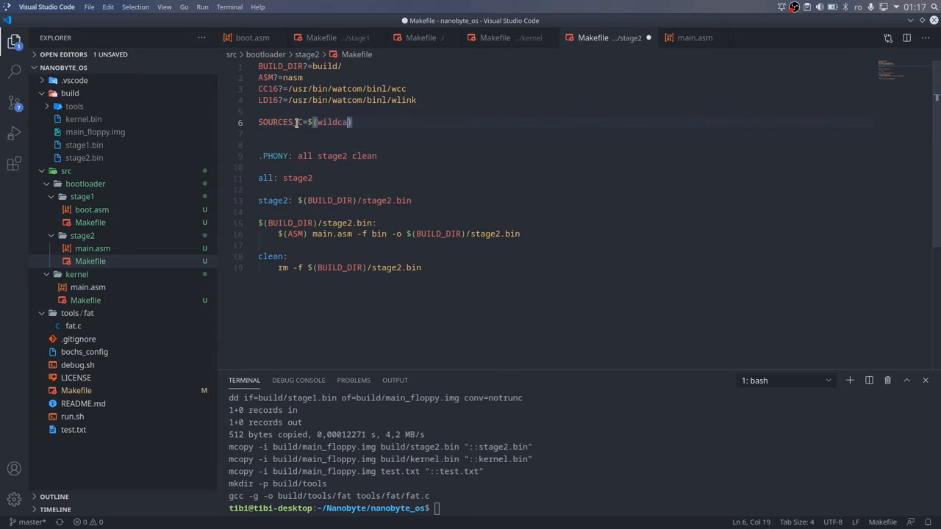
text(SOURCES_ASM)
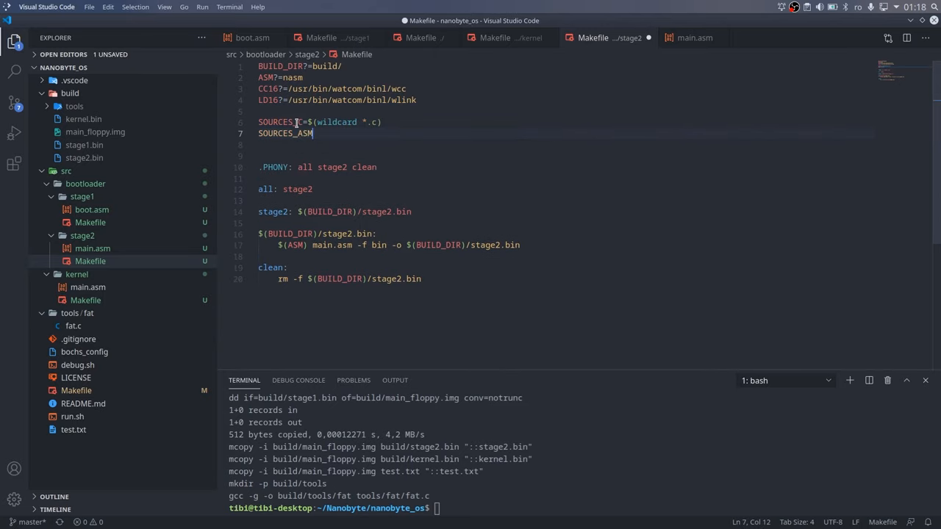
text(=$(wildcard *.asm))
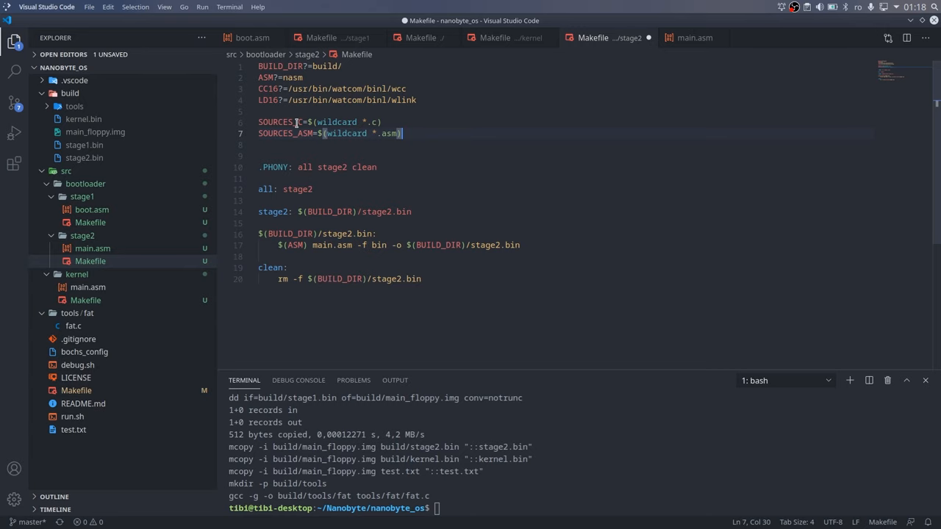
text(OBJECTS_C=$(patsubst %.c, $)
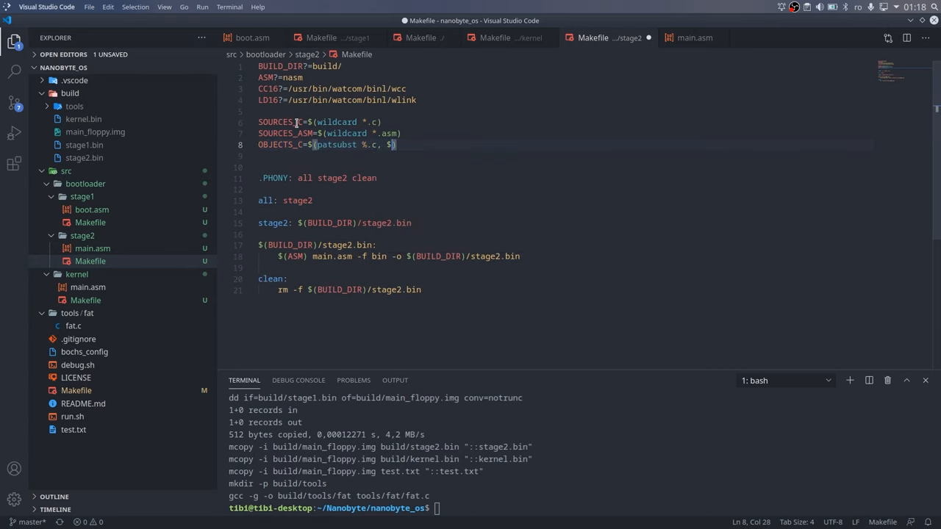
text($(BUILD_DIR)/bo)
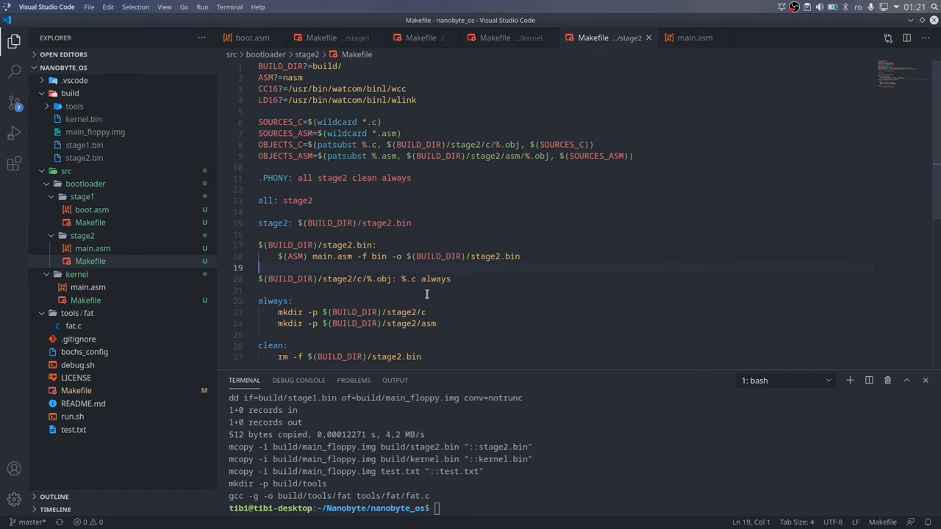
Step: Add CFLAGS16, ASMFLAGS and %.obj rules compiling C with $(CC16) and assembly with nasm
text($(CC16) $(CFLAGS16)
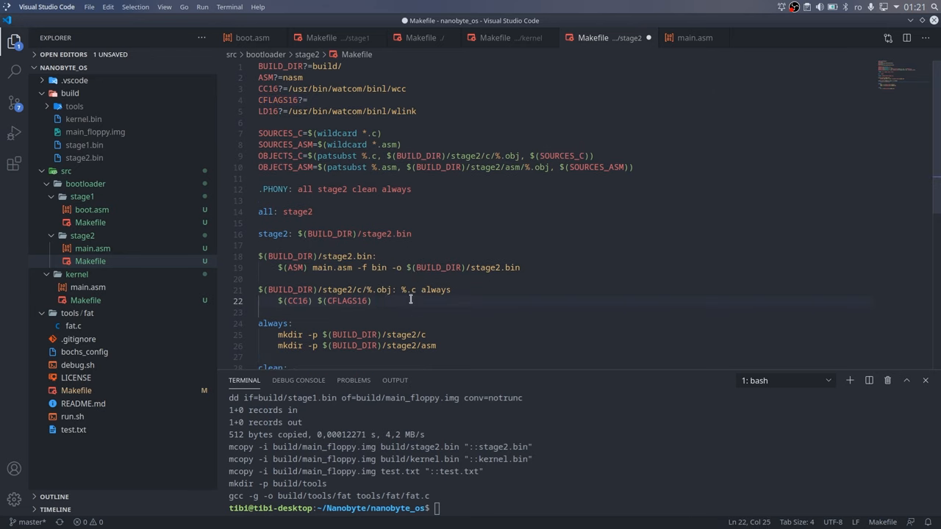
text(-fo=@)
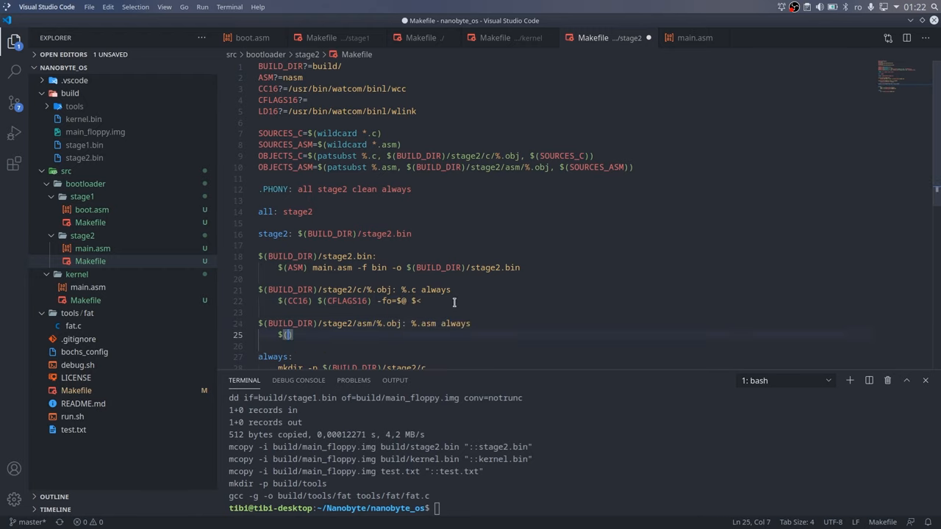
text(ASMFLAGS=)
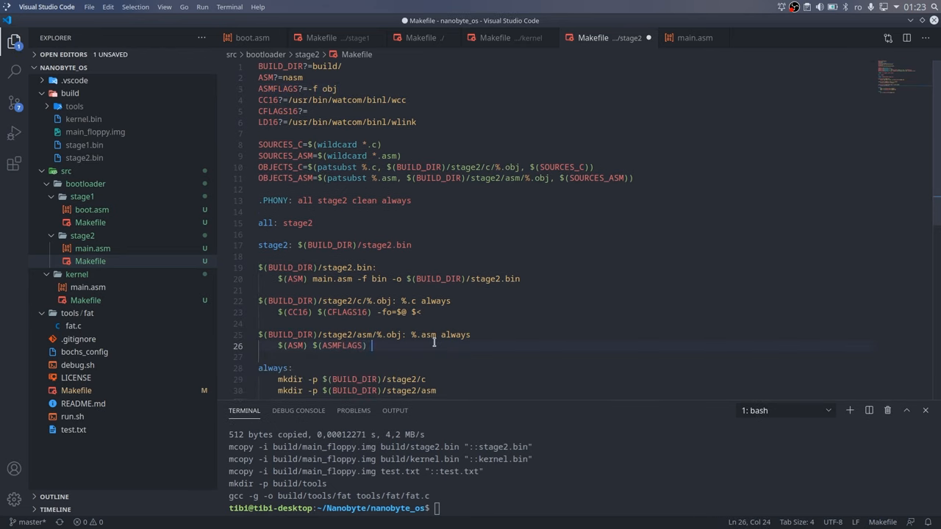
text(-o $@ $<)
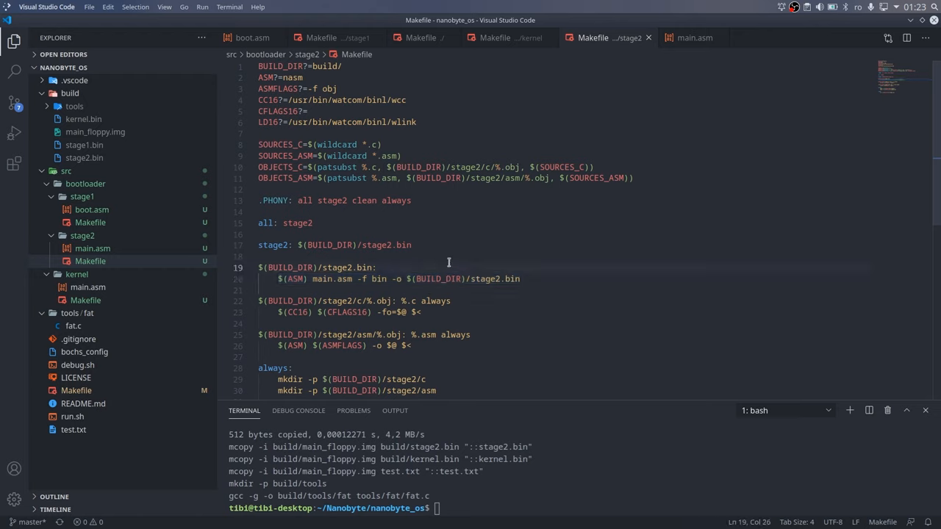
text($OBJECTS_ASM)
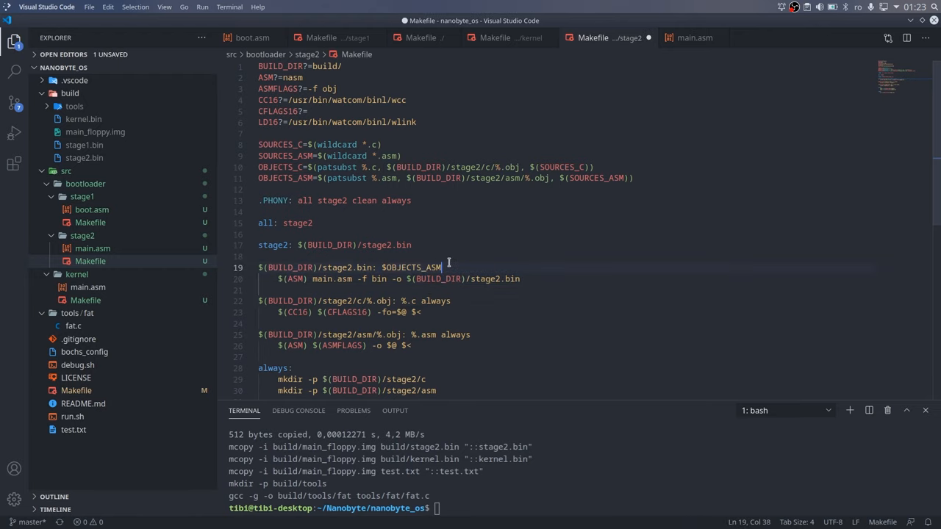
text($OBJECTS_C)
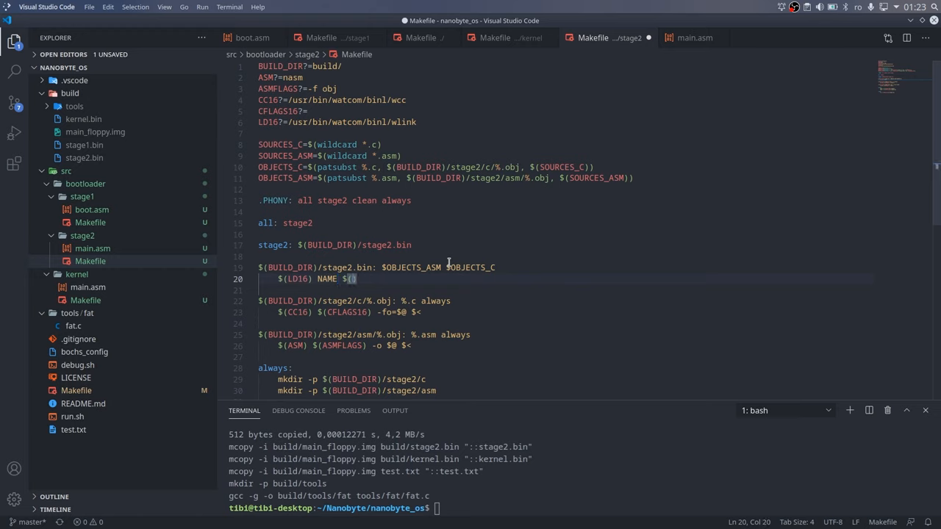
text((BUILD_DIR)/stage2.bin FILE \{)
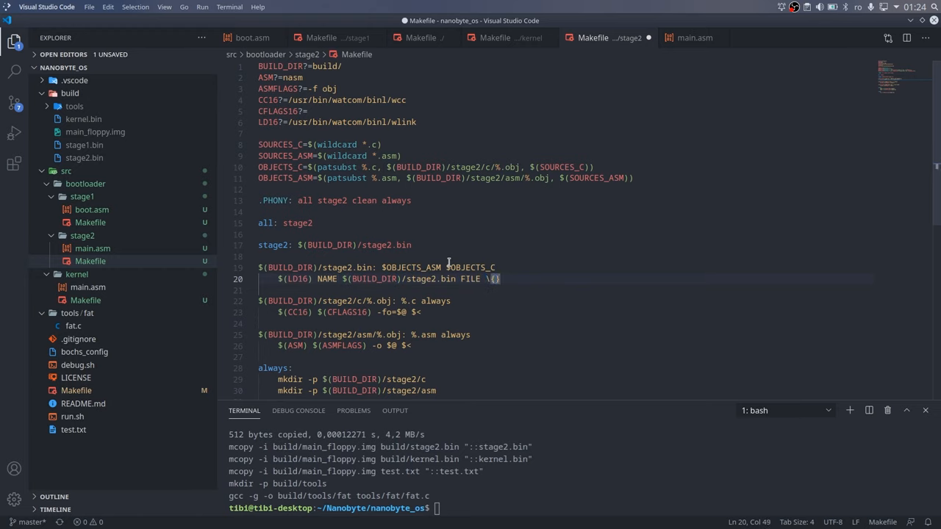
text($(obj)
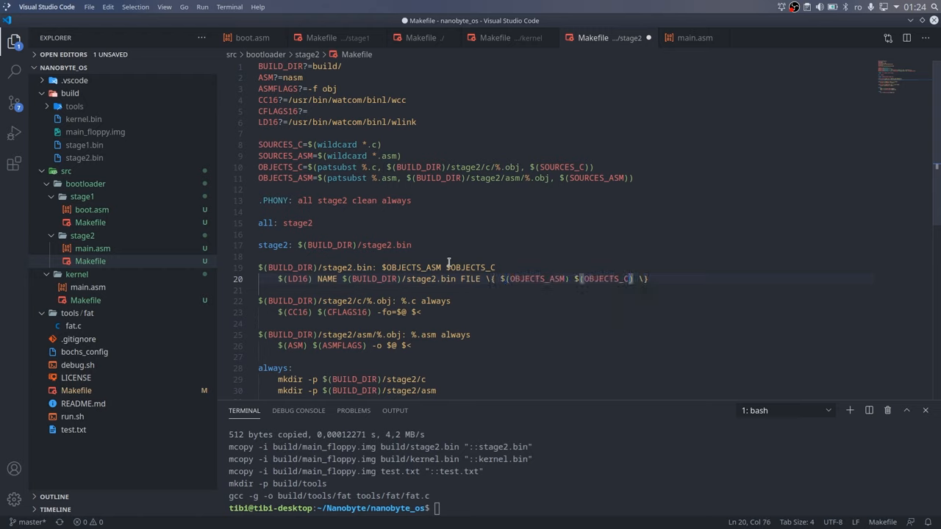
text(OPTION MAP=$()
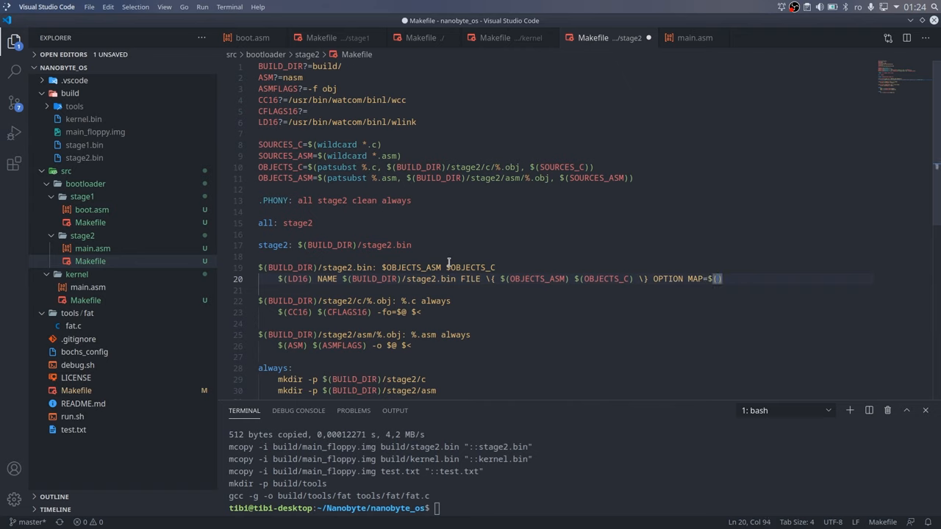
text((BUILD_DIR))
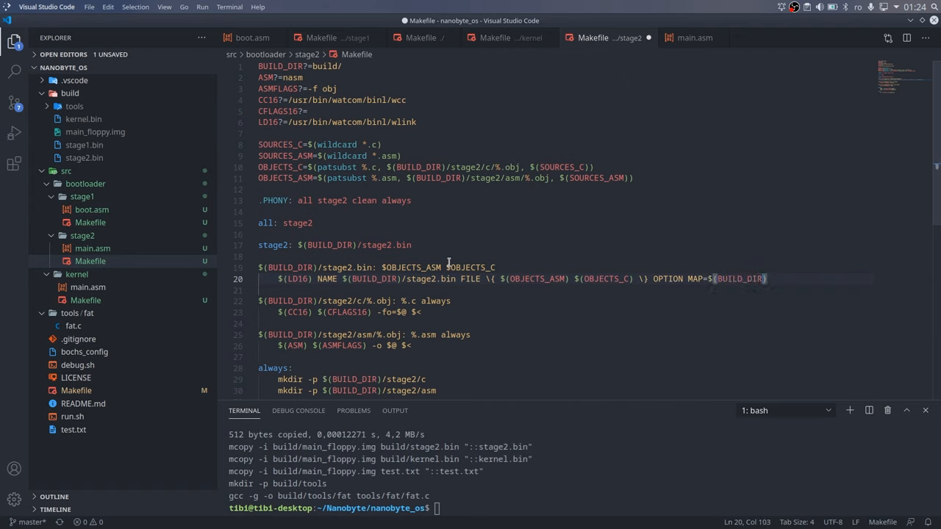
text(/stage2.map)
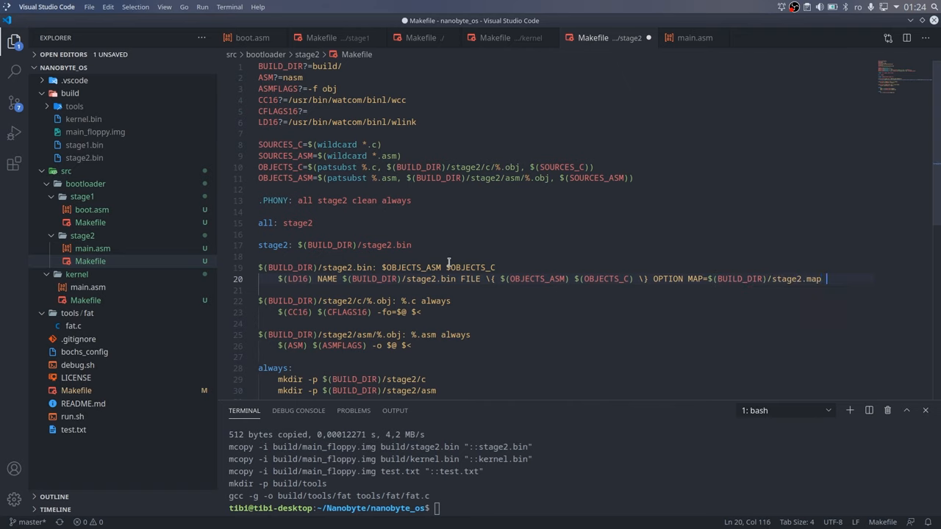
text(@linker.n)
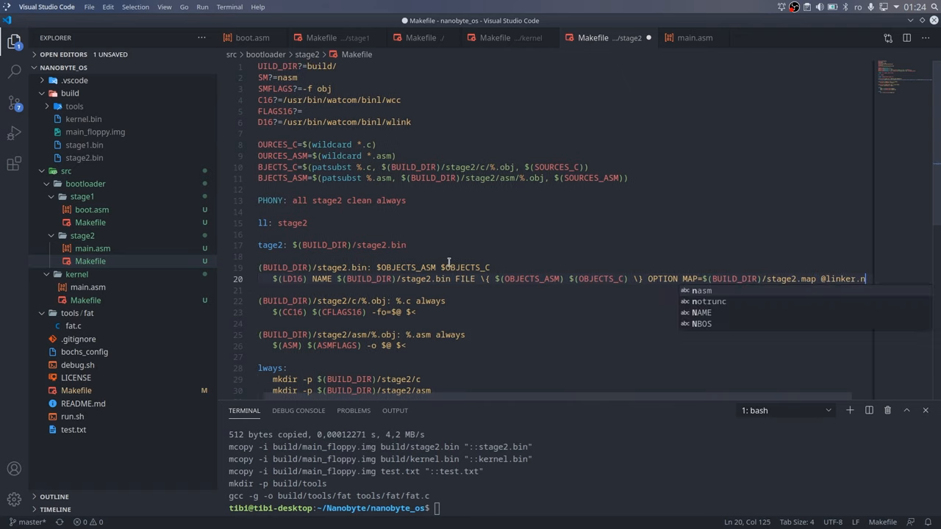
text(nk)
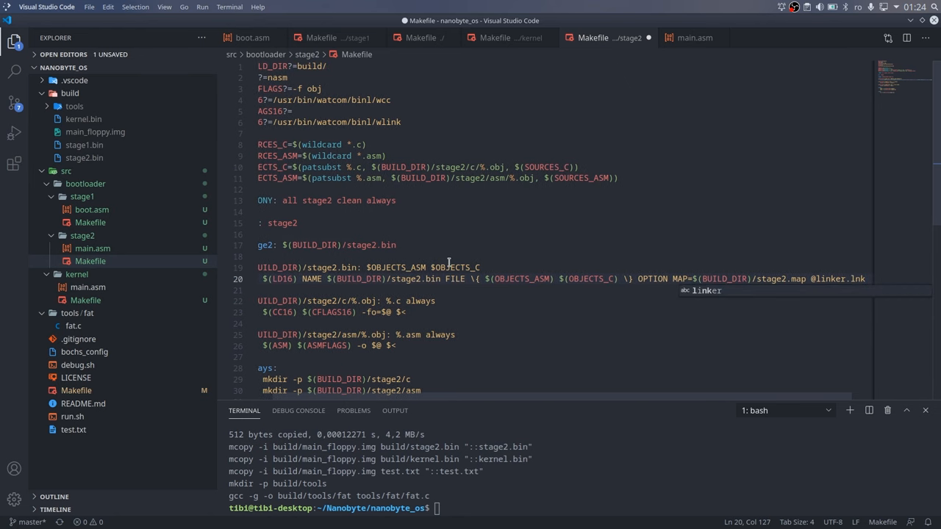
key(ctrl+s)
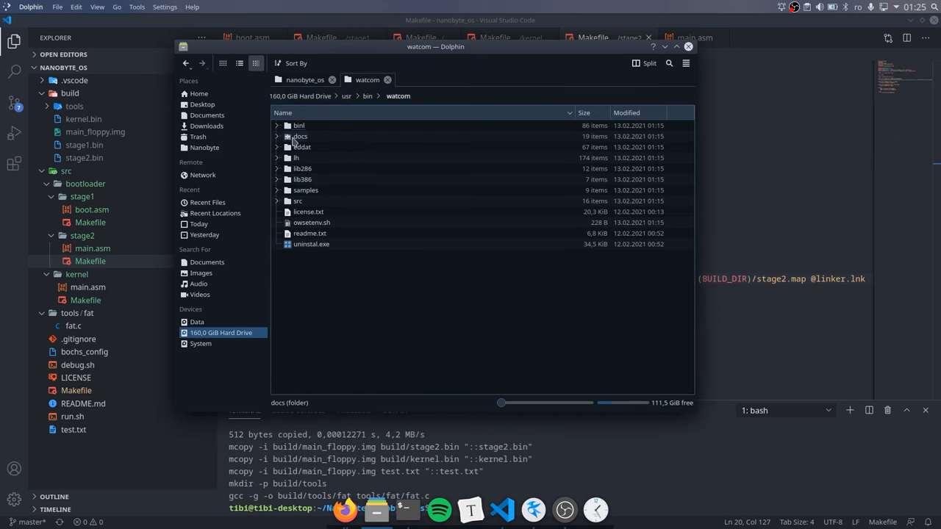
Step: Open a PDF manual from the Watcom docs folder in Dolphin
double_click(300, 136)
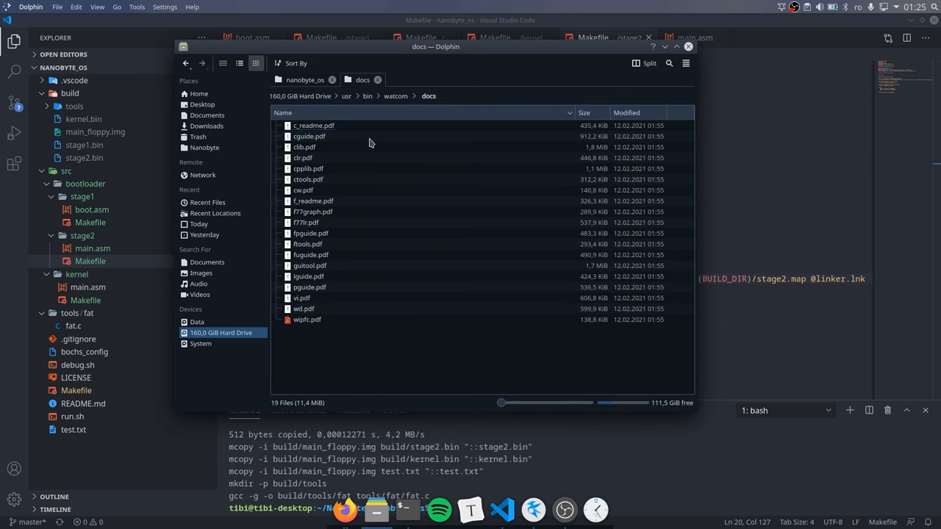
click(314, 125)
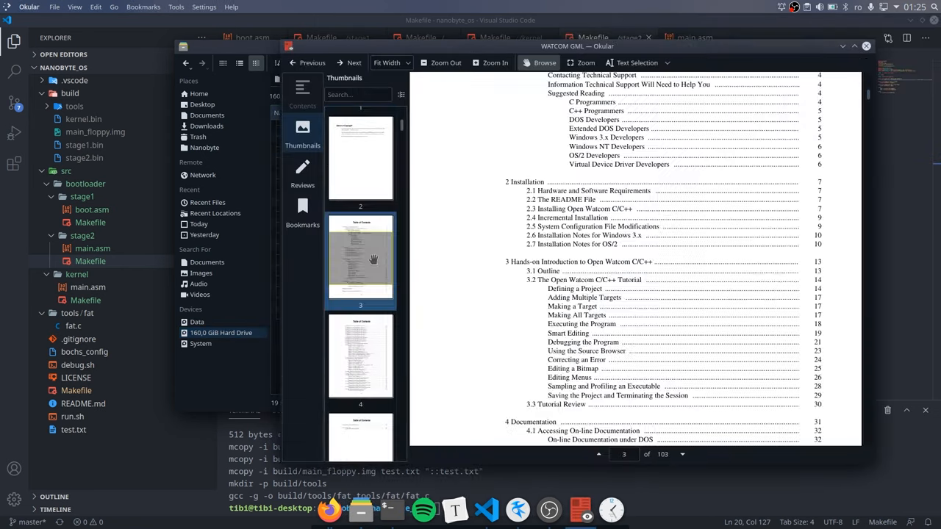
Step: Browse the alphabetical compiler options summary and start CFLAGS16 with -4
scroll(down, 3)
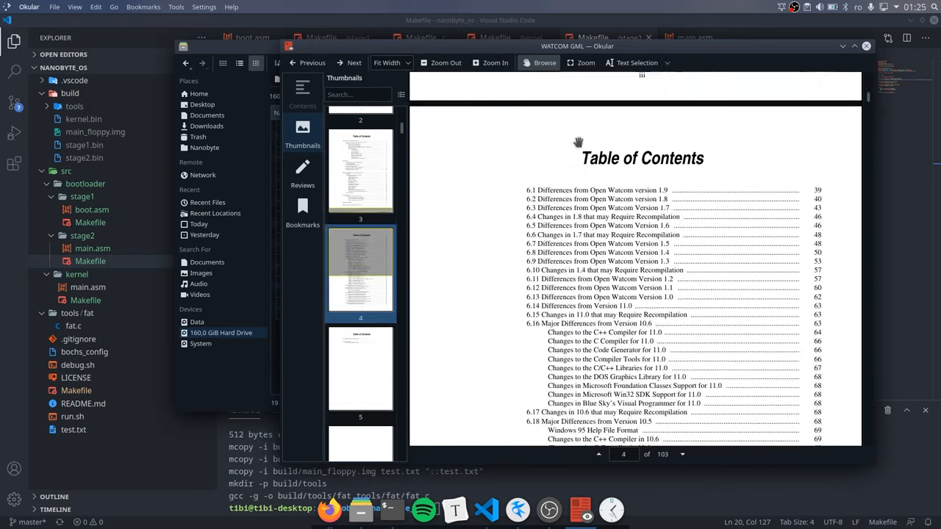
scroll(down, 3)
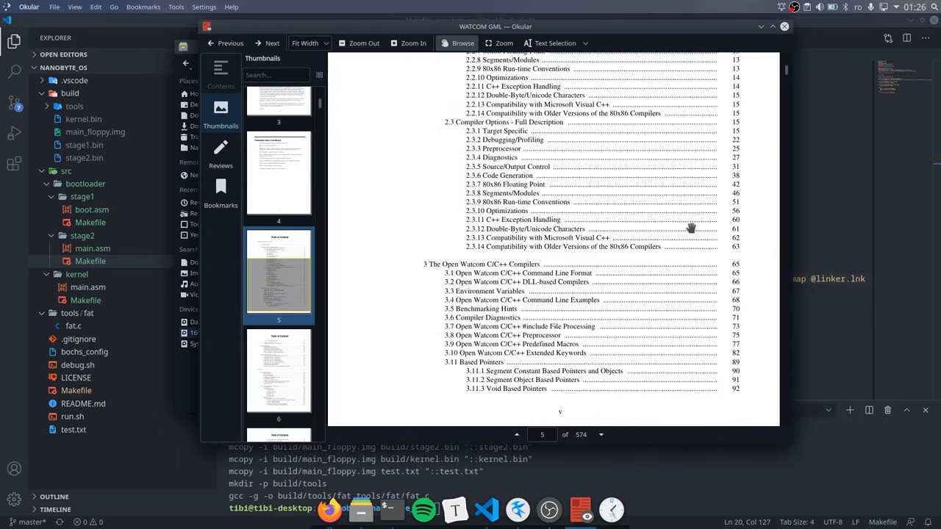
scroll(down, 3)
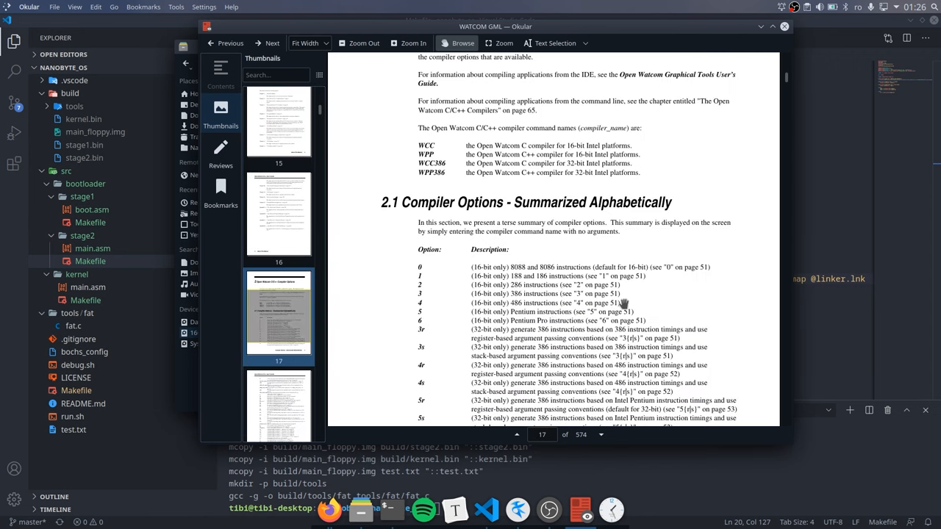
mouse_move(612, 279)
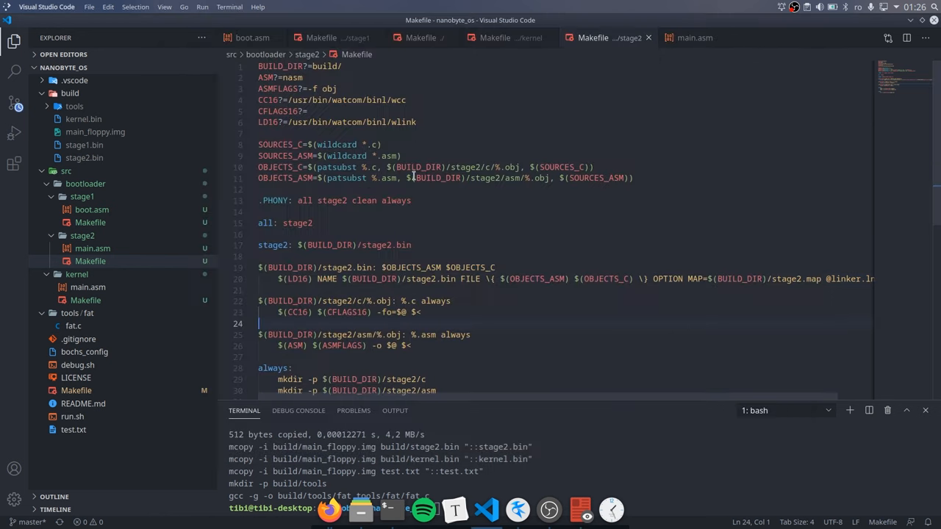
text(-4)
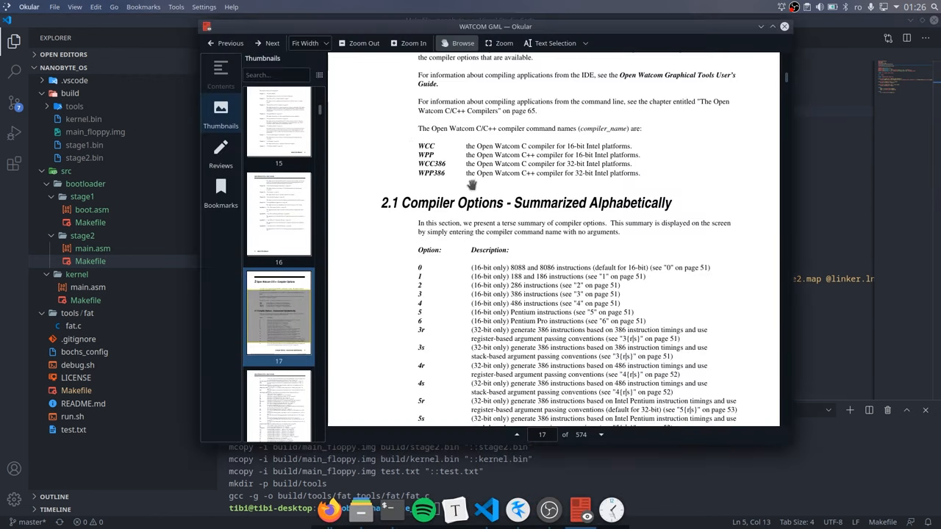
Step: Consult further compiler options and complete CFLAGS16 with -d3 -s -wx -ms -zl
scroll(down, 3)
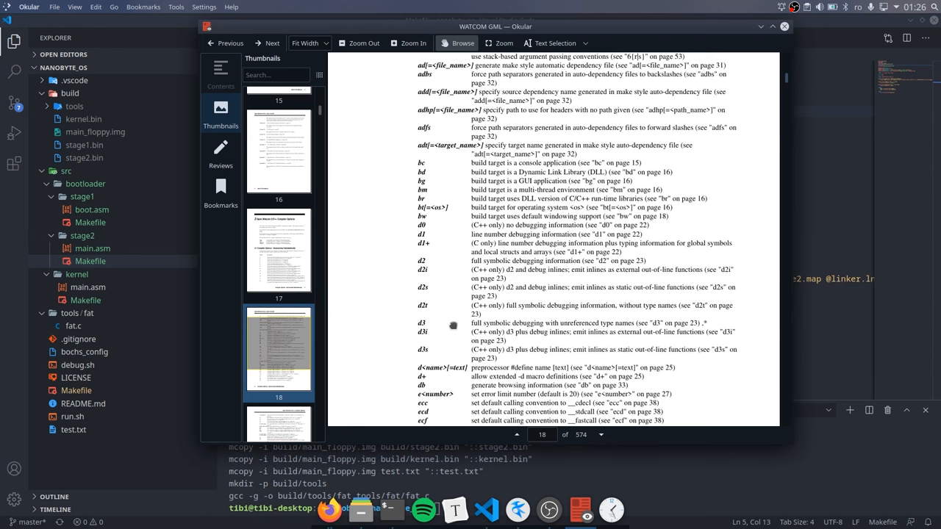
scroll(down, 3)
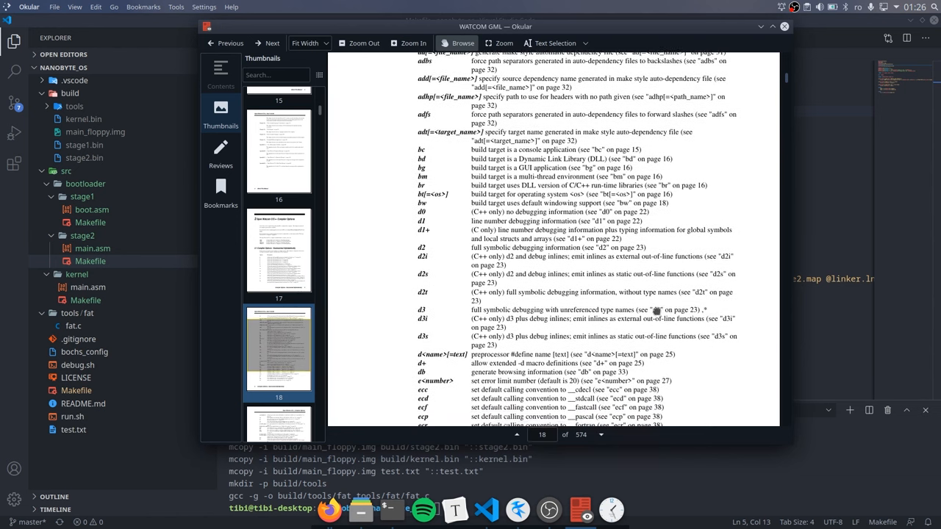
scroll(down, 3)
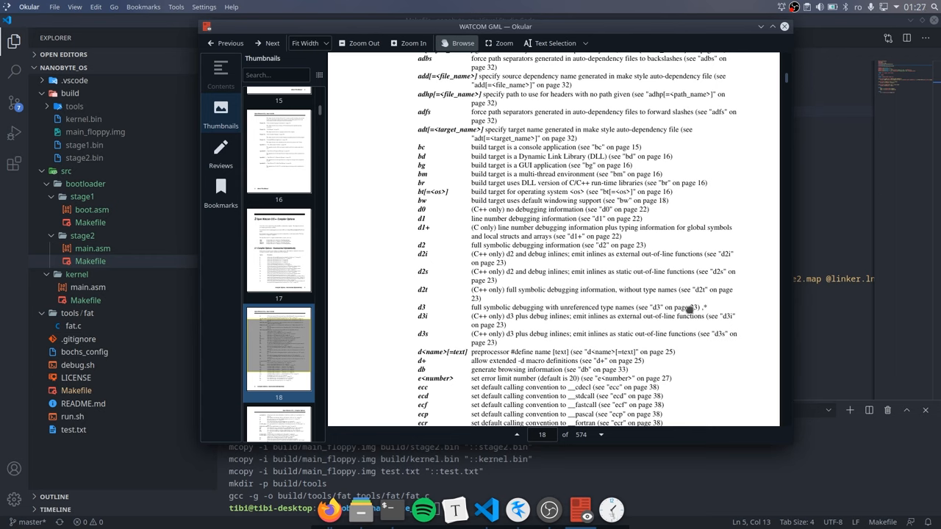
mouse_move(733, 69)
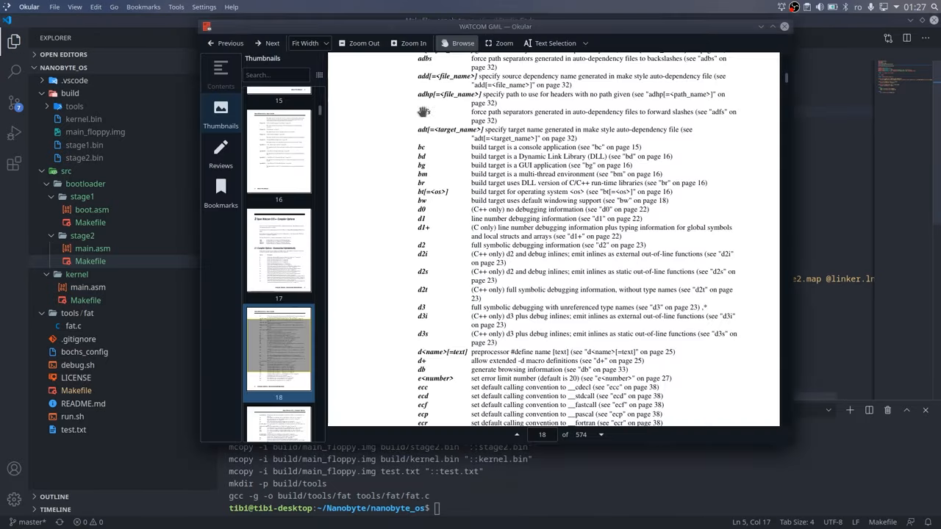
scroll(down, 3)
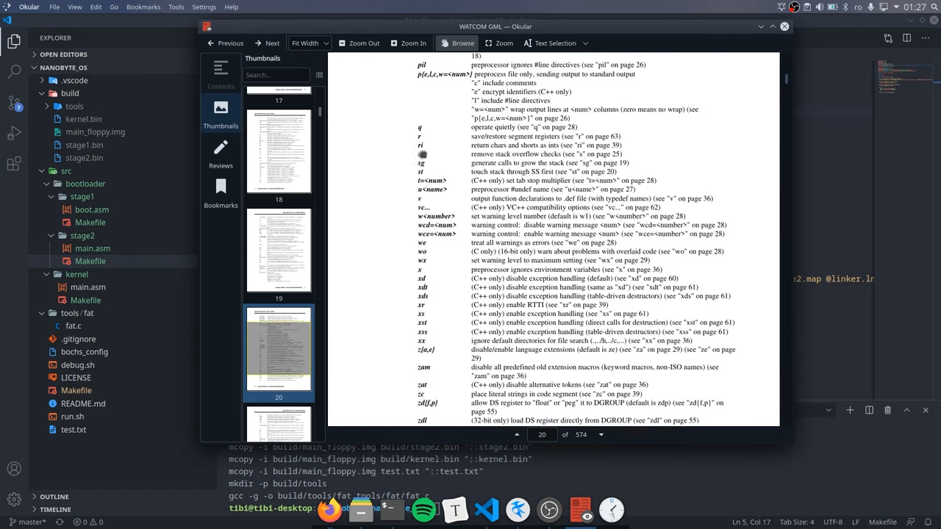
scroll(down, 3)
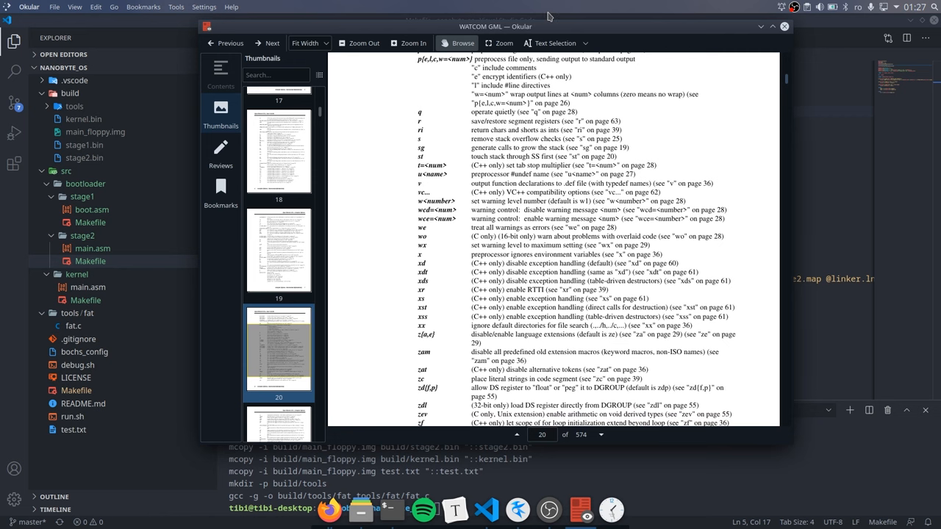
click(486, 510)
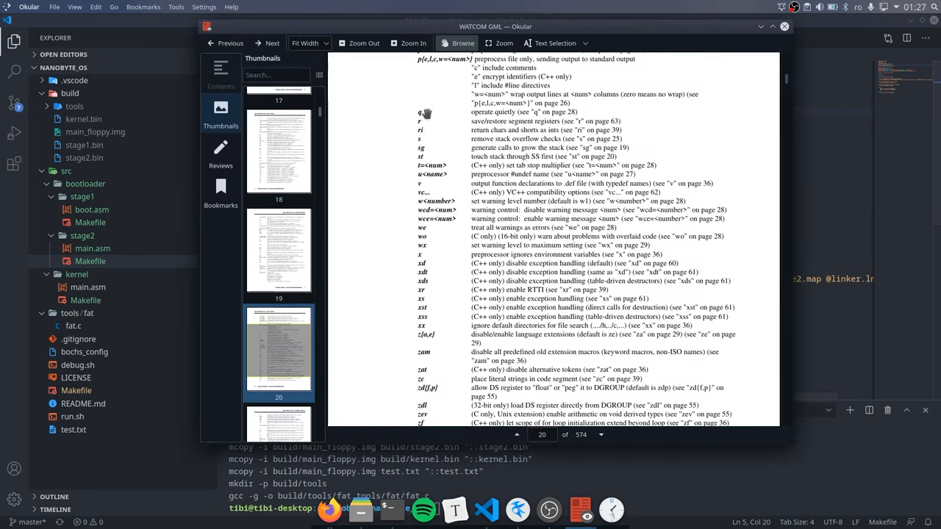
scroll(down, 3)
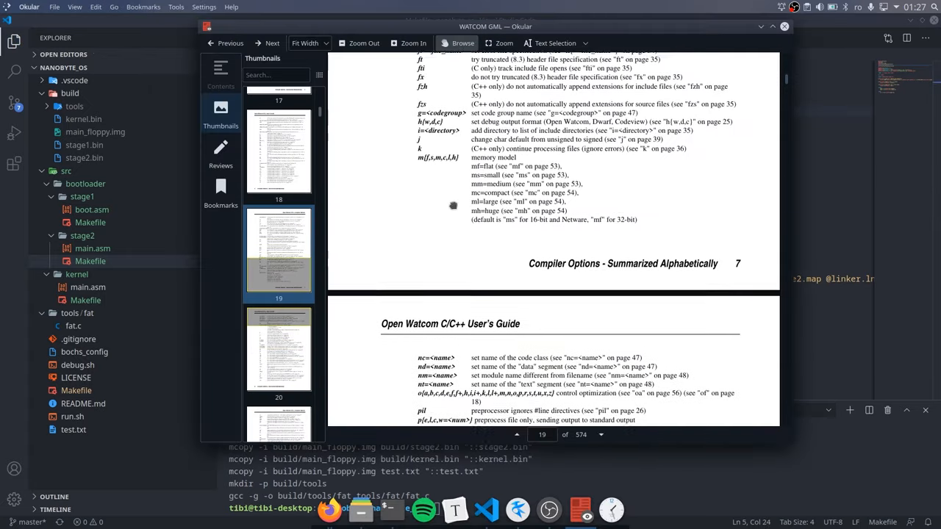
scroll(down, 3)
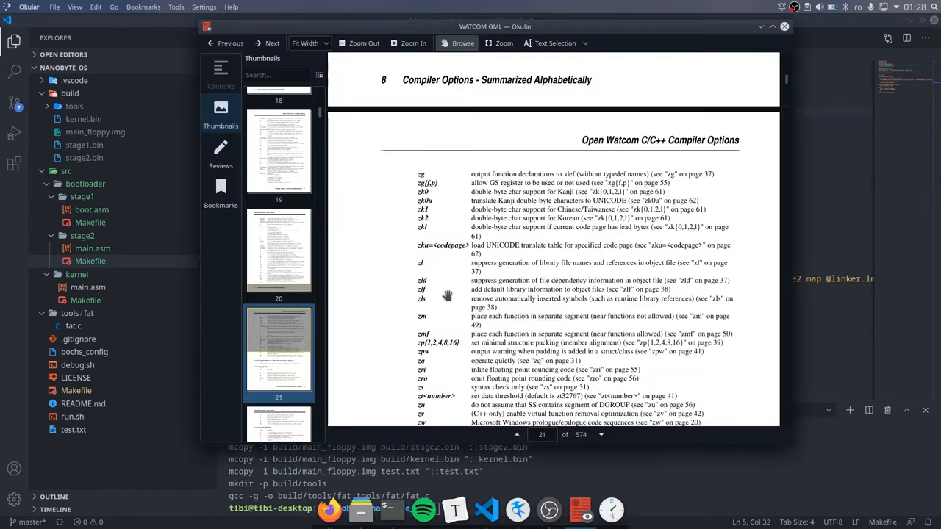
scroll(down, 3)
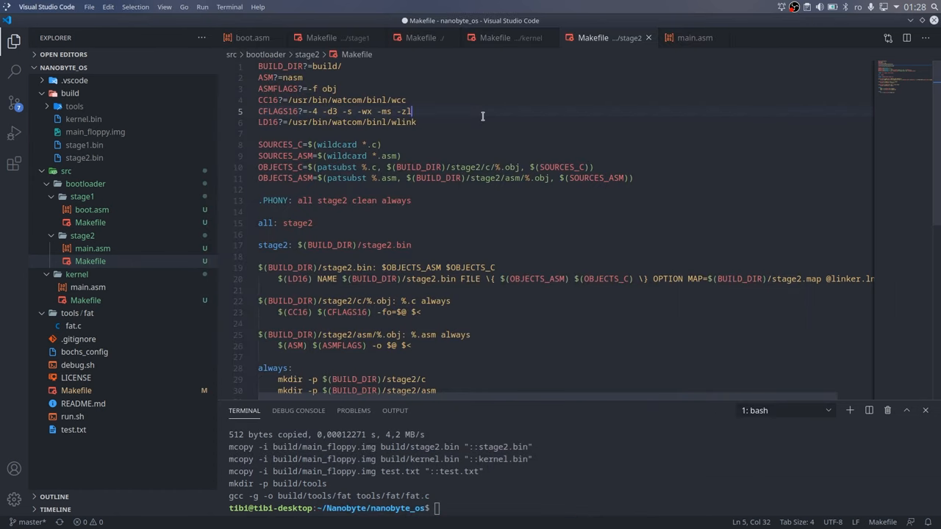
Step: Append -zq to CFLAGS16 in the stage2 Makefile and save
text(-zq)
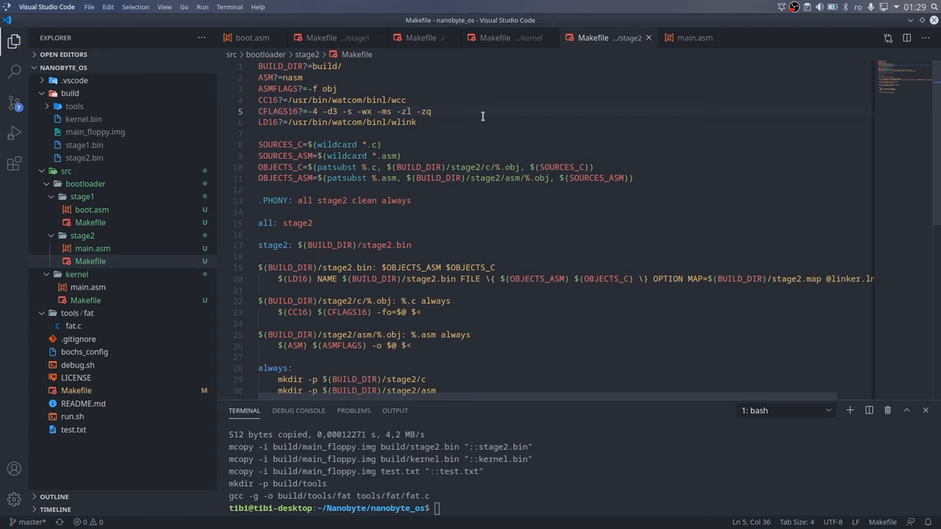
click(433, 111)
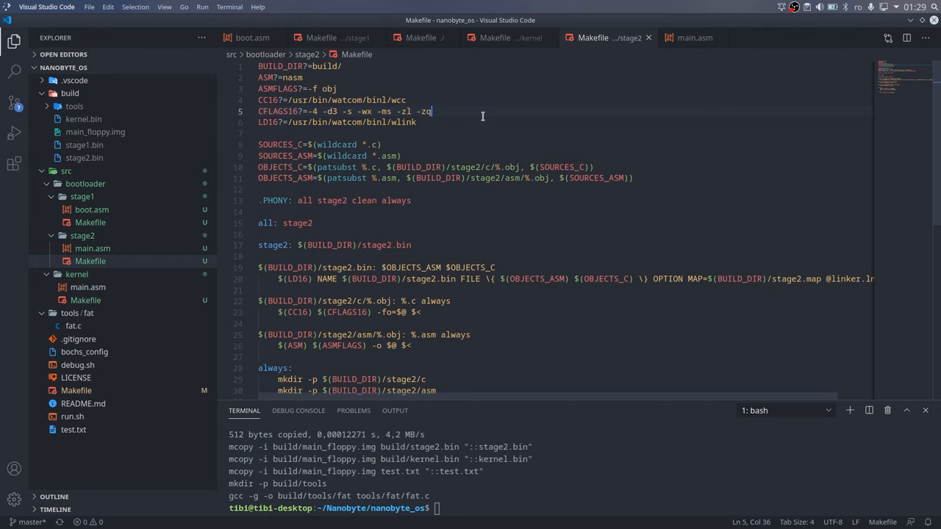
mouse_move(652, 390)
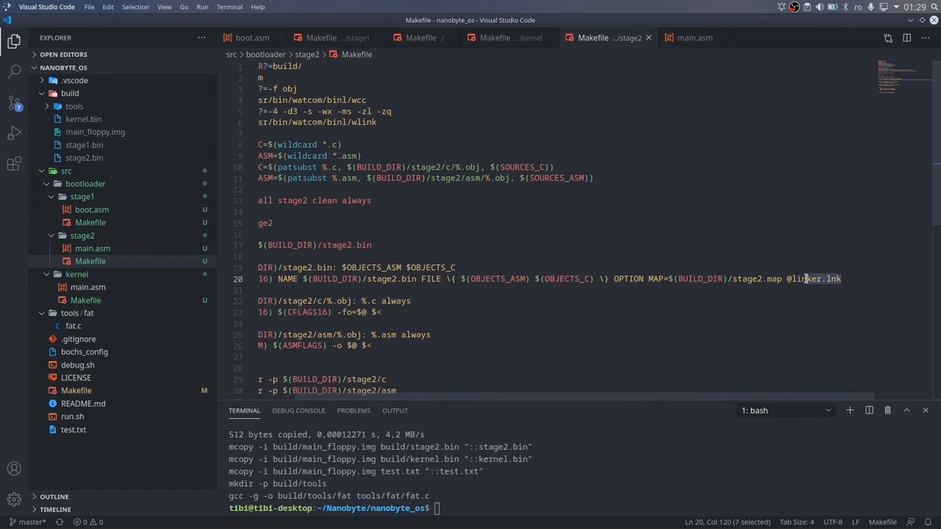
Step: Copy the name linker.lnk and create a new file with that name in stage2
right_click(802, 279)
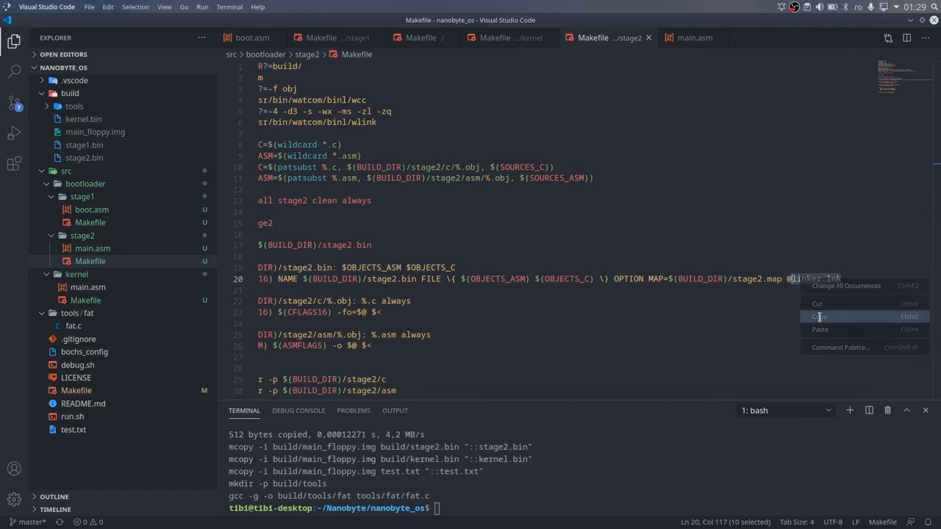
click(159, 66)
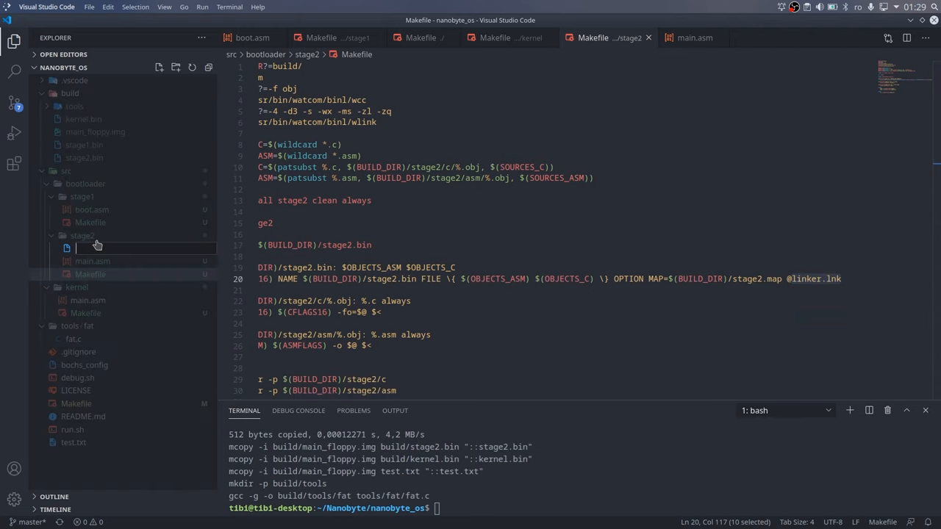
text(linker.lnk)
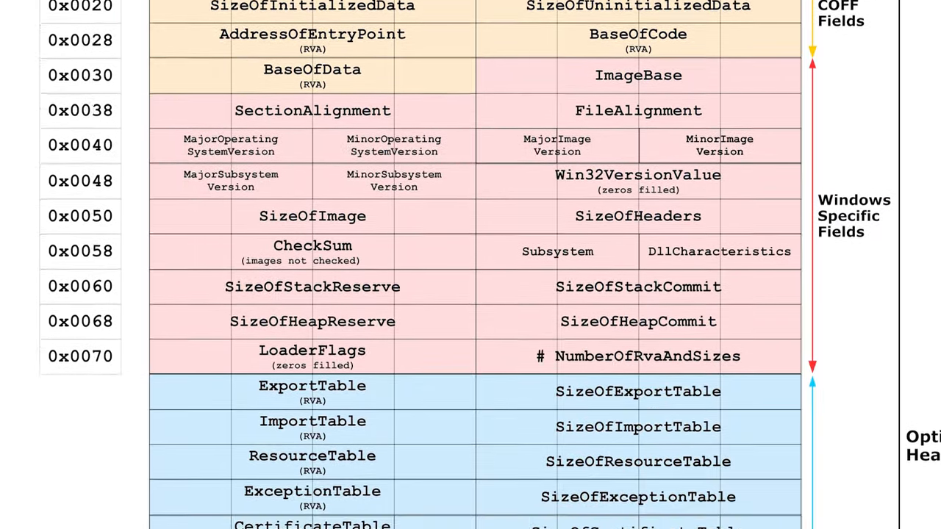
scroll(down, 3)
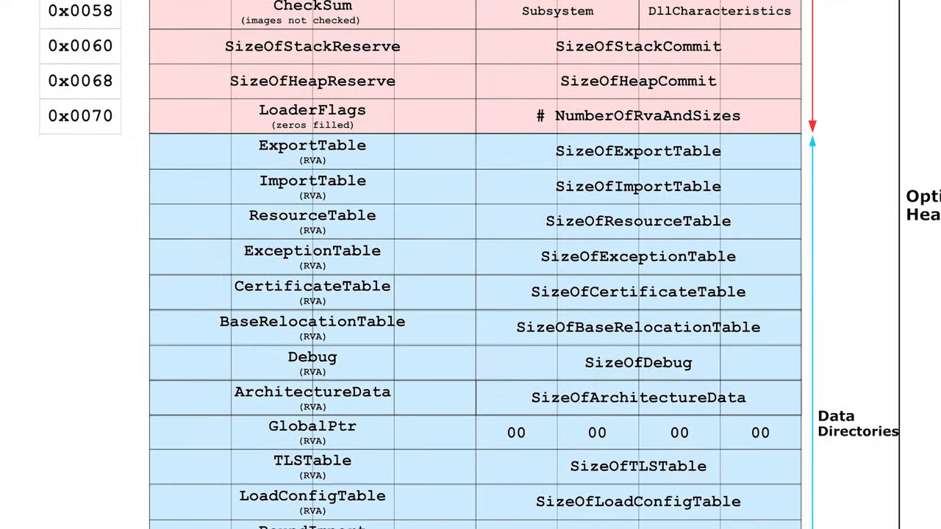
scroll(down, 3)
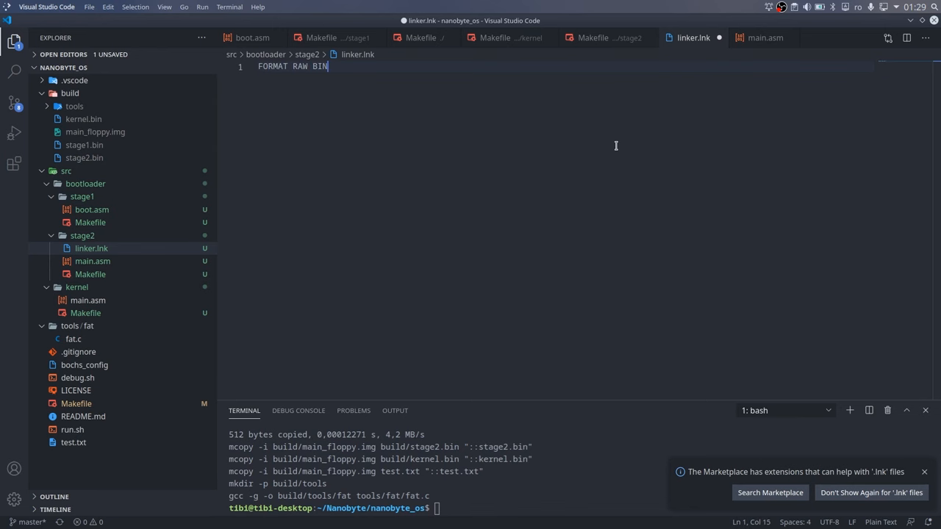
Step: Add options QUIET, NODEFAULTLIBS, START=entry, VERBOSE, OFFSET=0 and STACK=0X200 to linker.lnk
key(enter)
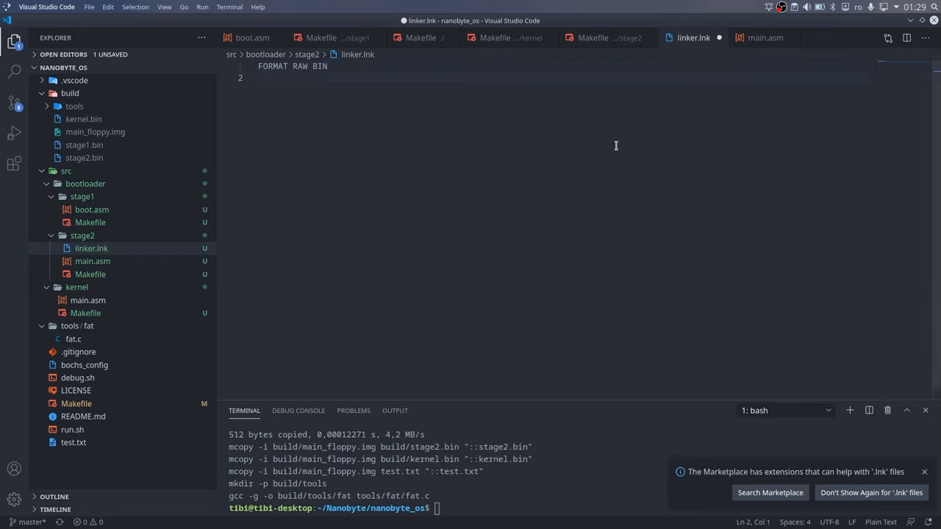
text(OPTION QUIET,)
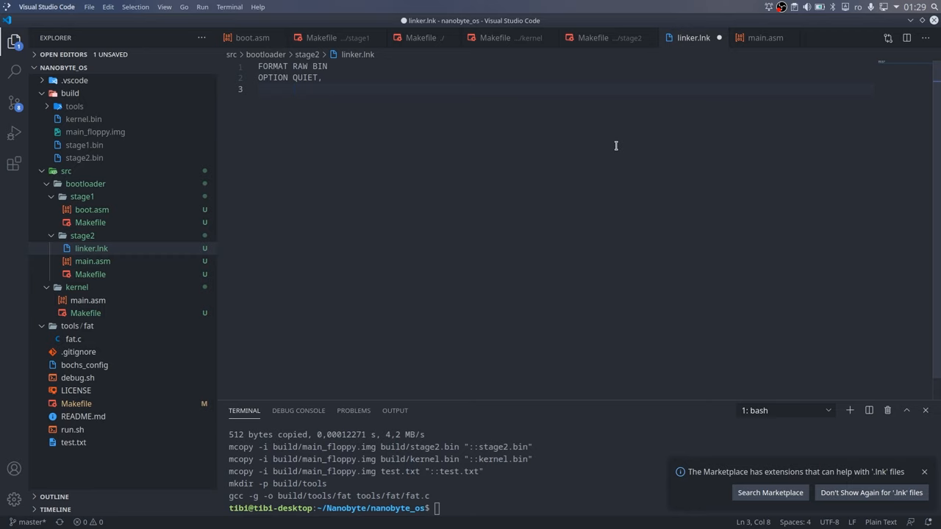
text(NODEFAULTLIBS,)
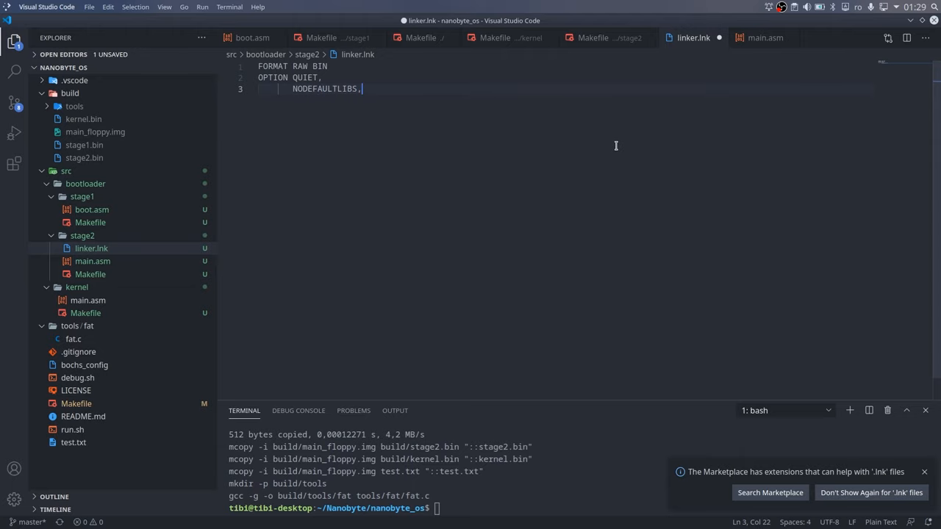
key(Enter)
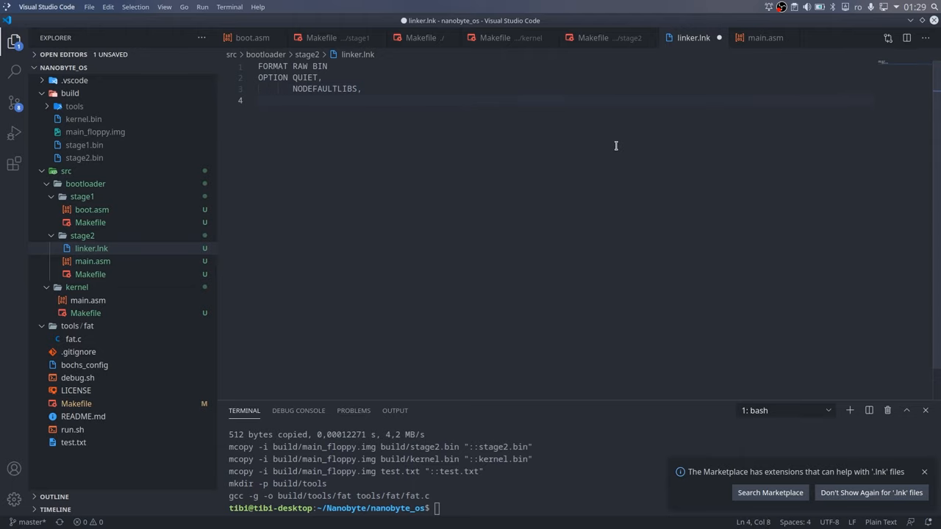
text(START=E)
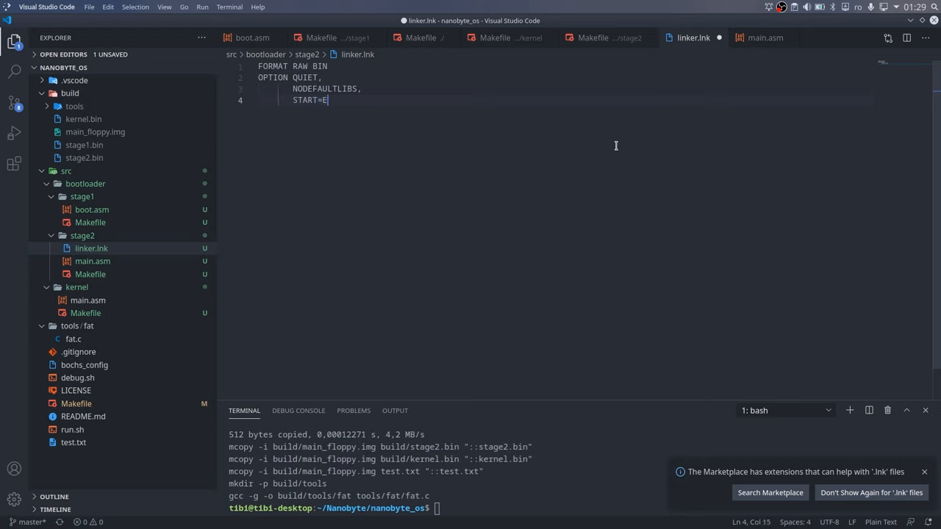
text(ntry)
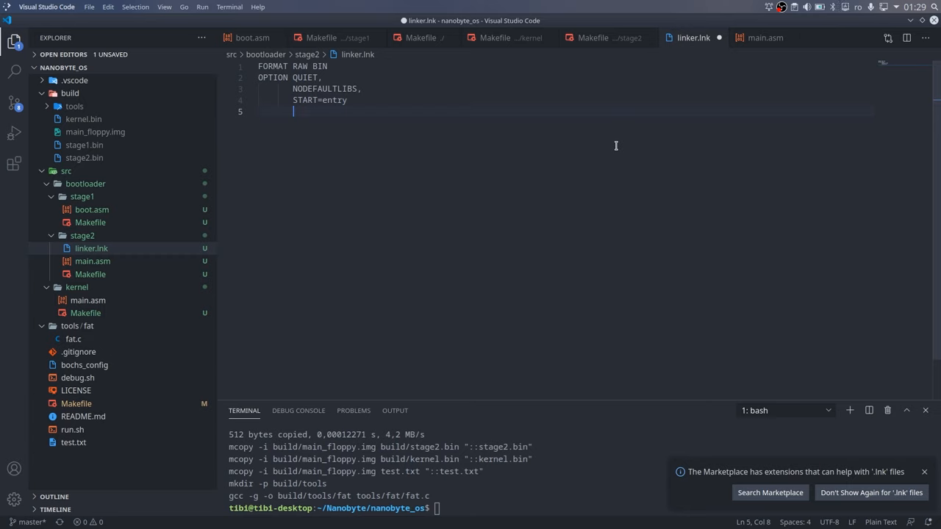
text(VERBOSE)
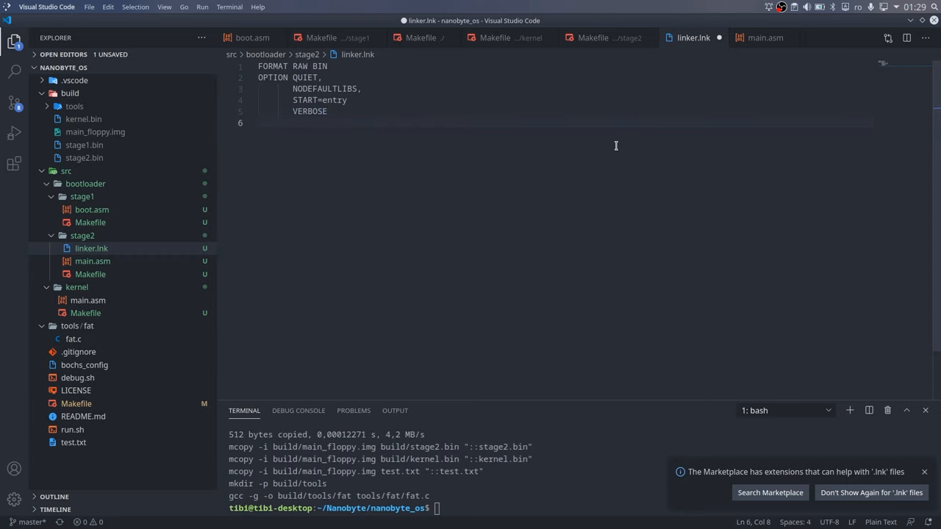
text(OFFSET=0)
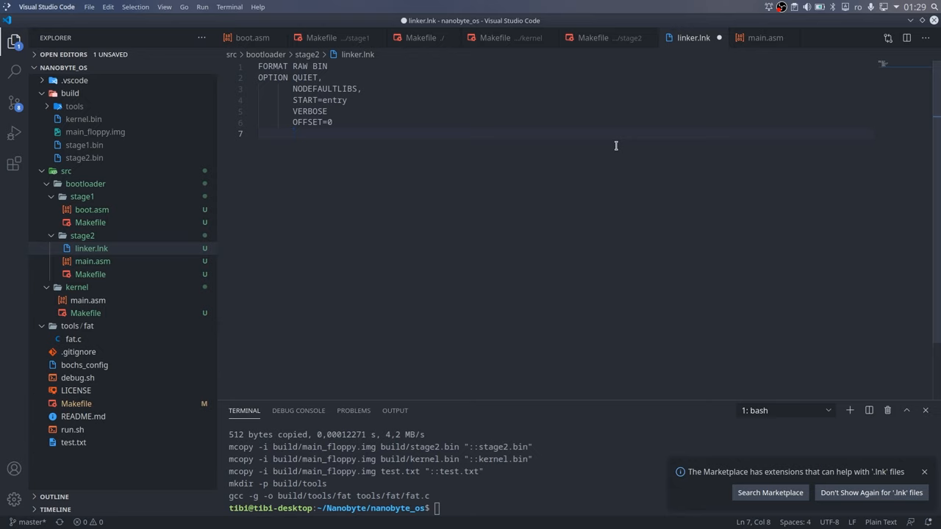
text(STACK=0X200)
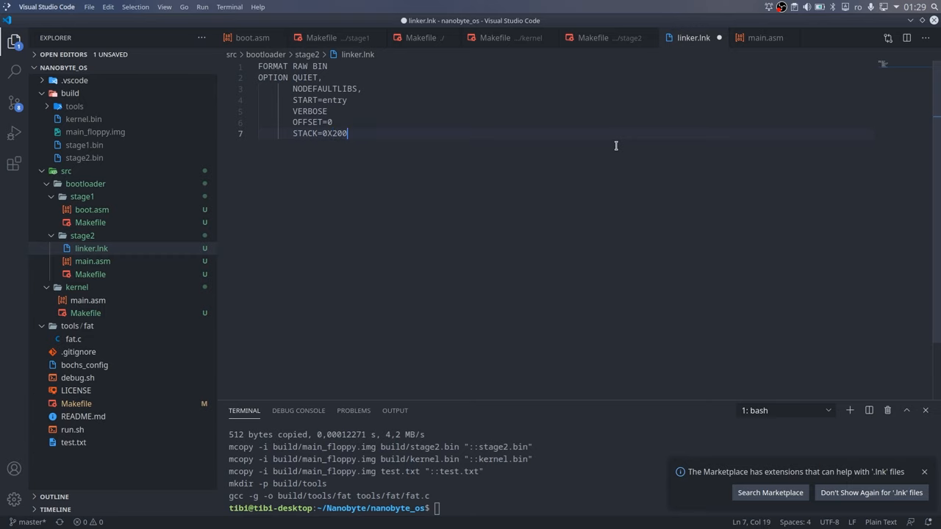
Step: Replace STACK=0X200 with STACK=0x200 in linker.lnk
key(BackSpace)
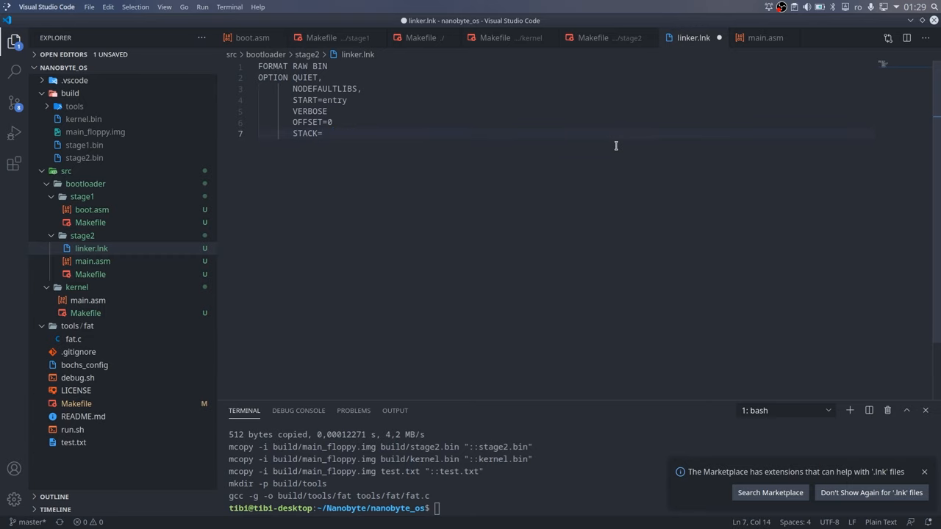
text(0x200)
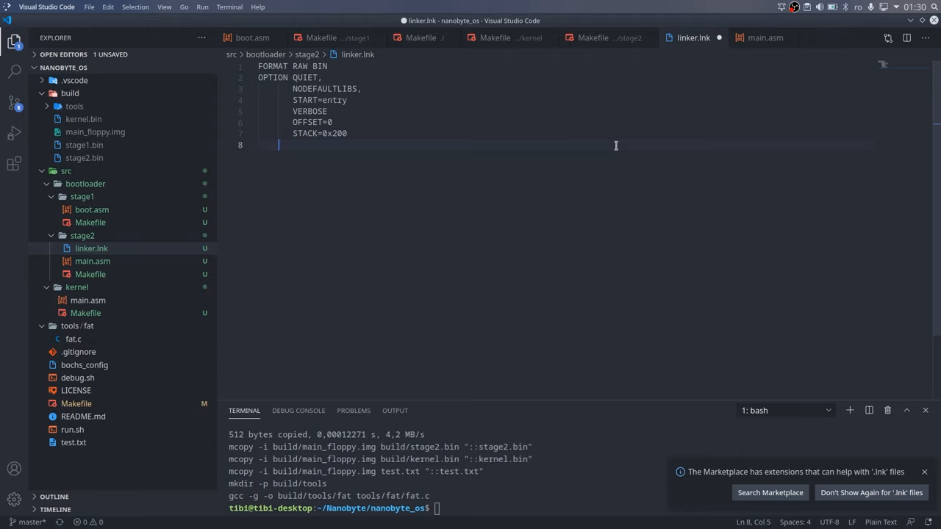
Step: Add a linker.lnk ORDER block: CLNAME CODE with SEGMENT _ENTRY then _TEXT, then CLNAME DATA
text(ORDER)
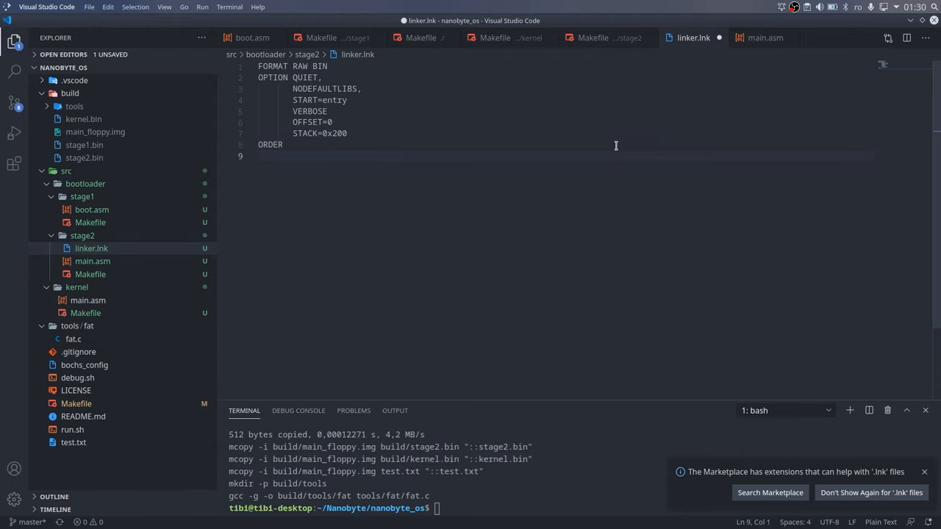
text(CLNAME CODE)
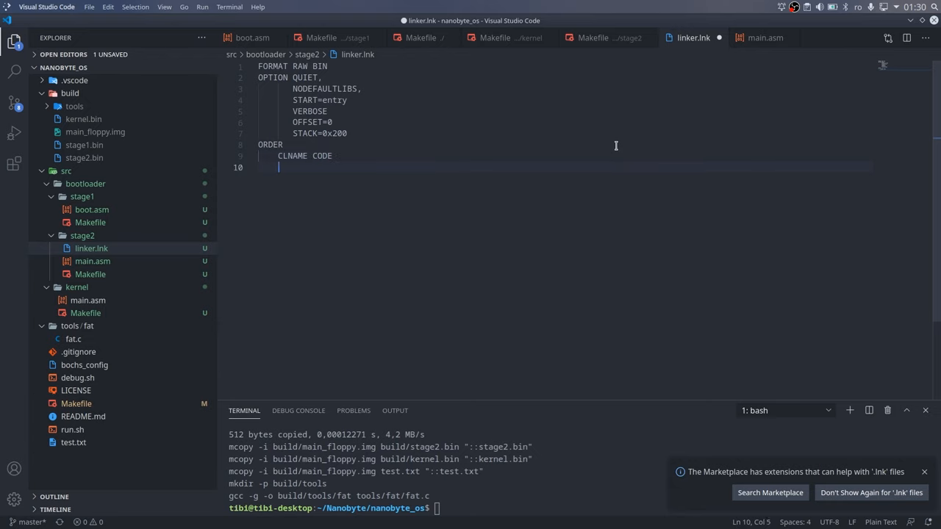
text(SEGMEN)
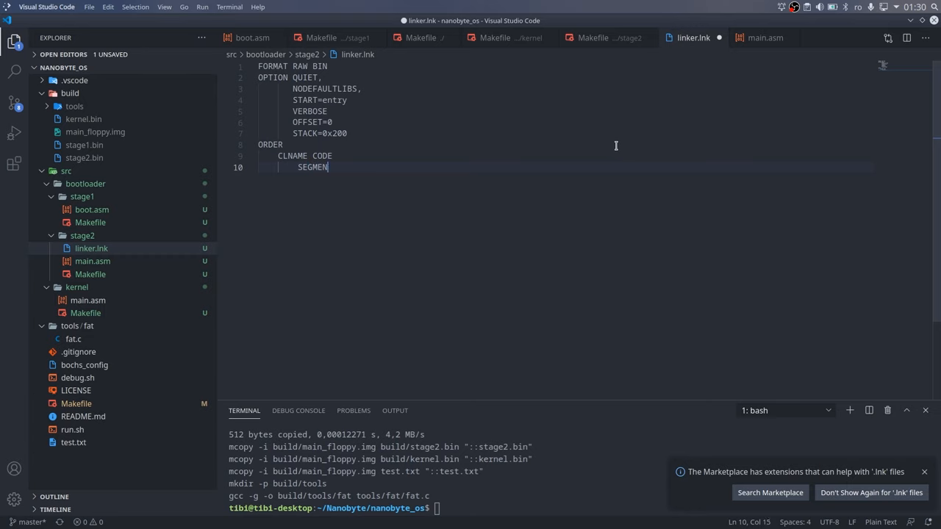
text(T _ENTRY)
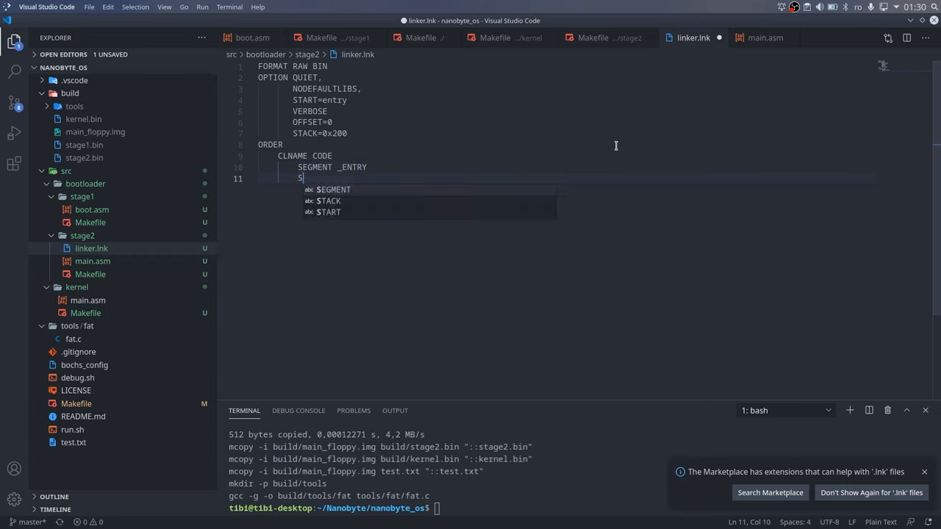
text(EGMENT _TEXT)
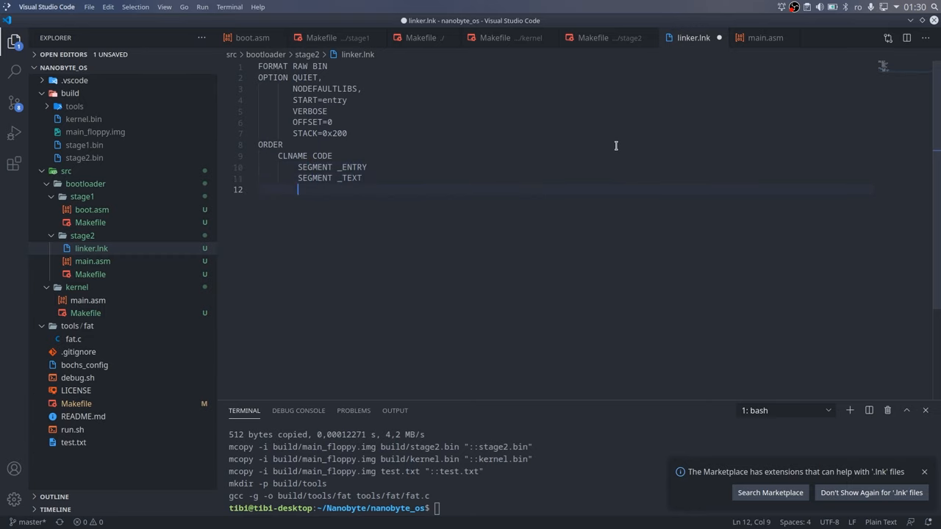
text(CL)
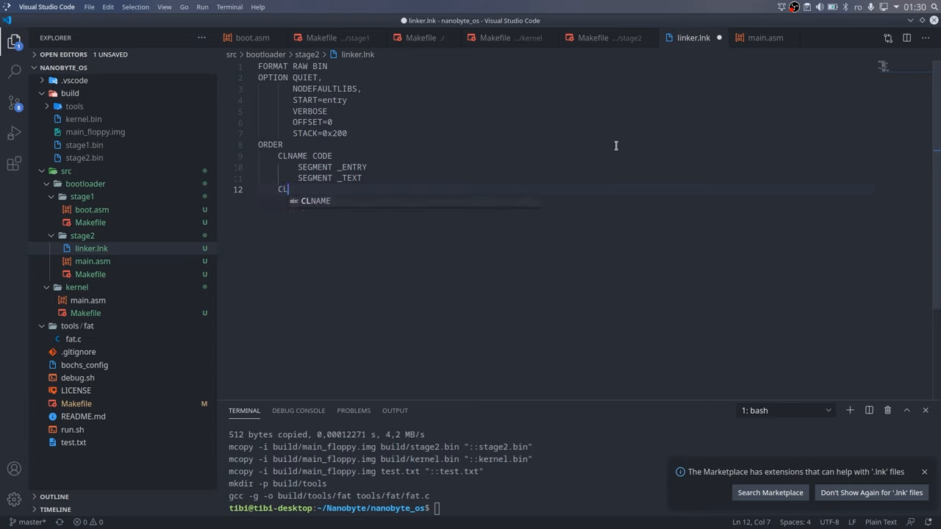
text(NAME DATA)
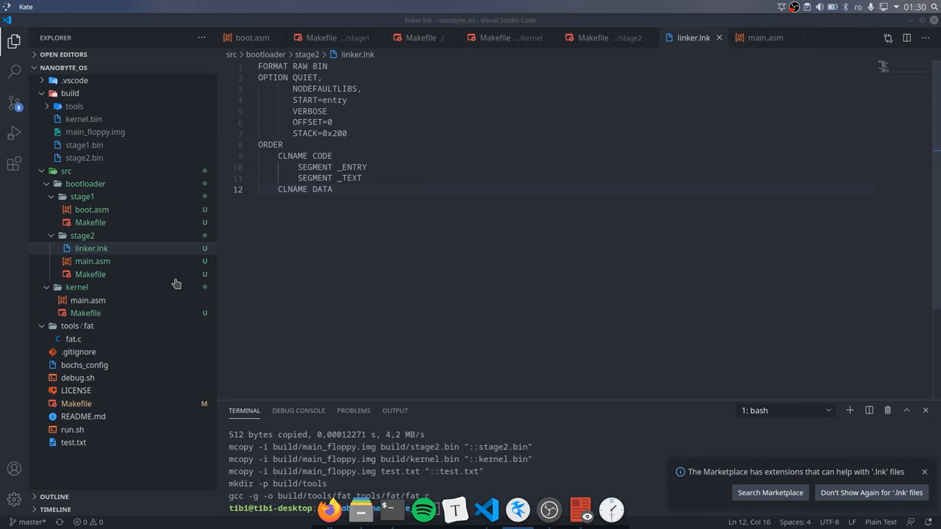
Step: In stage2 main.asm, declare bits, section _ENTRY class=CODE, extern _cstart_ and global entry
click(92, 261)
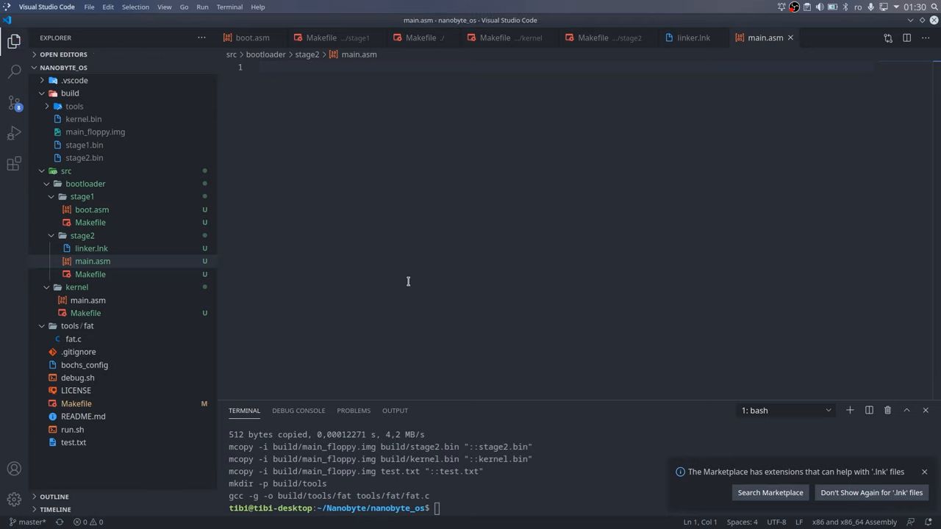
text(bits 16)
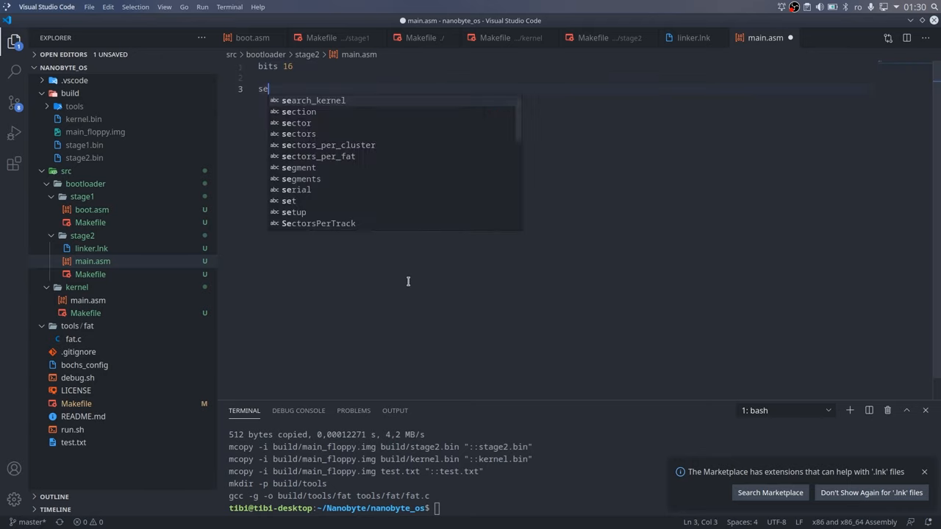
text(ction _ENTRY)
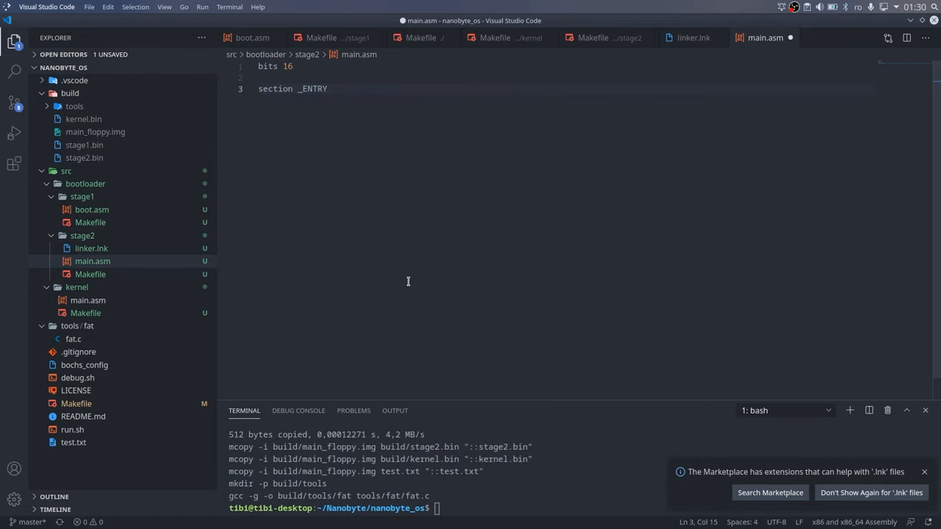
text(class=CODE)
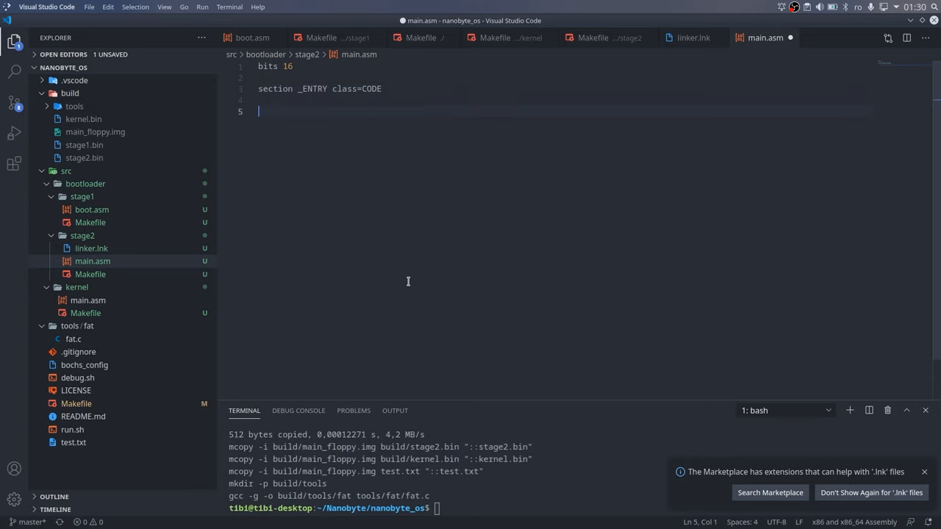
text(extern)
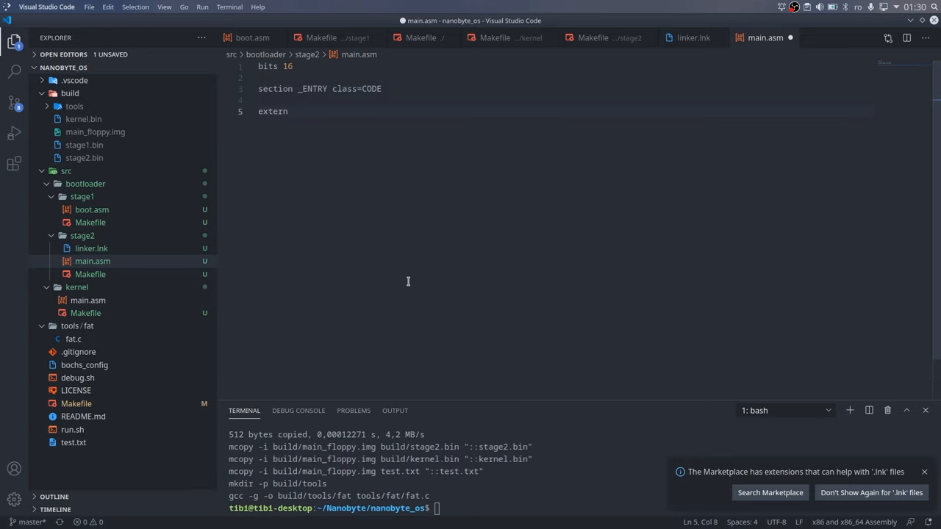
text(_cstart_)
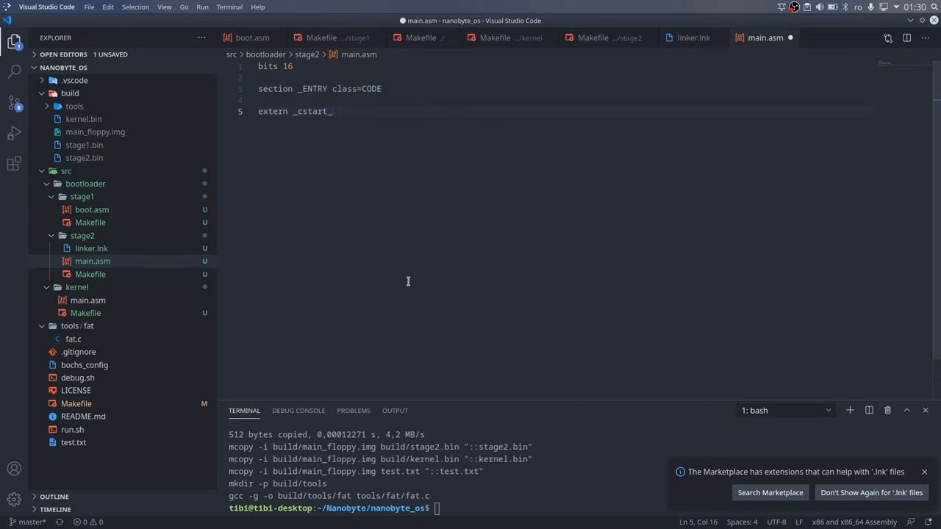
key(Enter)
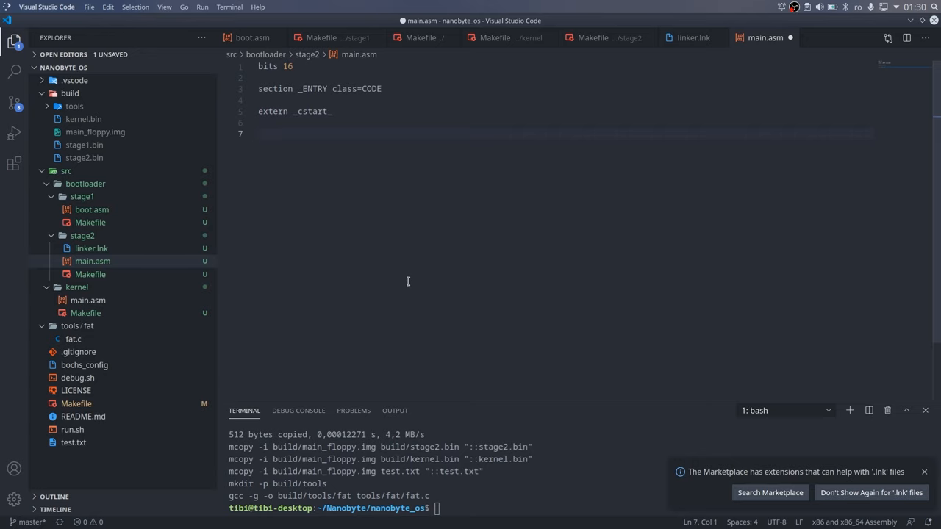
text(global e)
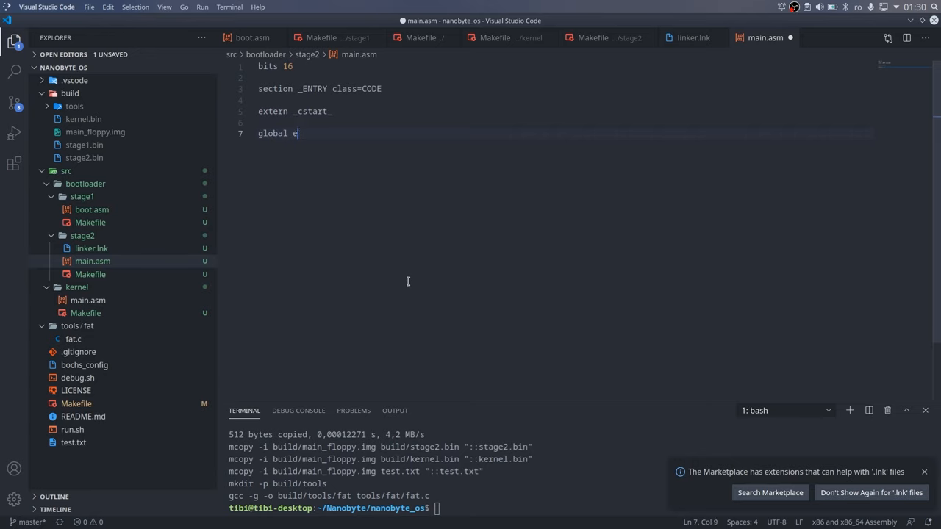
text(ntry)
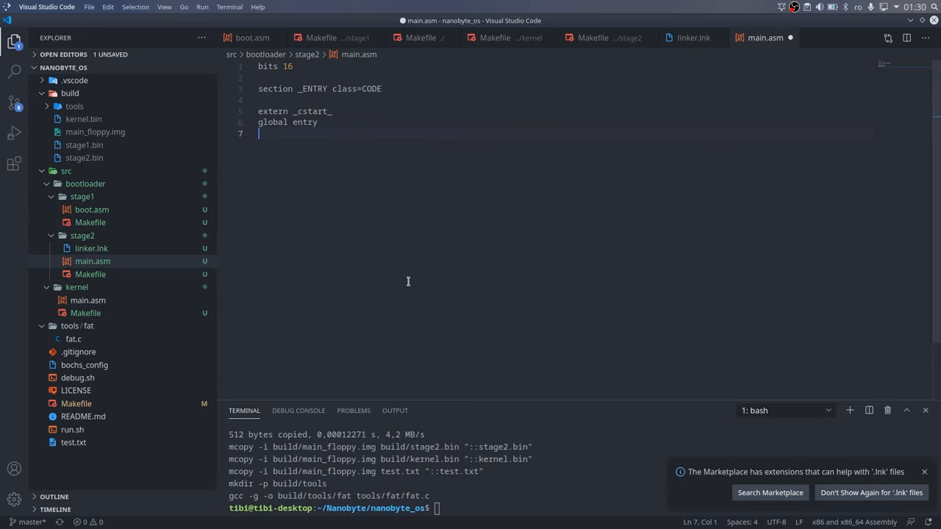
Step: Add the entry label with cli, stack segment and pointer setup (sp 0, bp), then sti
text(entry:)
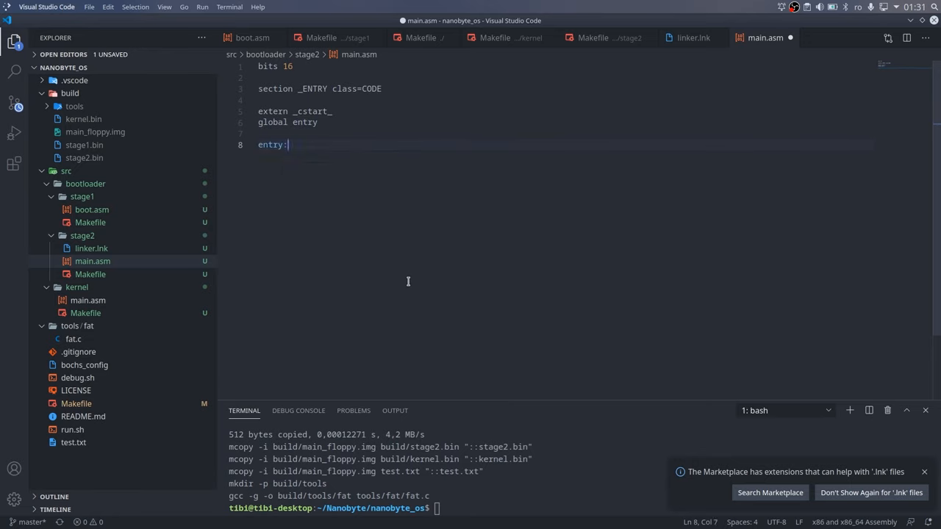
text(cli)
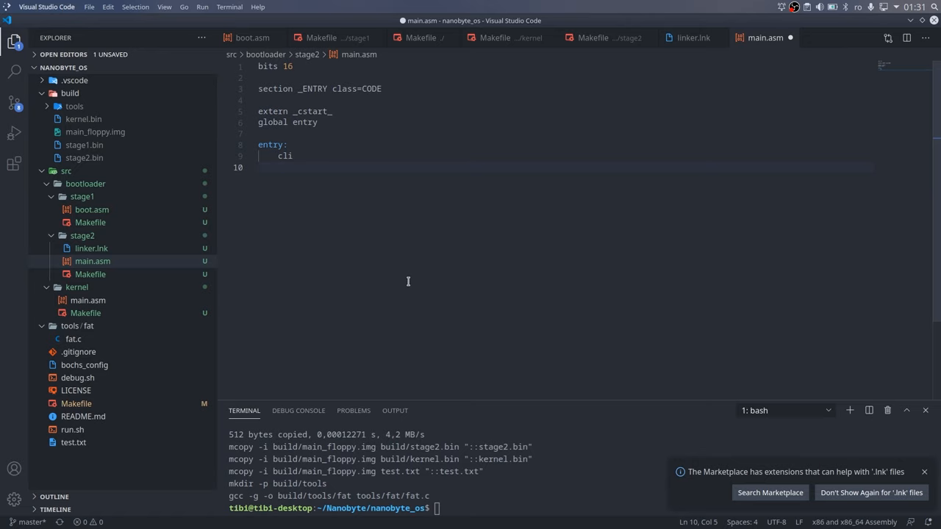
text(mov ax, d)
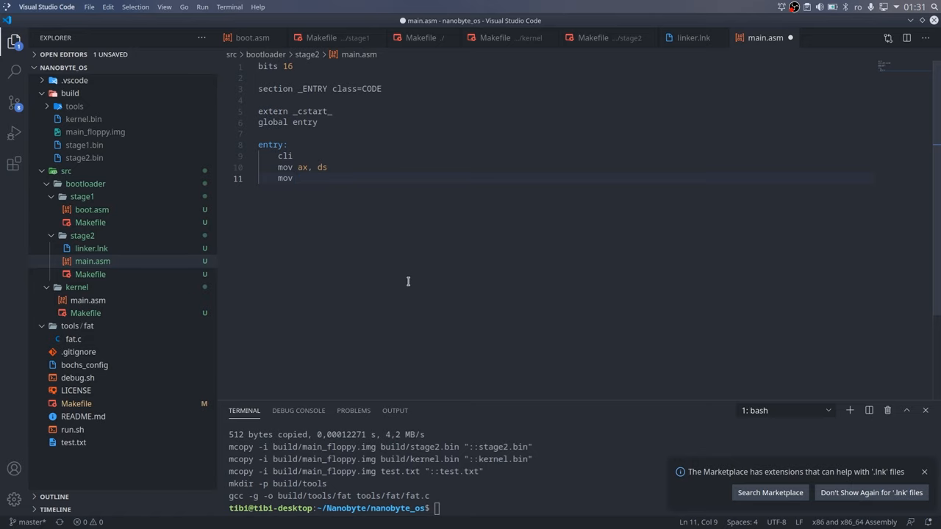
text(ss,)
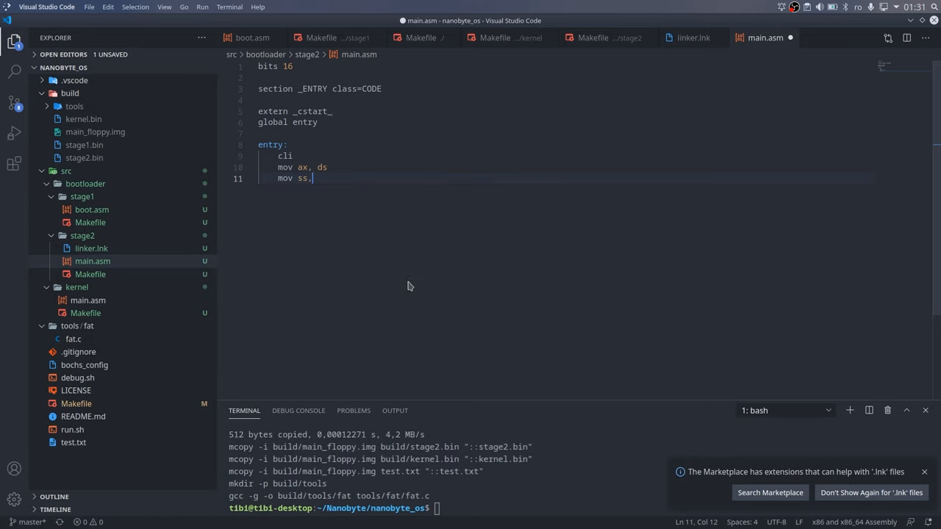
text(ax)
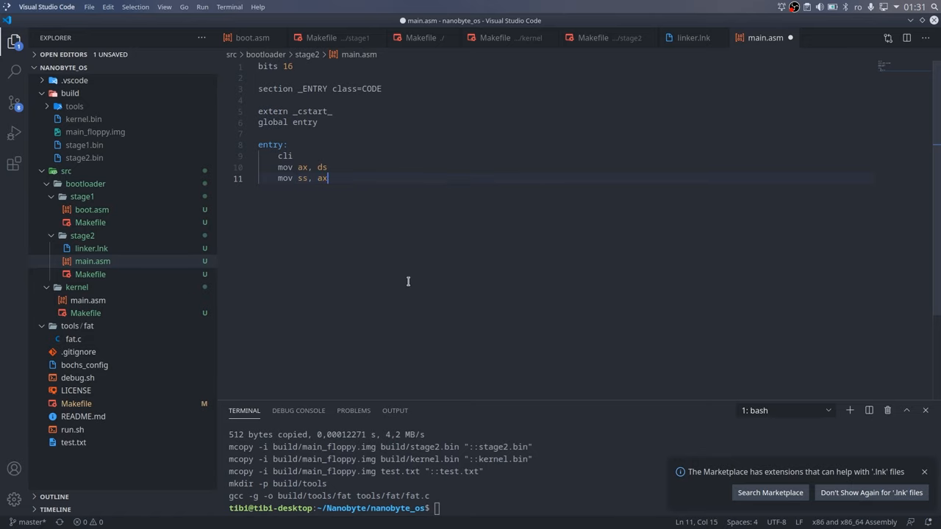
text(mov)
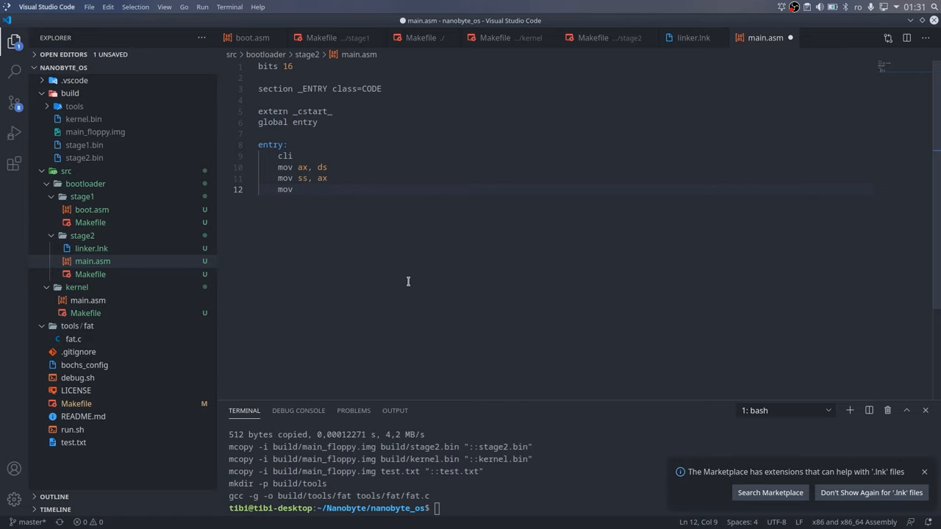
text(sp, 0)
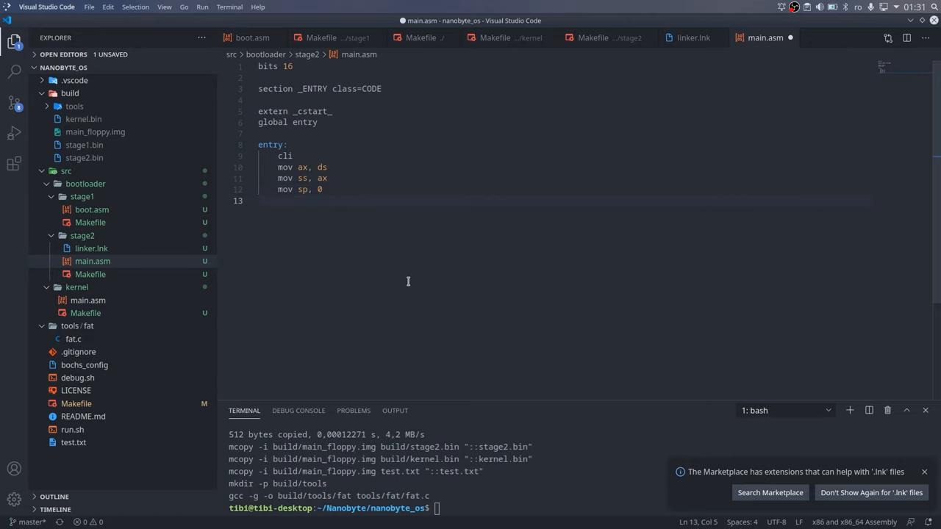
text(mov bp, sp)
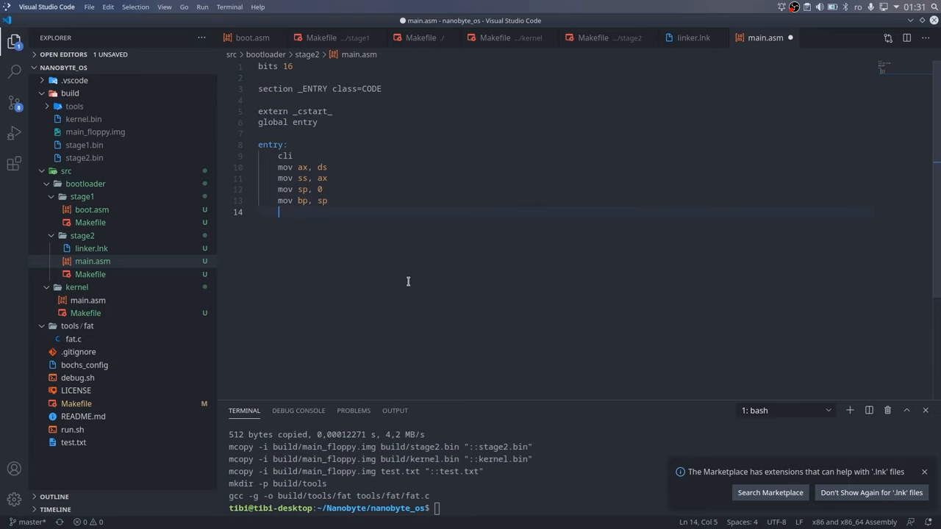
text(sti)
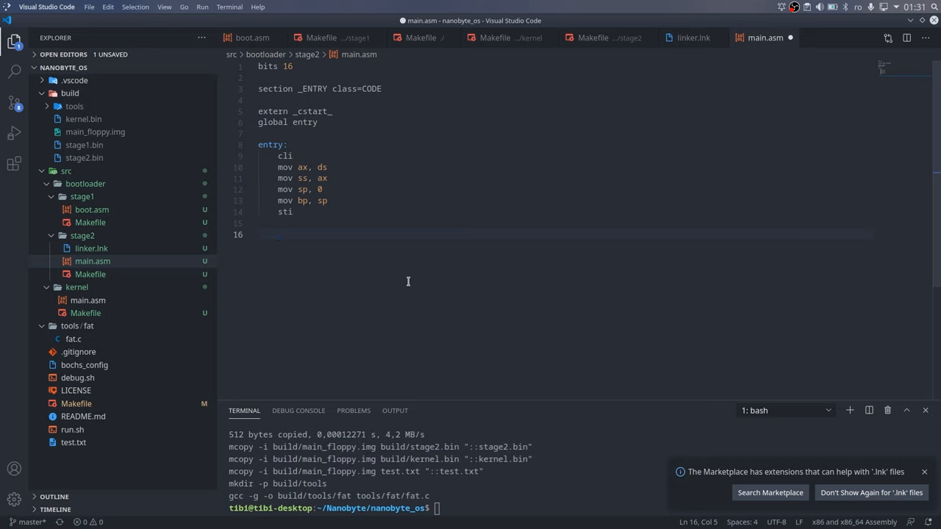
Step: Comment that dl holds the boot drive, clear dh, call _cstart_, and halt
text(; expect boot drive in dl)
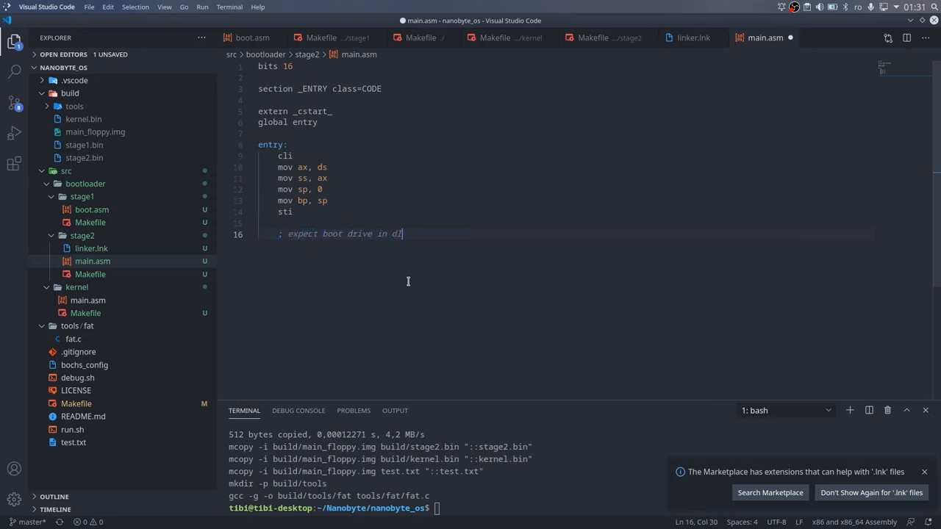
text(, send it as argument to main function)
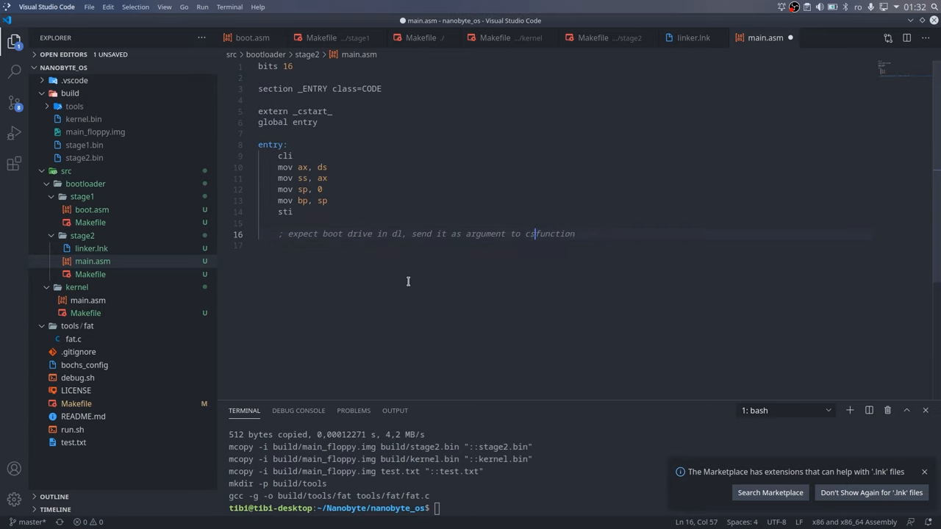
text(xor)
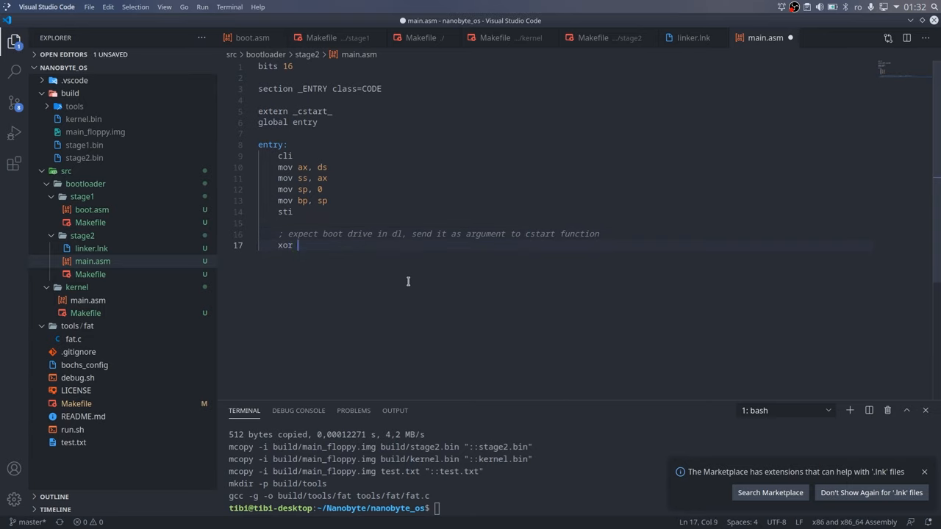
text(dh, dh)
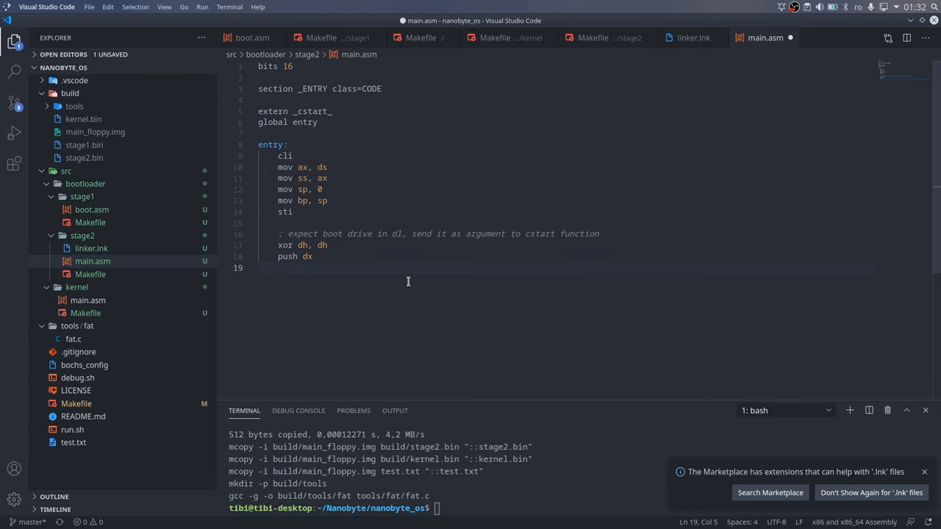
text(call _cstart_)
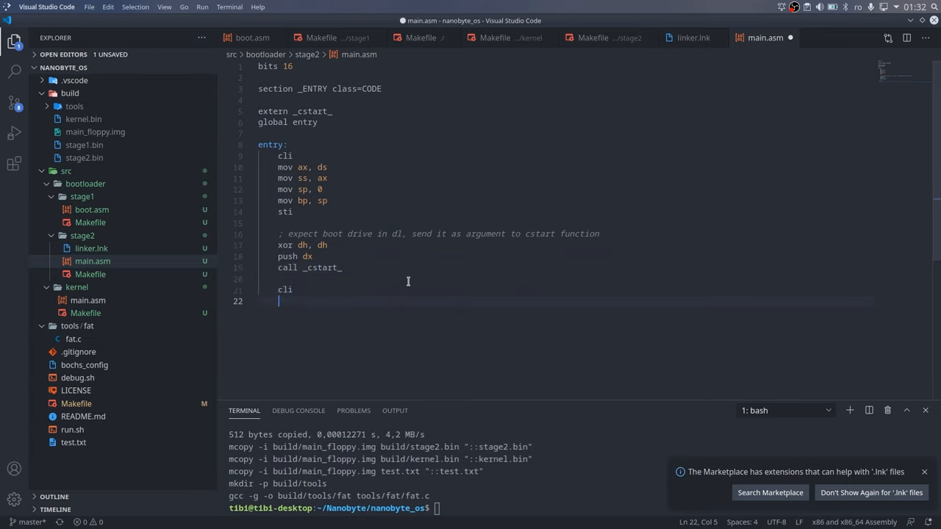
text(hlt)
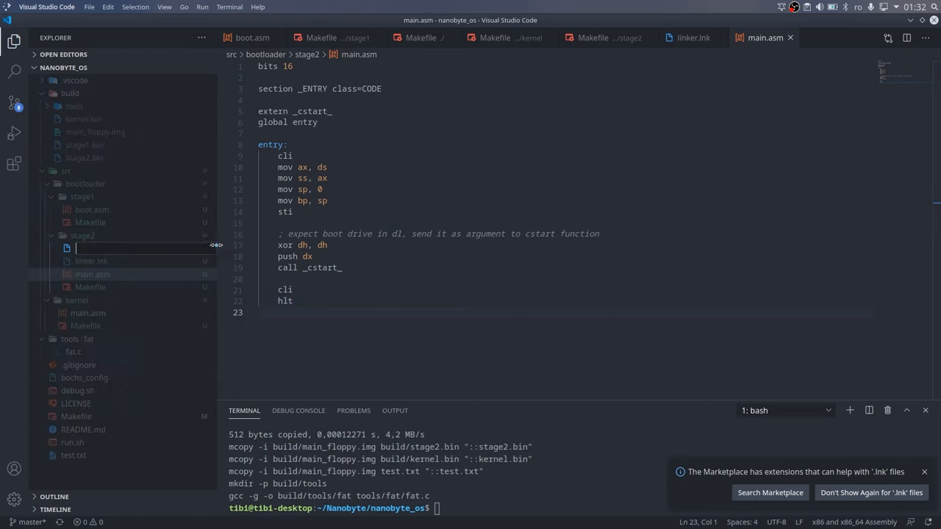
Step: Create stage2 main.c with cstart_ taking a uint16_t bootDrive, plus stdint.h typedefs
text(main.c)
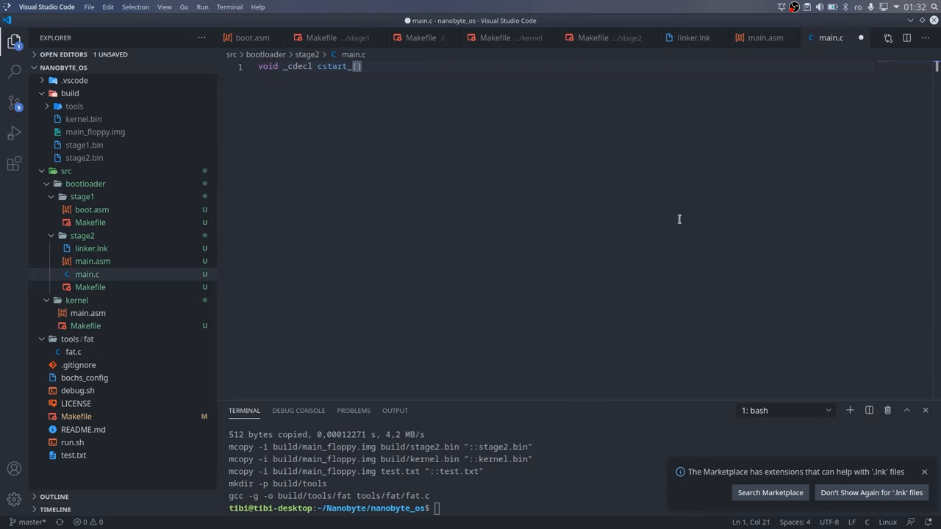
text(uint16_t;)
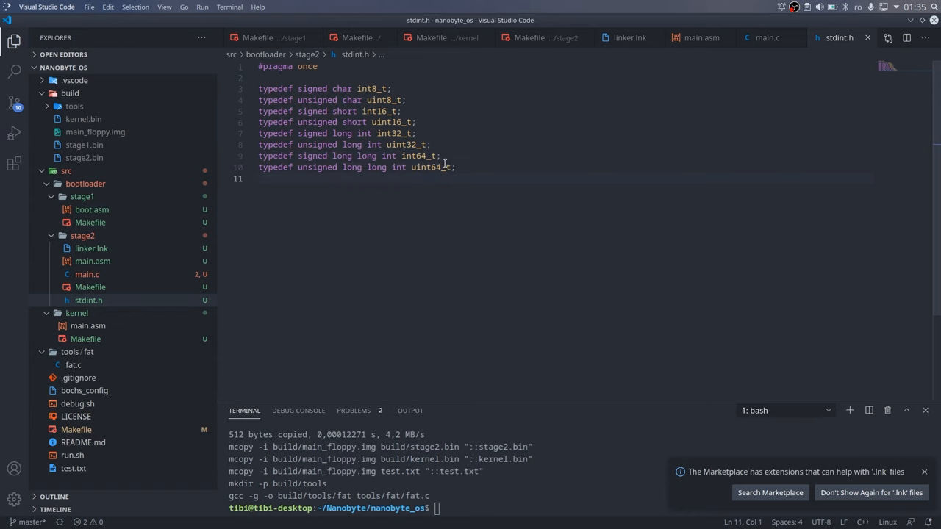
Step: Run make, add #include "stdint.h" to main.c, rebuild, and open linker.lnk
text(make)
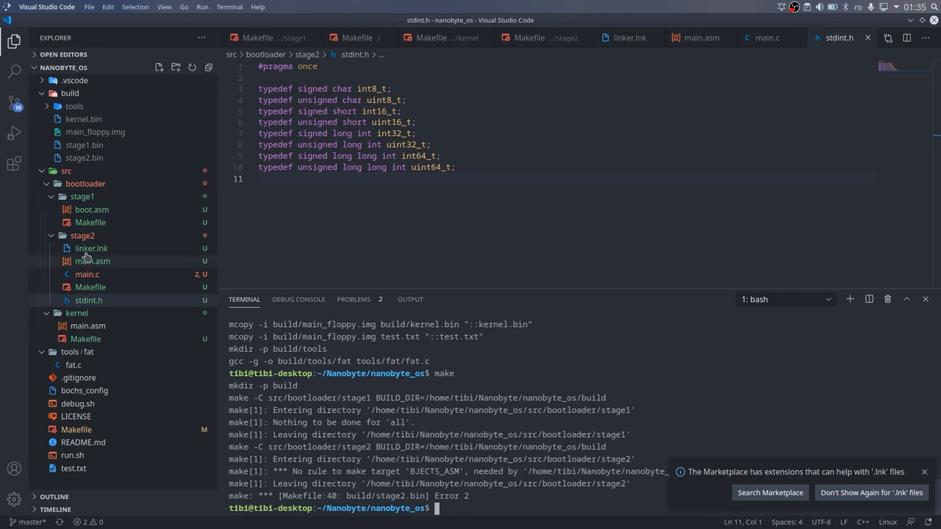
click(90, 287)
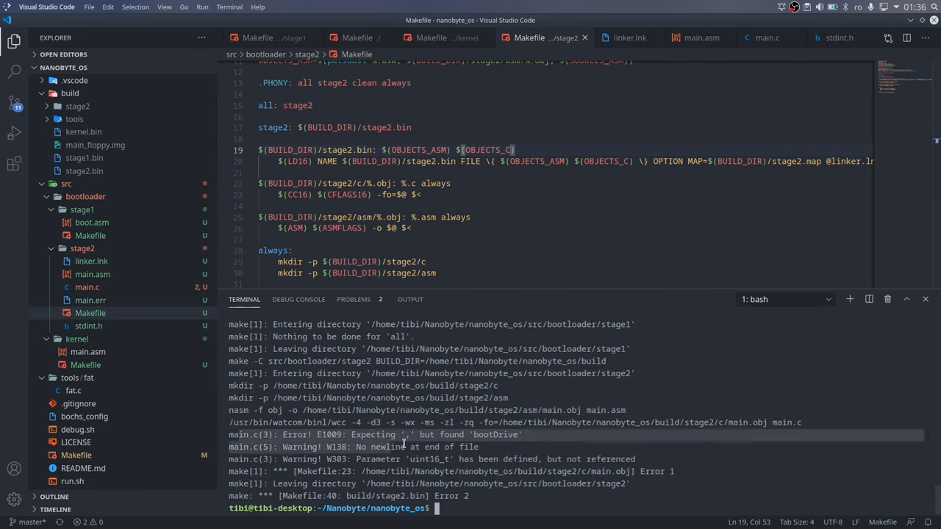
mouse_move(142, 284)
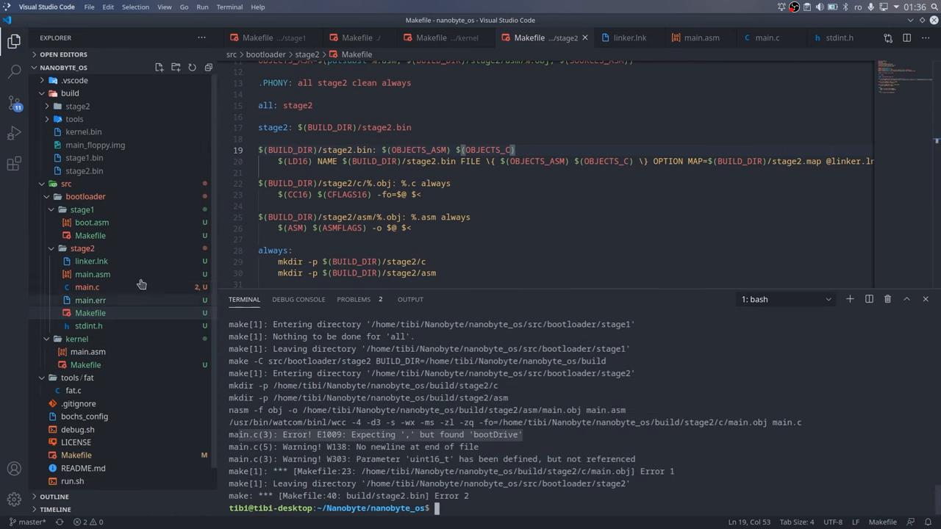
click(87, 286)
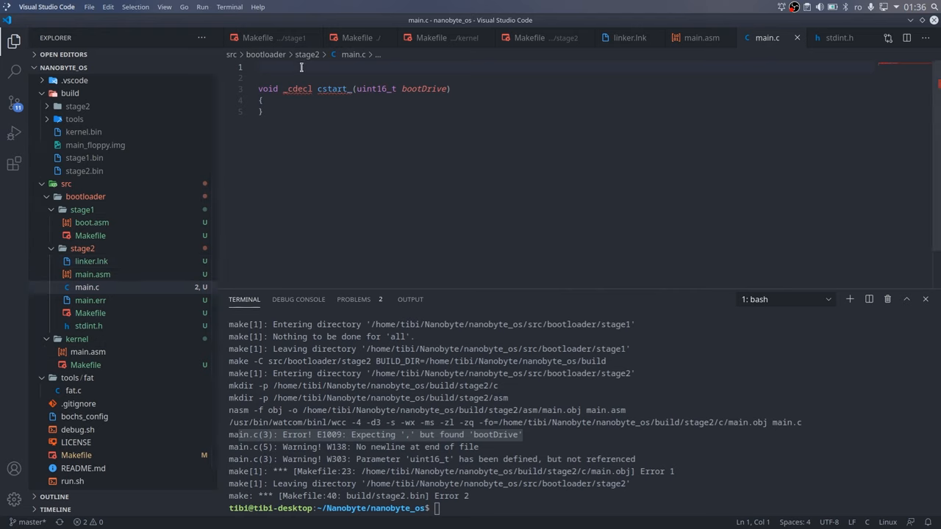
text(#include "stdint.h)
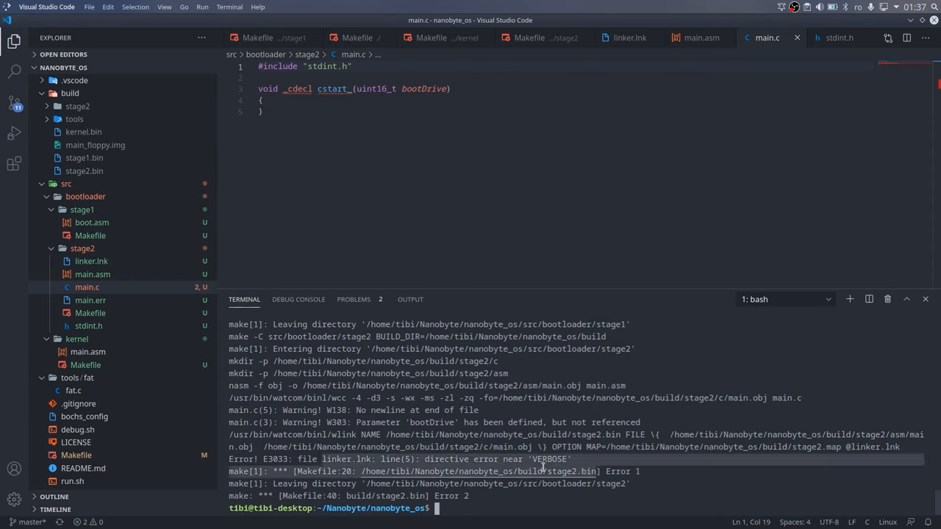
mouse_move(92, 275)
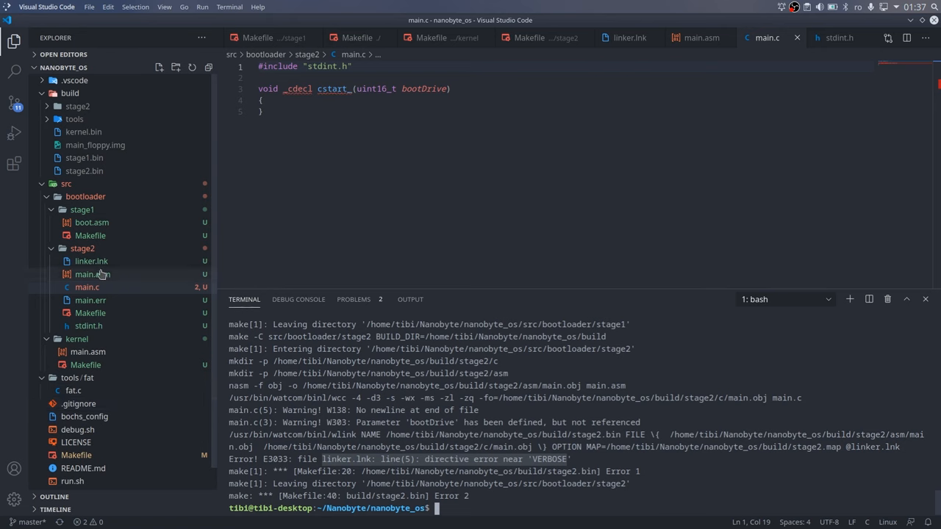
click(91, 261)
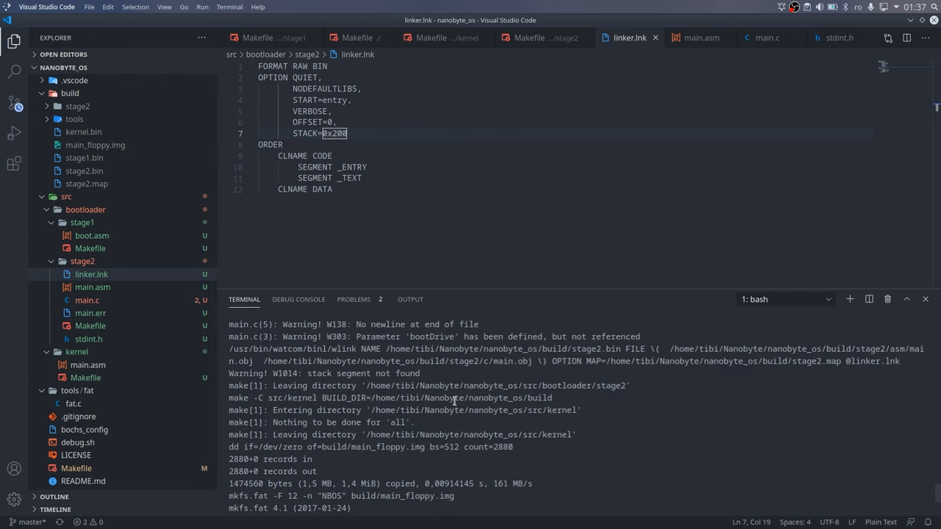
Step: Scroll through the make output and open build/stage2.map
scroll(down, 3)
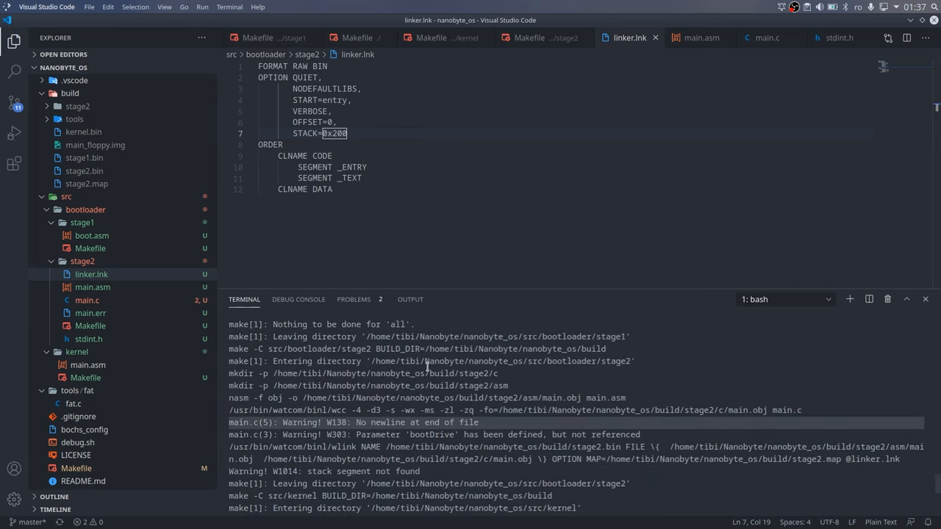
scroll(down, 3)
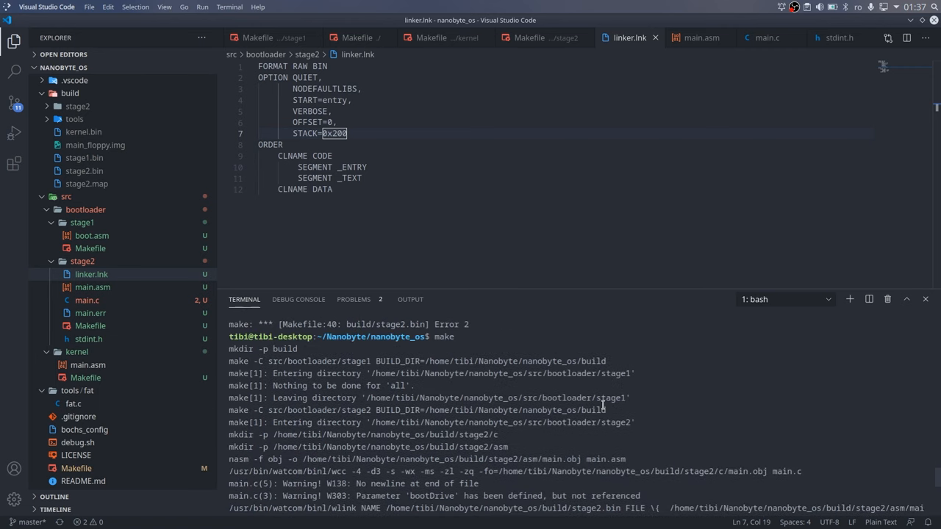
scroll(down, 3)
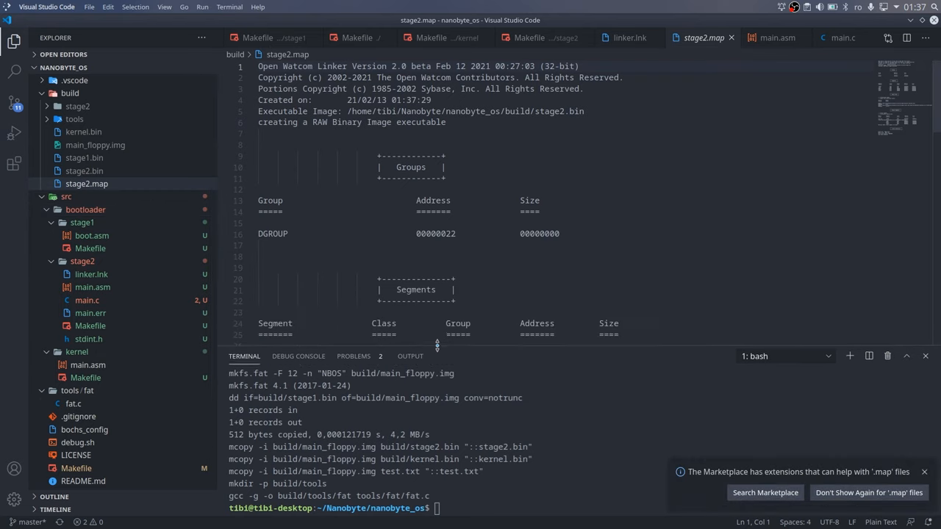
Step: Read stage2.map, highlighting the 00000013 entry segment size and the 00000000 entry point
scroll(down, 3)
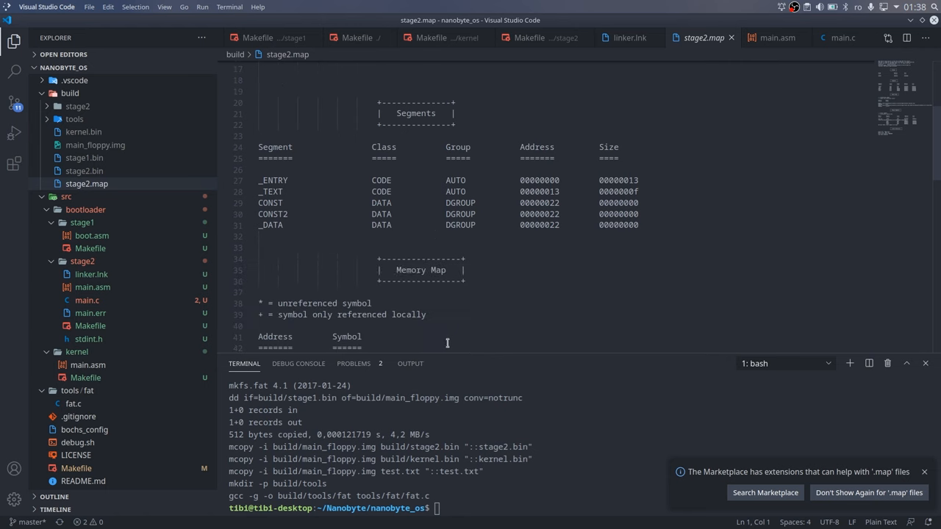
scroll(down, 3)
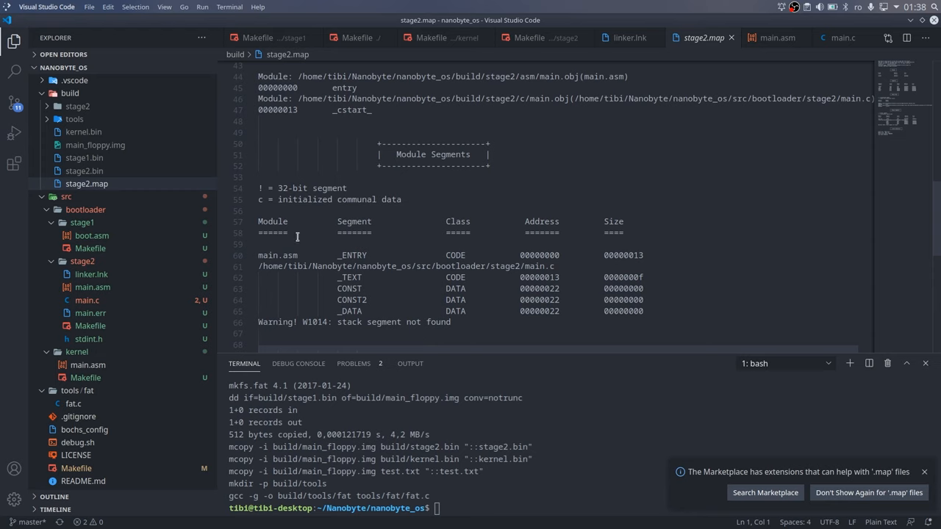
double_click(277, 255)
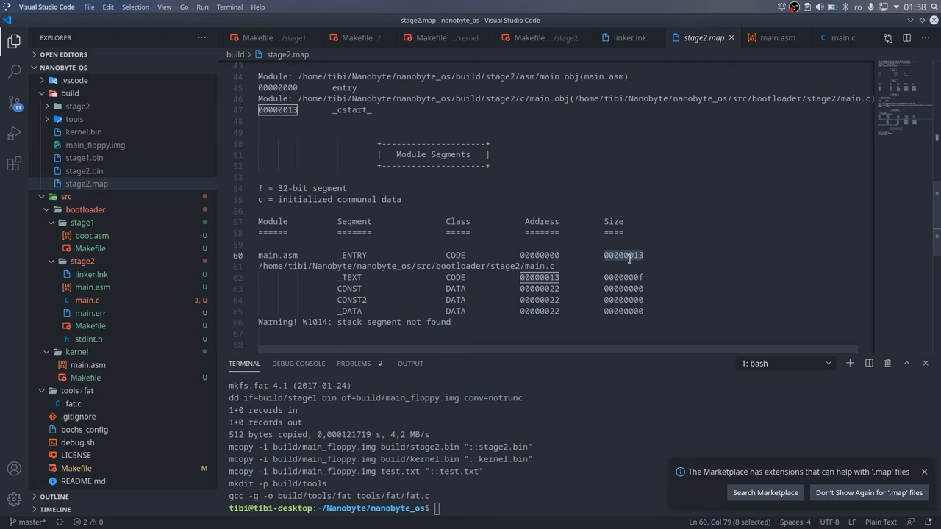
mouse_move(520, 265)
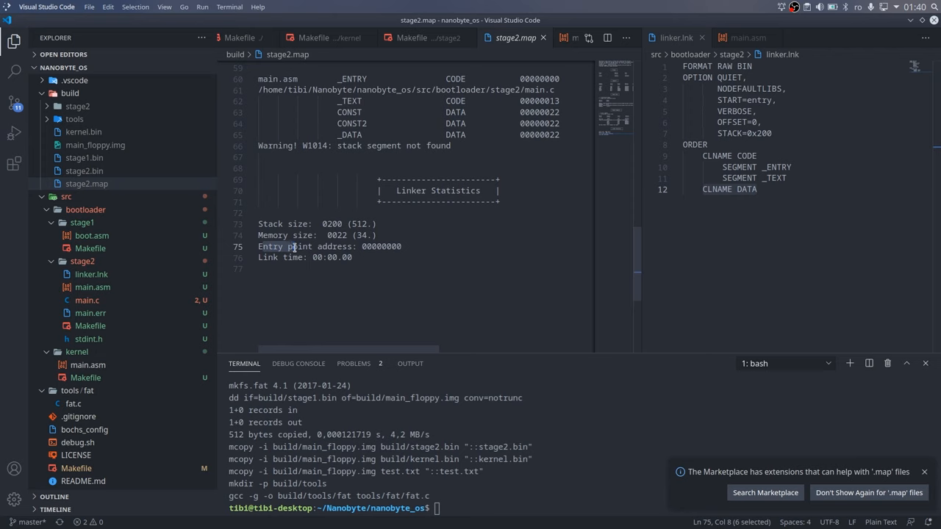
click(388, 247)
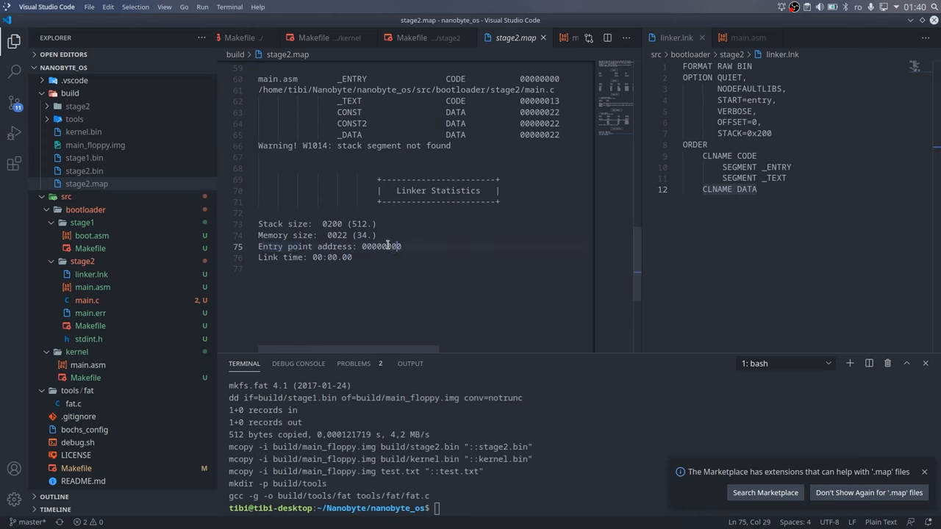
double_click(383, 246)
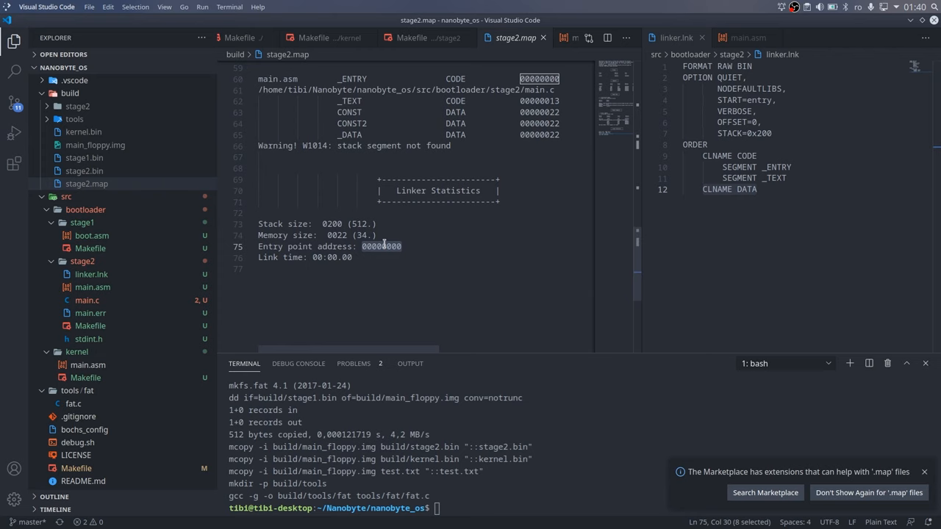
click(92, 236)
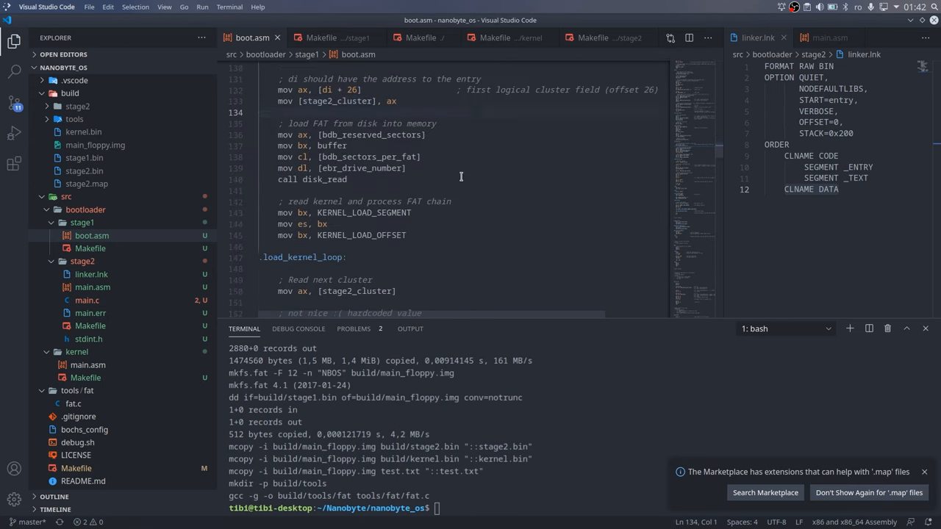
Step: Bring up quick open (Ctrl+P) to reach the stage1 boot.asm source
key(ctrl+p)
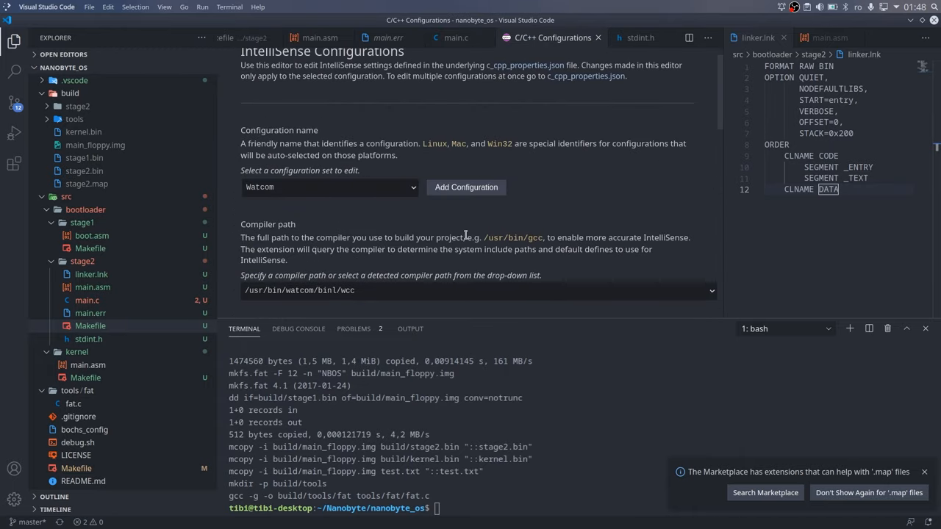
mouse_move(465, 234)
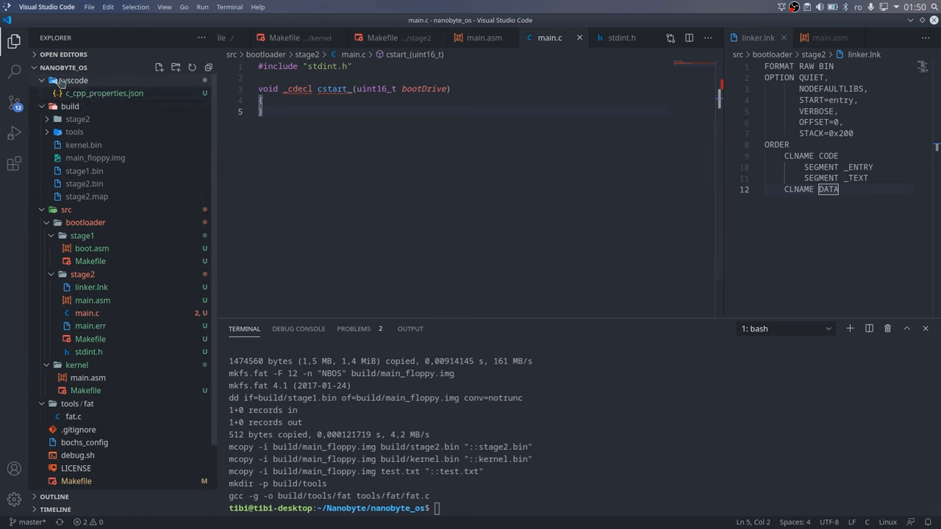
Step: Create a Watcom C/C++ configuration with compiler path /usr/bin/watcom/binl/wcc
click(105, 92)
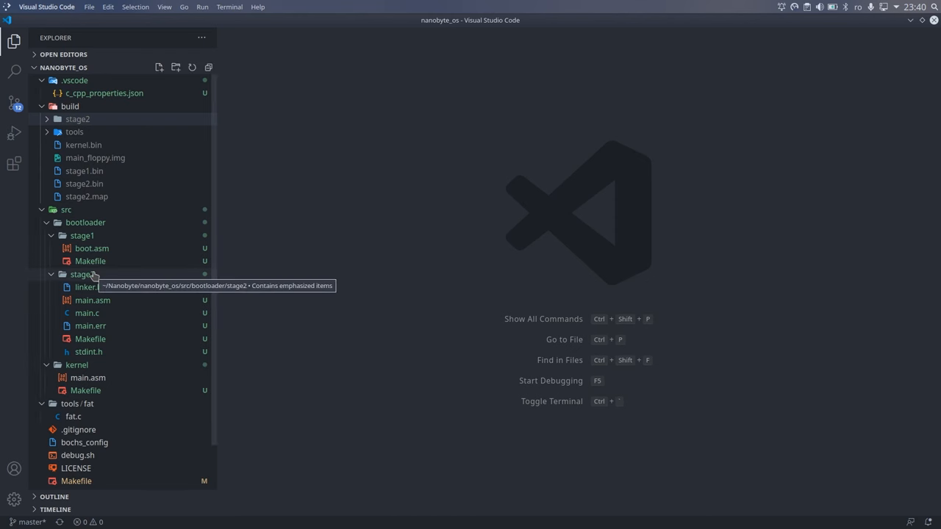
Step: Create x86.asm in the stage2 folder starting with bits 16
click(159, 67)
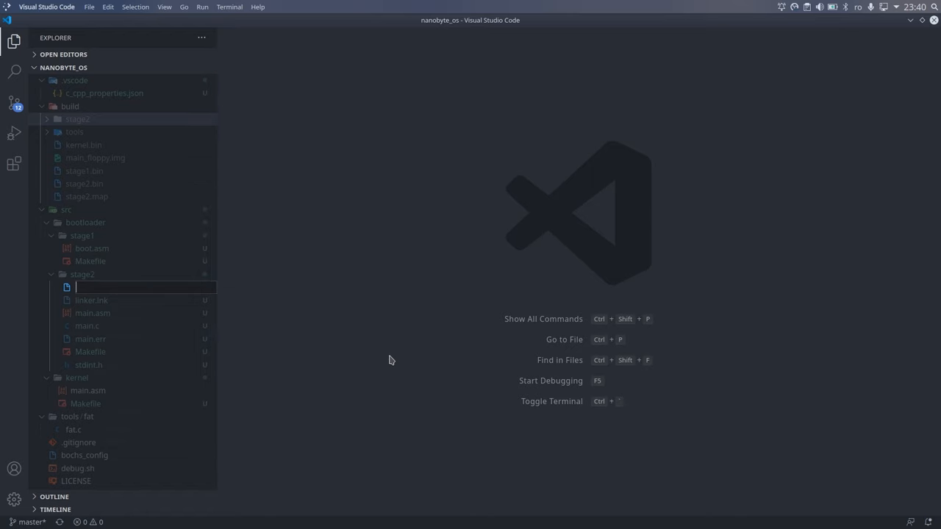
text(x86.asm)
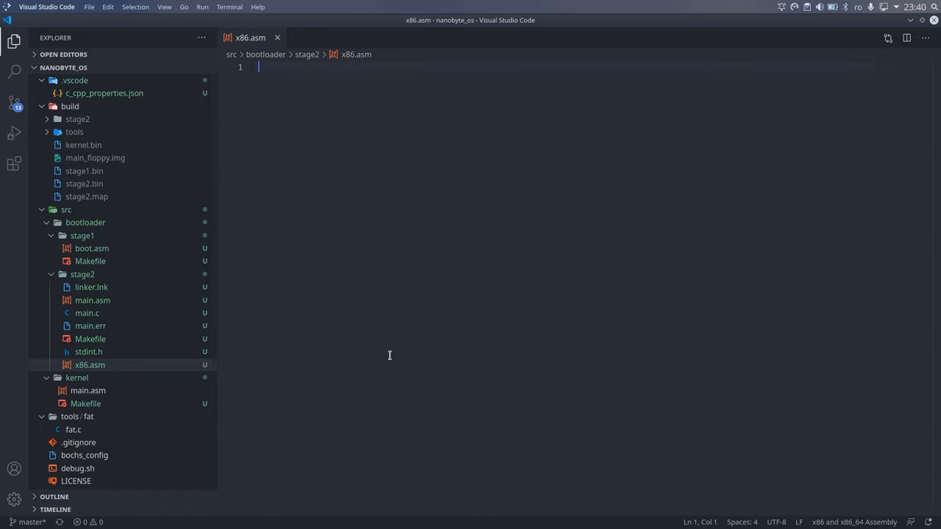
text(bits 16)
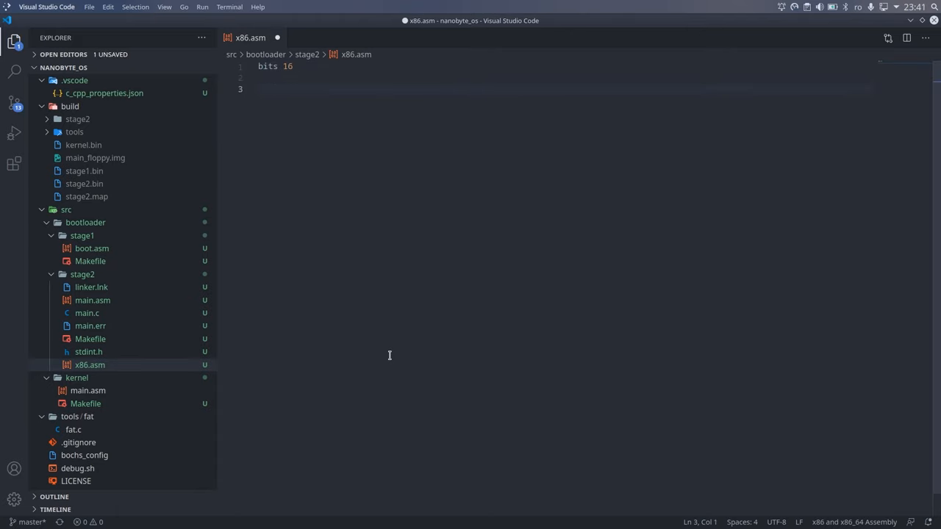
Step: Add main.asm's section line as _TEXT, plus a global _x86_Video_WriteCharTeletype label
click(92, 300)
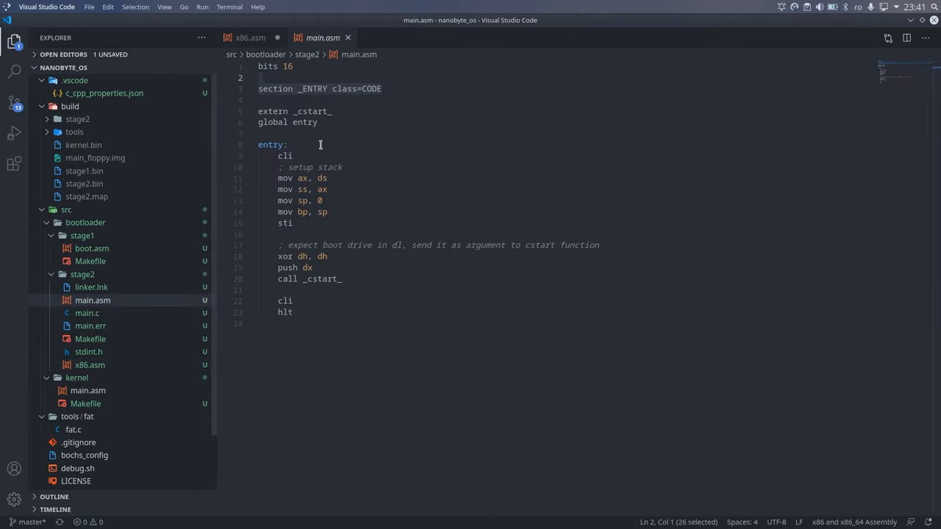
click(89, 365)
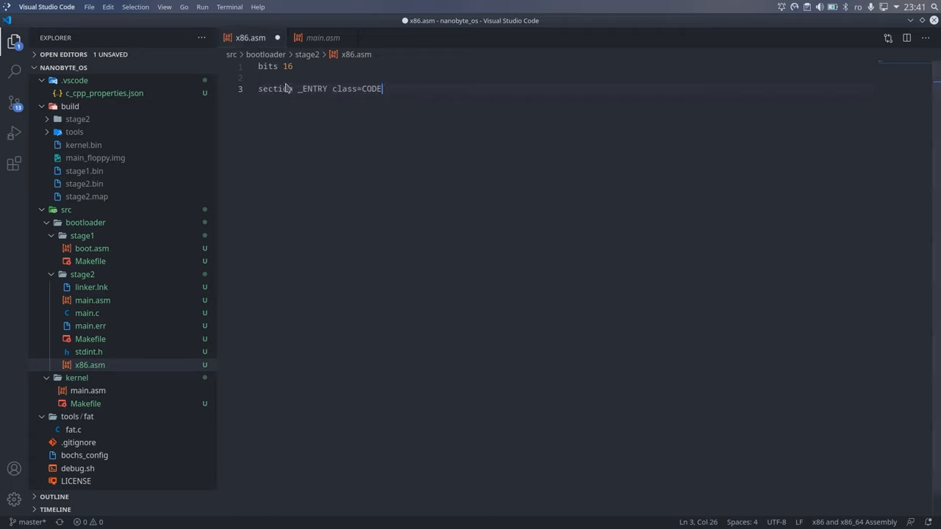
double_click(312, 88)
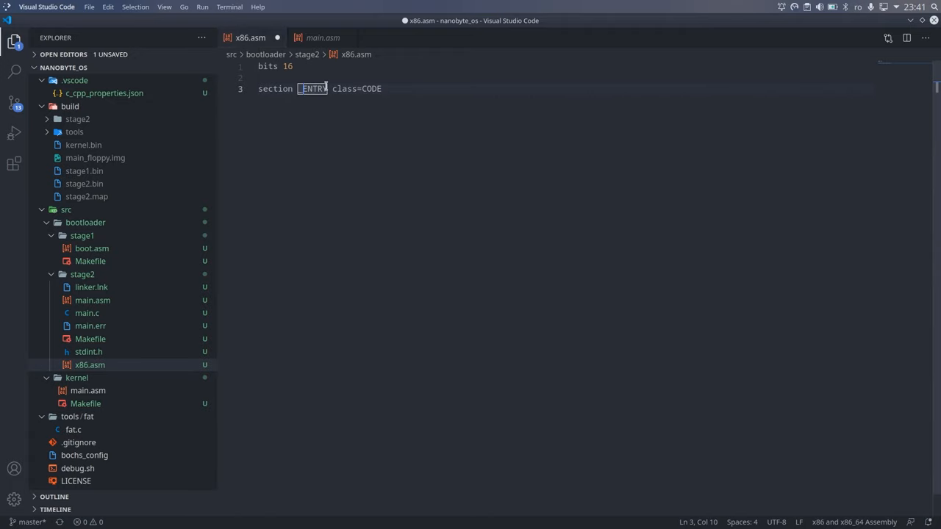
text(_TEXT)
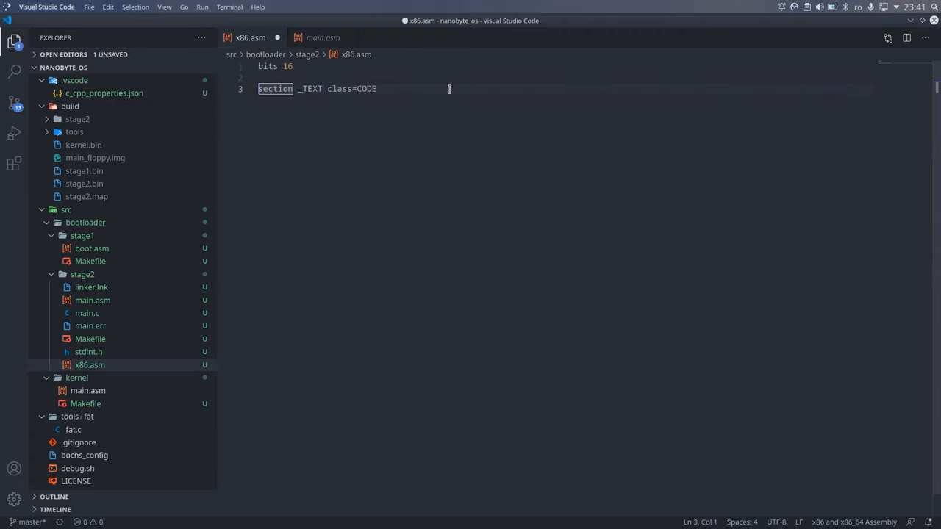
text(_x86_)
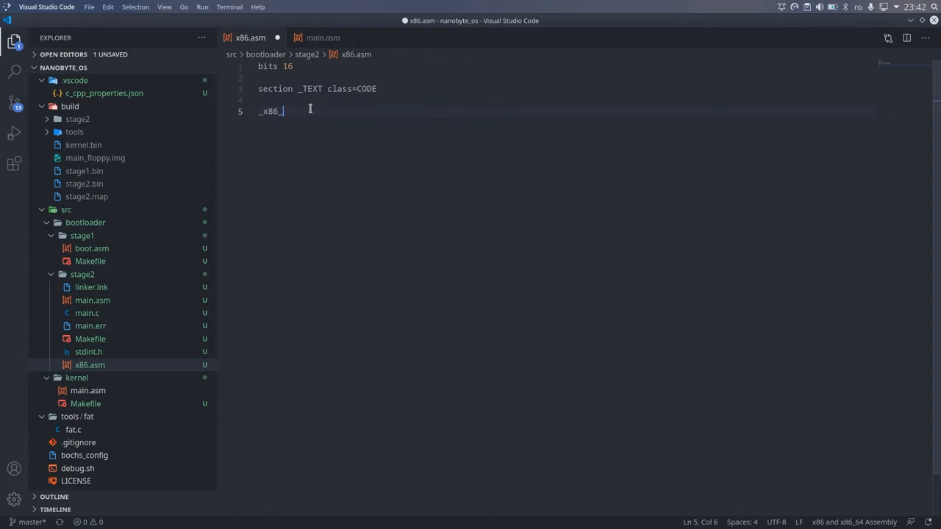
text(Video_WriteCharTeletype:)
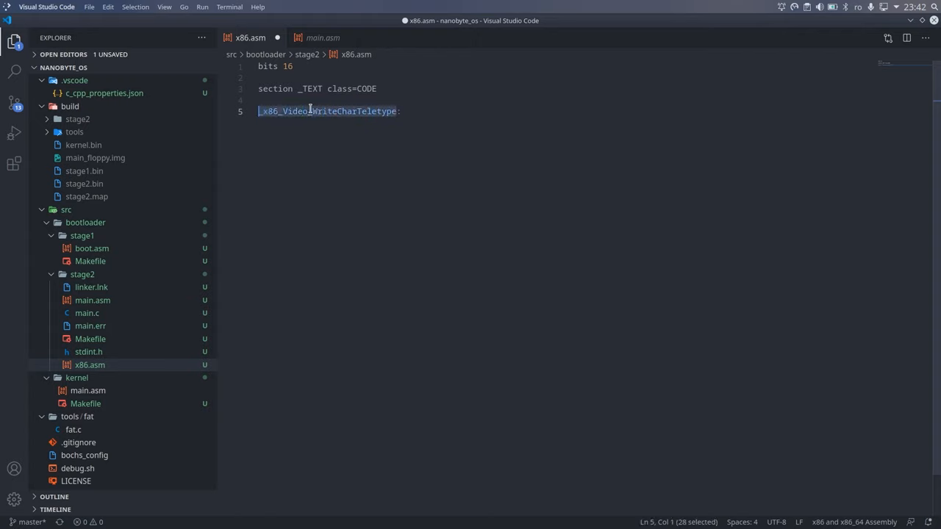
text(global _x86_Video_WriteCharTeletype)
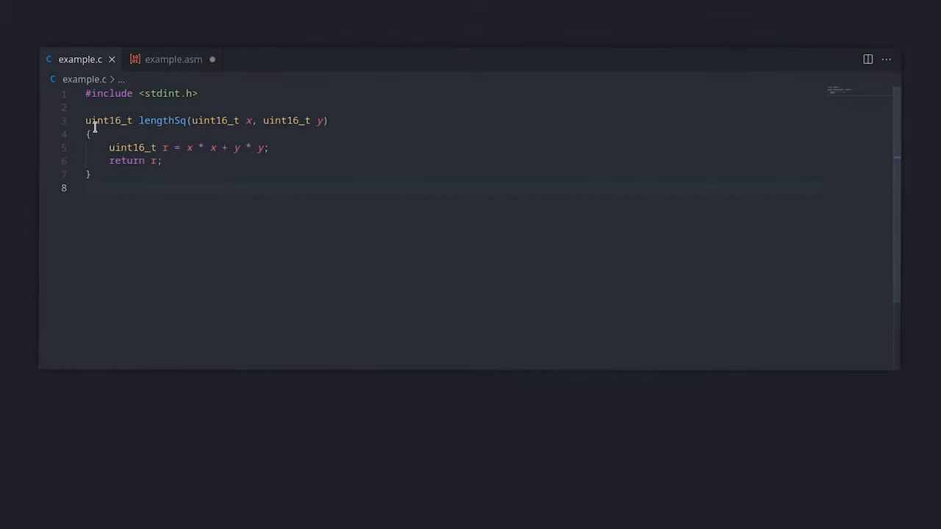
mouse_move(298, 286)
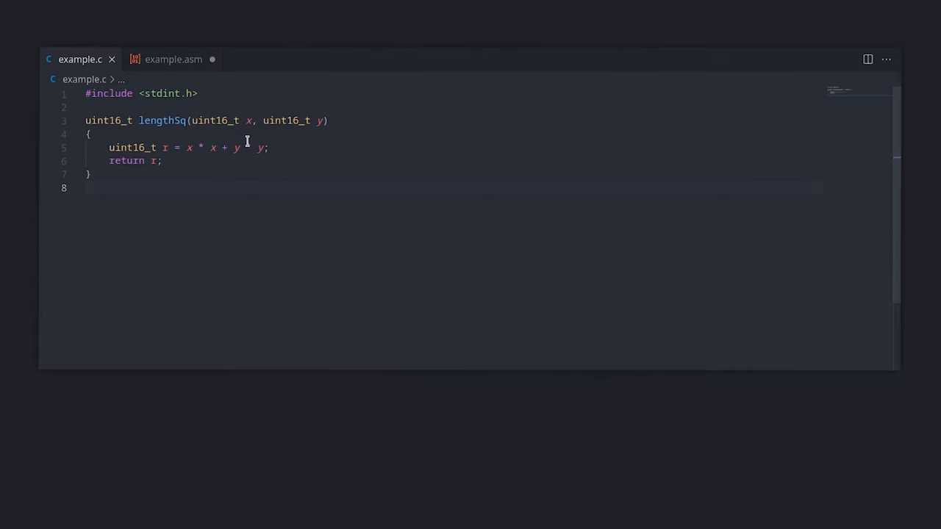
Step: Place example.asm beside example.c and comment on the eax, ecx, edx registers
click(174, 59)
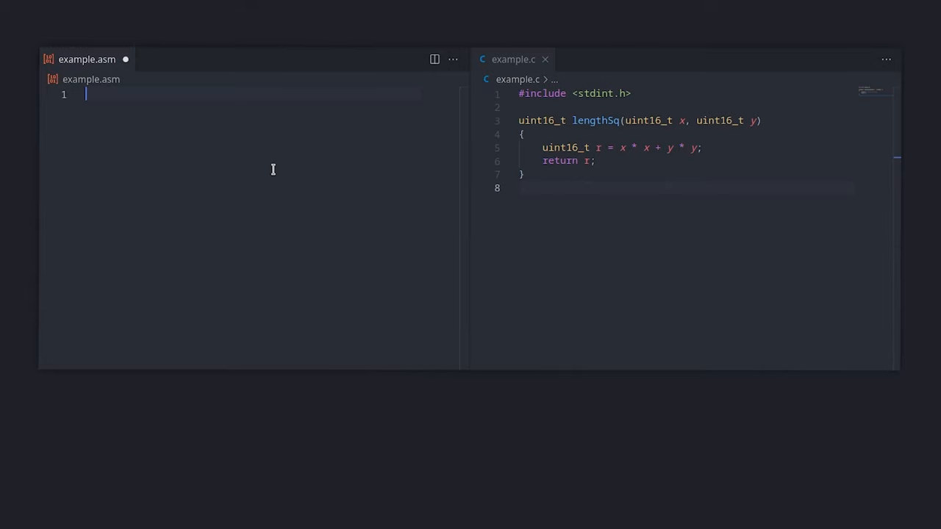
text(/)
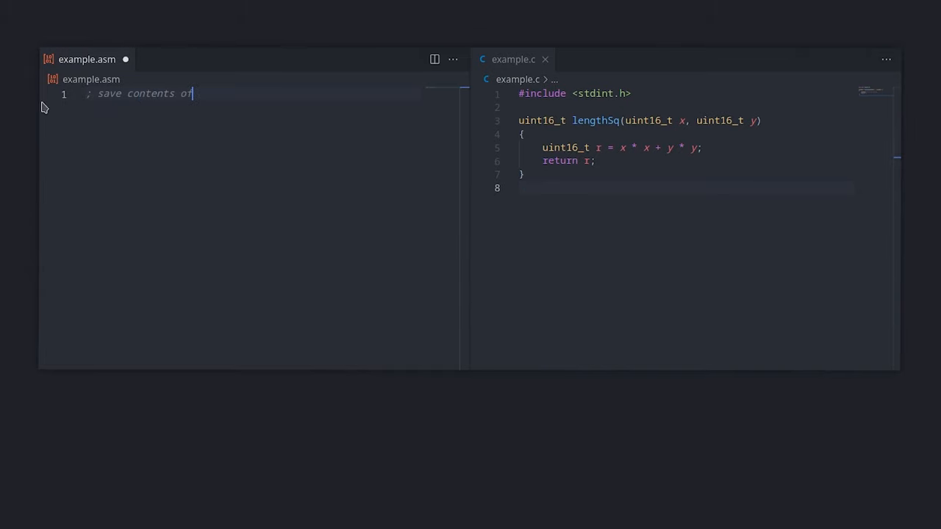
text(eax, ecx)
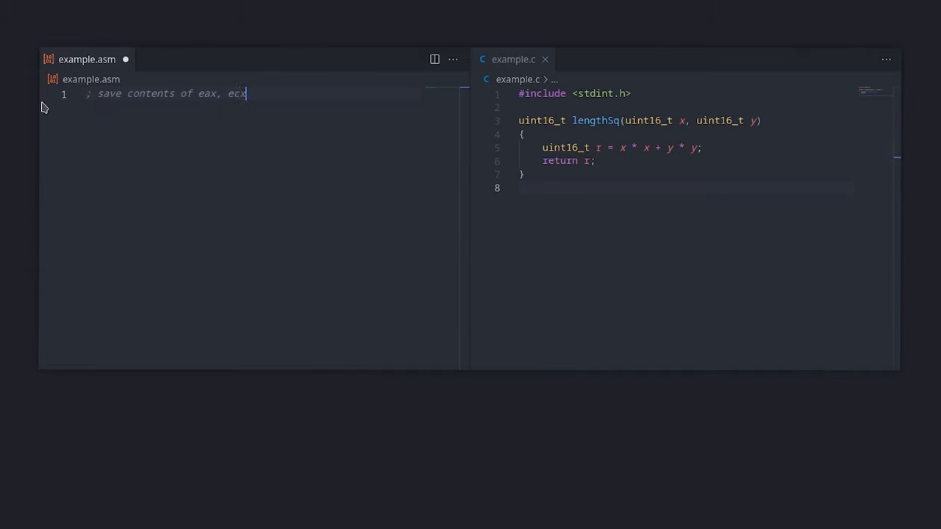
text(, edx if a)
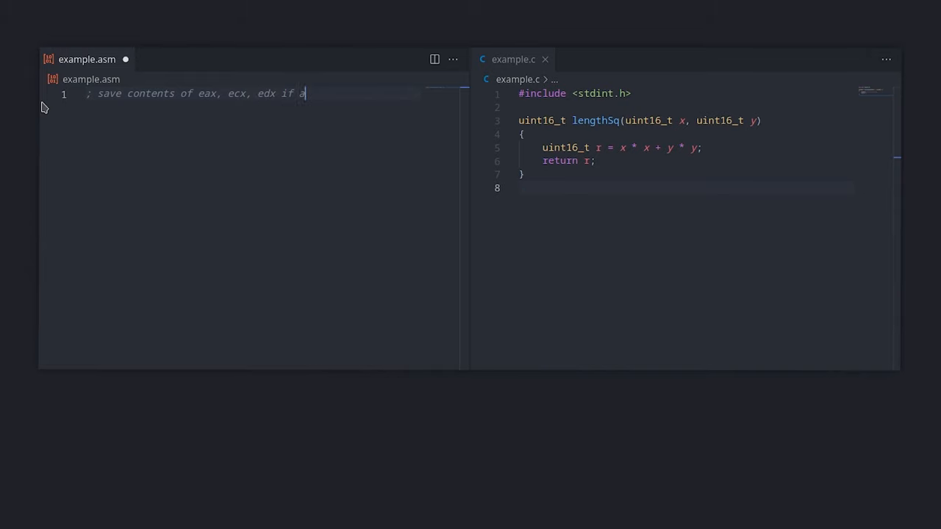
text(mportant)
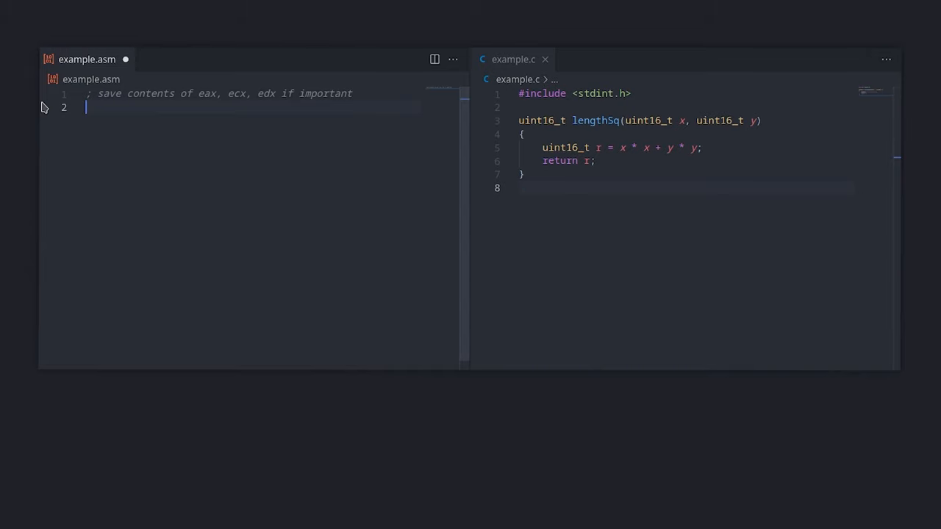
mouse_move(143, 139)
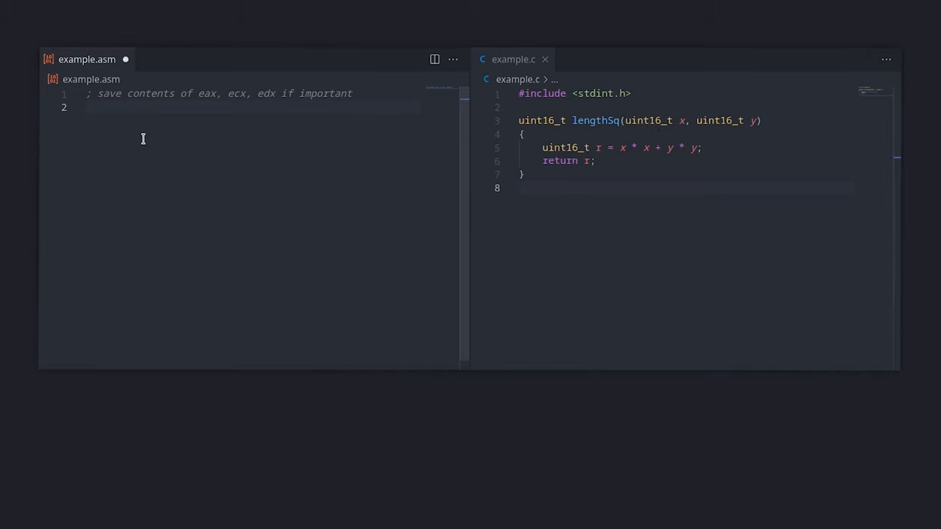
Step: Write push y, push x and call _lengthSq in example.asm
text(p)
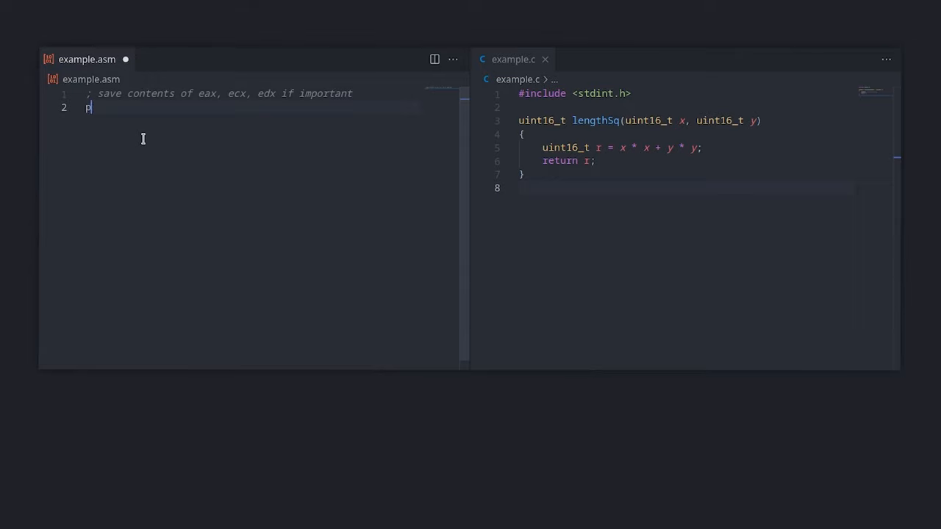
text(push y)
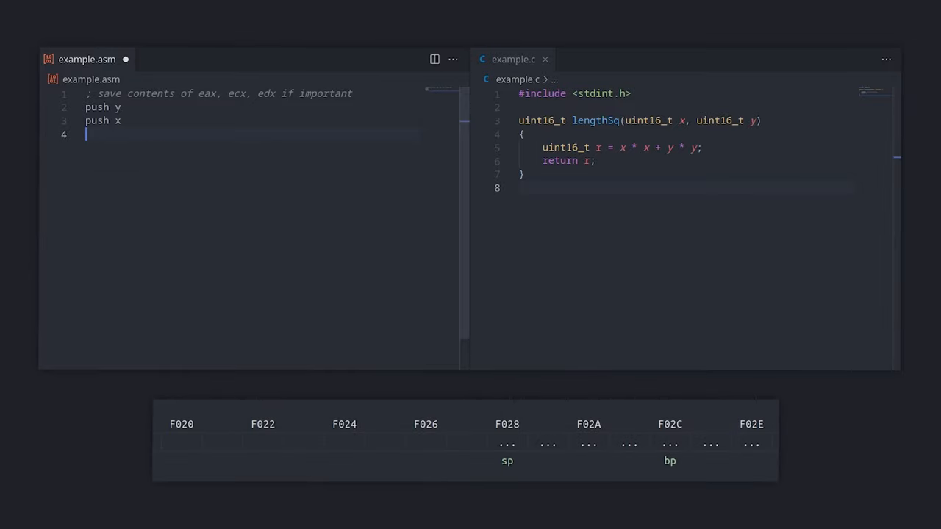
mouse_move(452, 476)
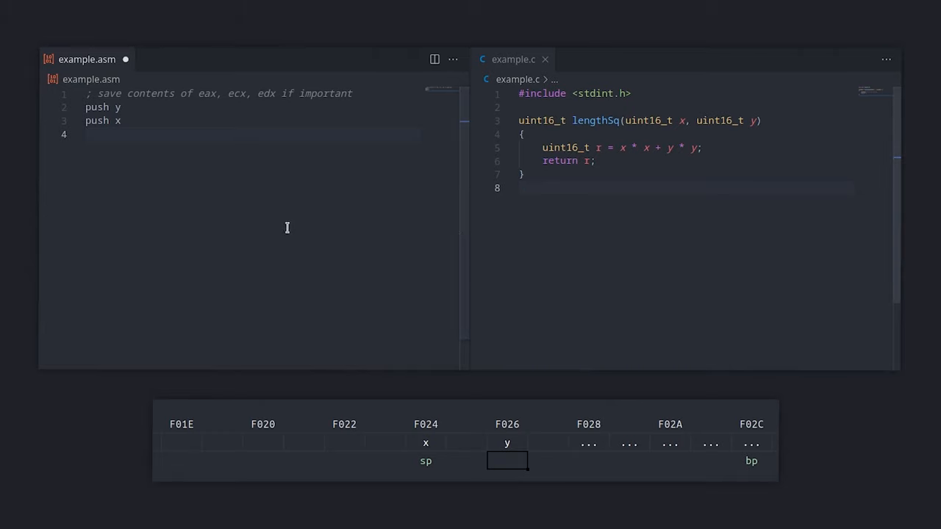
text(call)
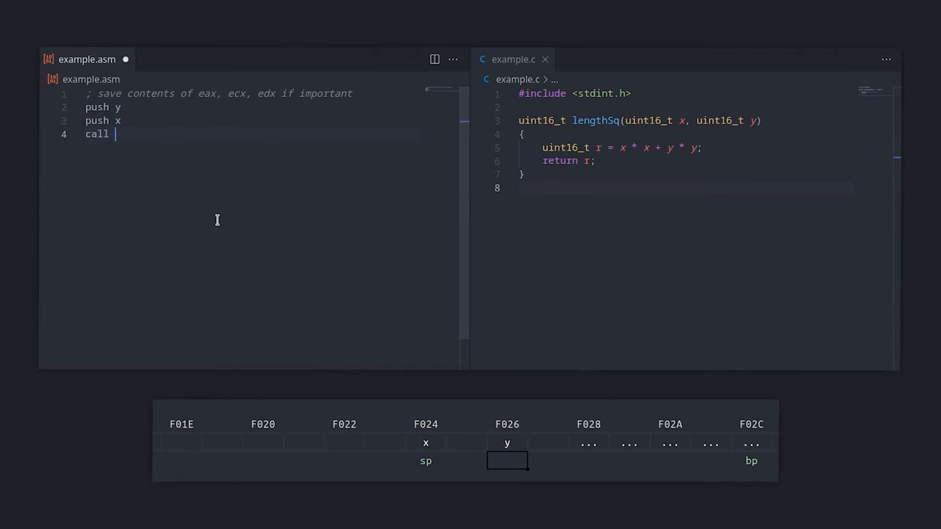
text(_length)
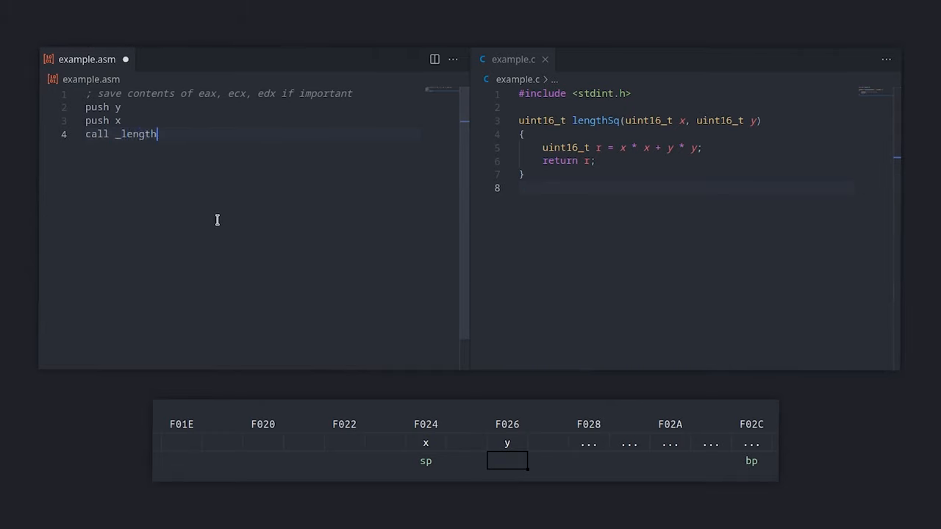
text(Sq)
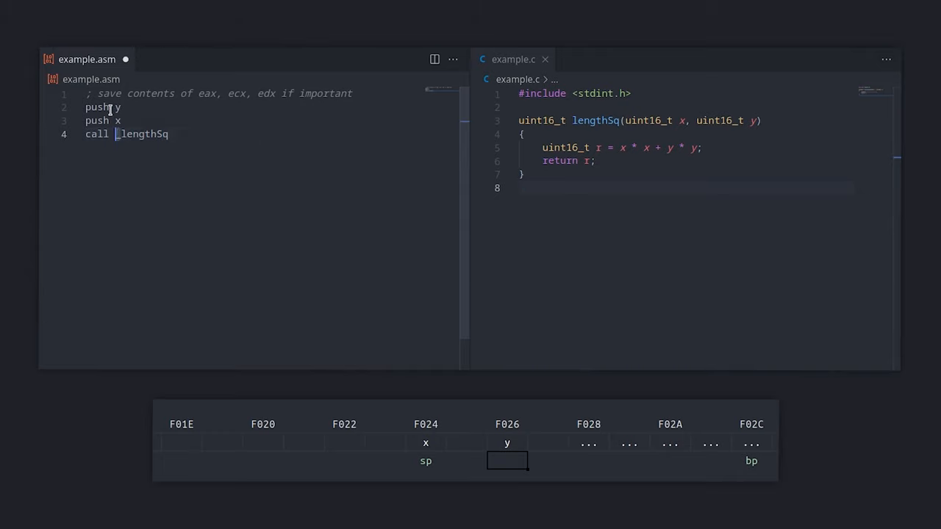
key(enter)
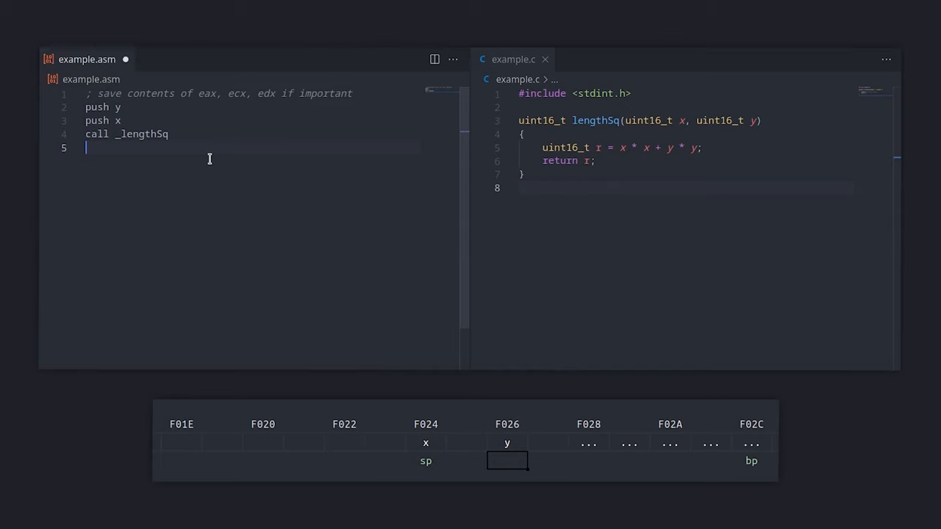
mouse_move(452, 452)
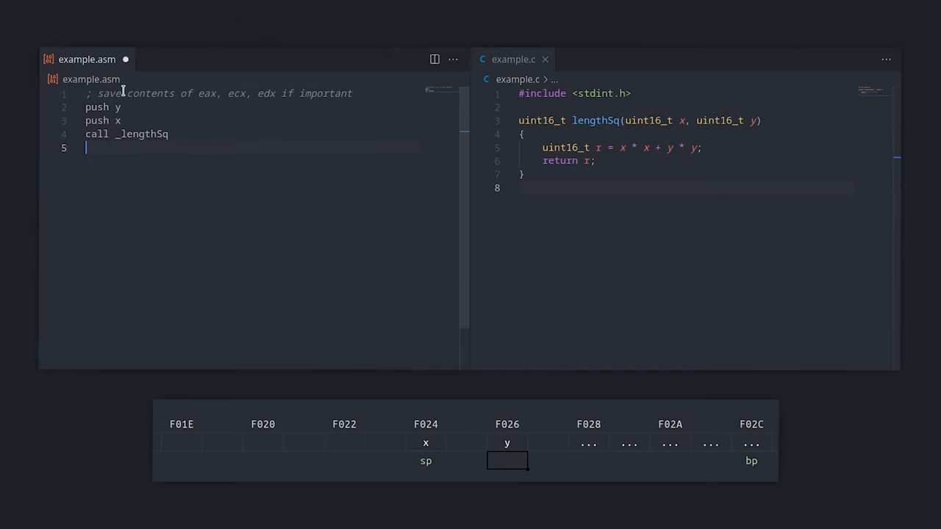
mouse_move(224, 270)
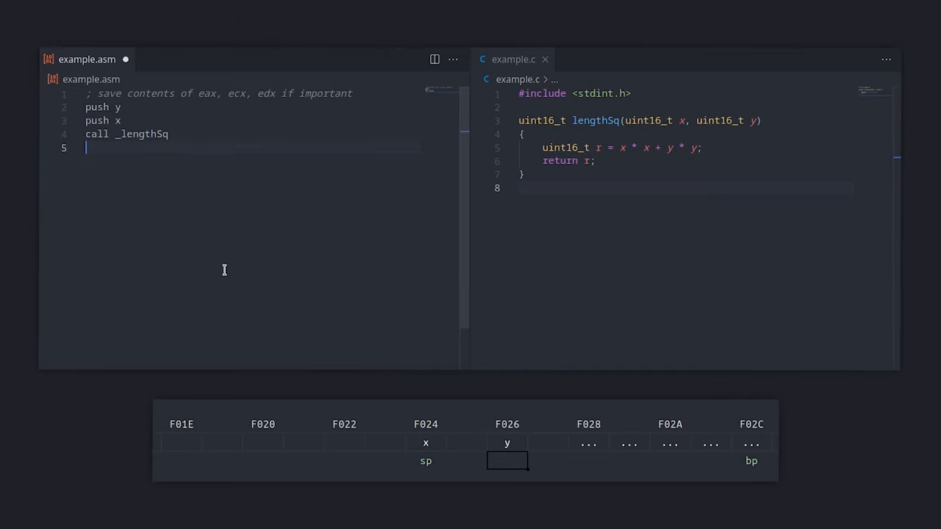
Step: Add 'add sp, 4' after the call and begin the _lengthSq label
text(add sp, 4)
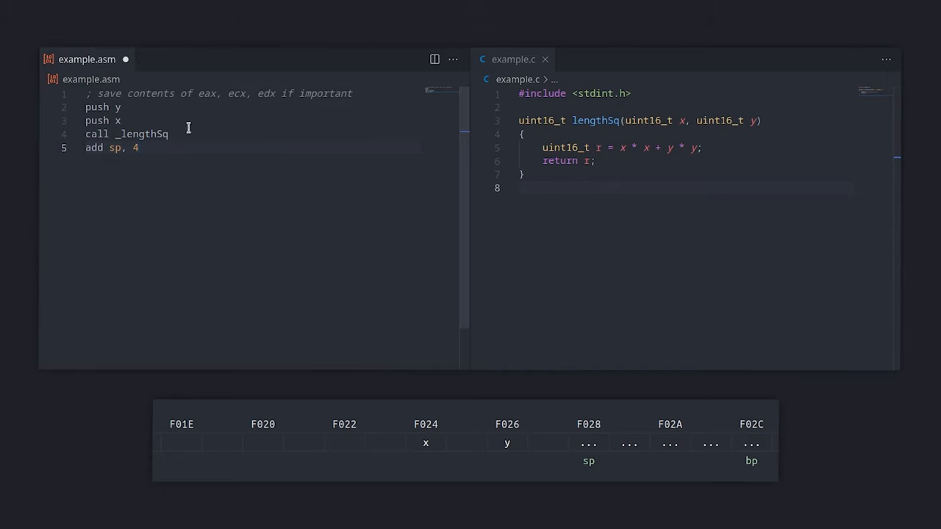
text(_lengthSq:)
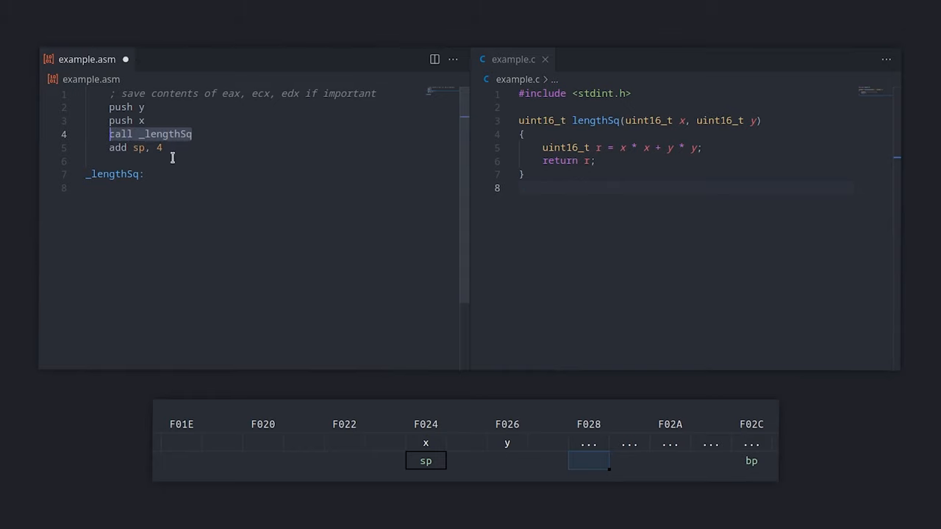
mouse_move(375, 454)
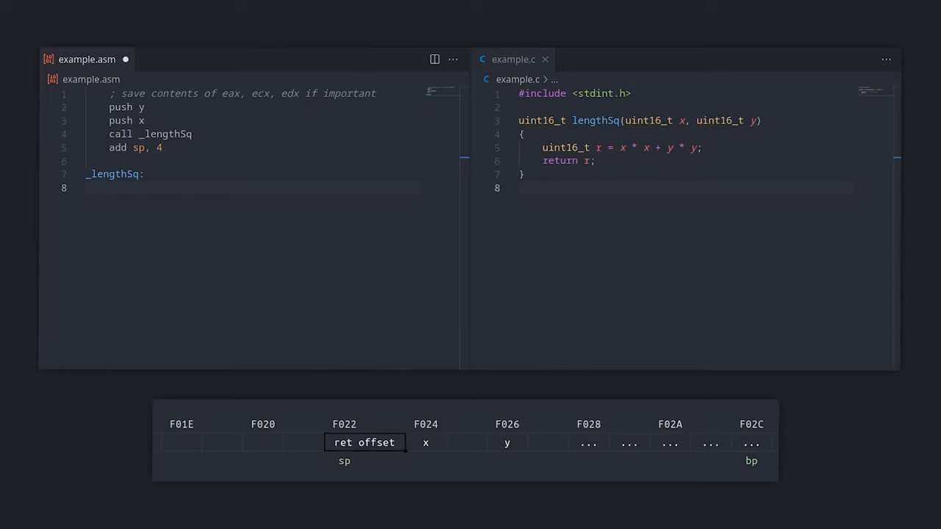
Step: Start an indented body line beneath the _lengthSq: label
click(111, 187)
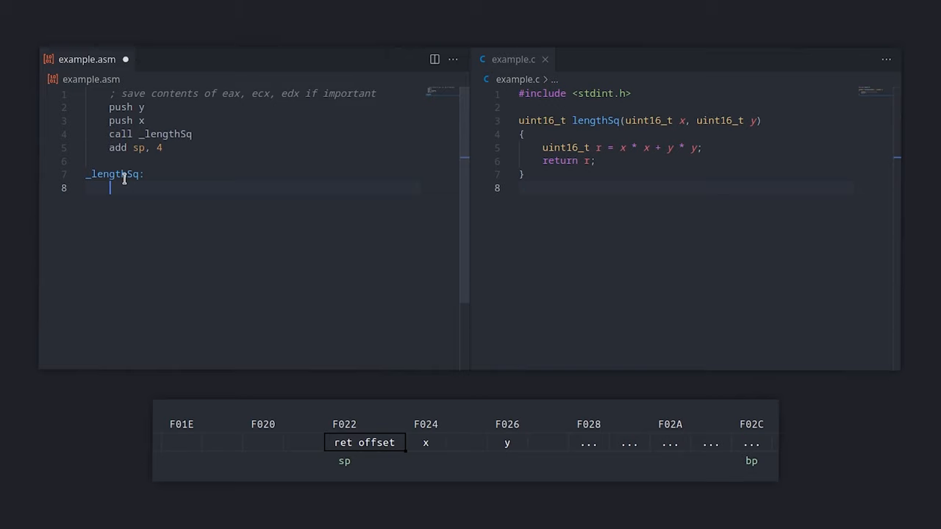
mouse_move(46, 97)
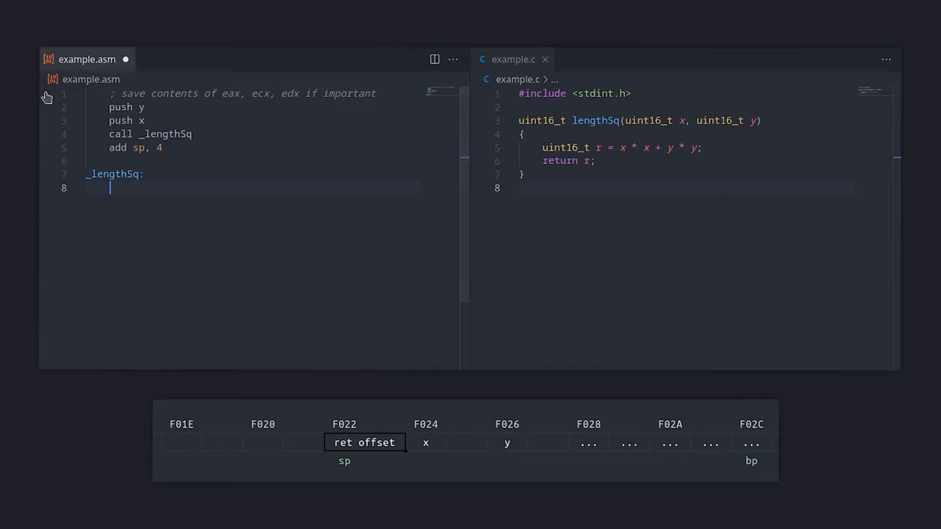
mouse_move(158, 191)
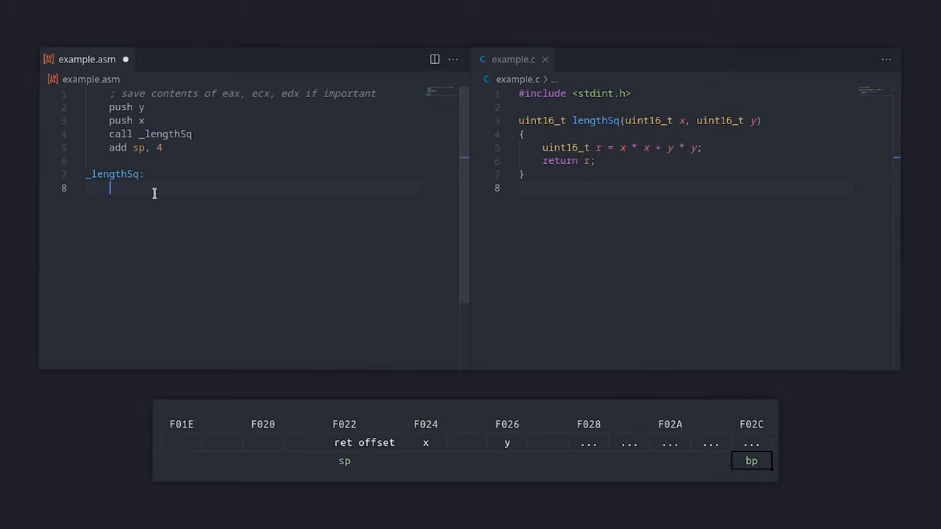
Step: Begin _lengthSq with push bp and mov bp, sp
text(push bp)
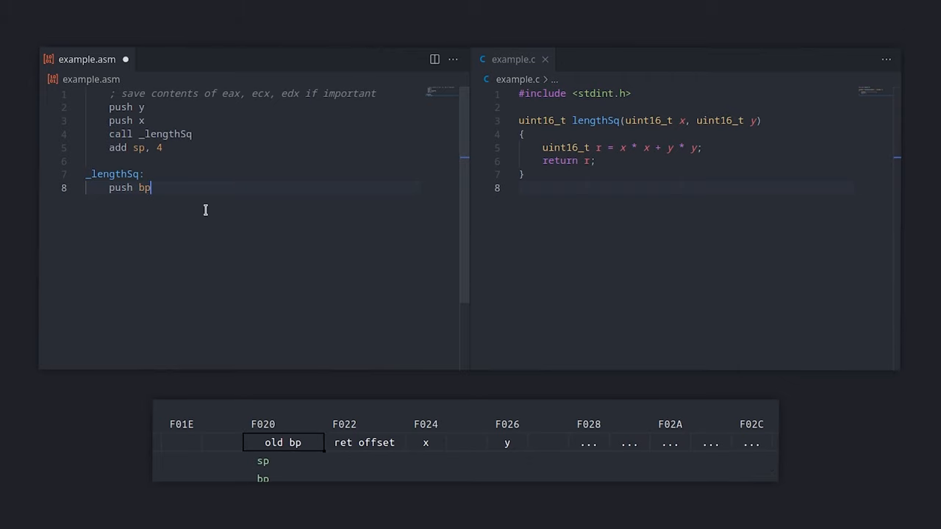
text(mov)
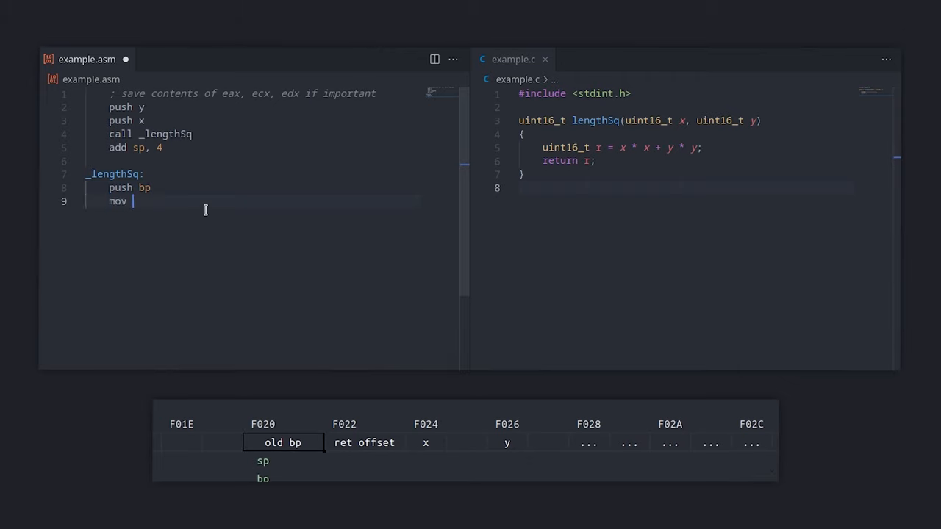
mouse_move(207, 216)
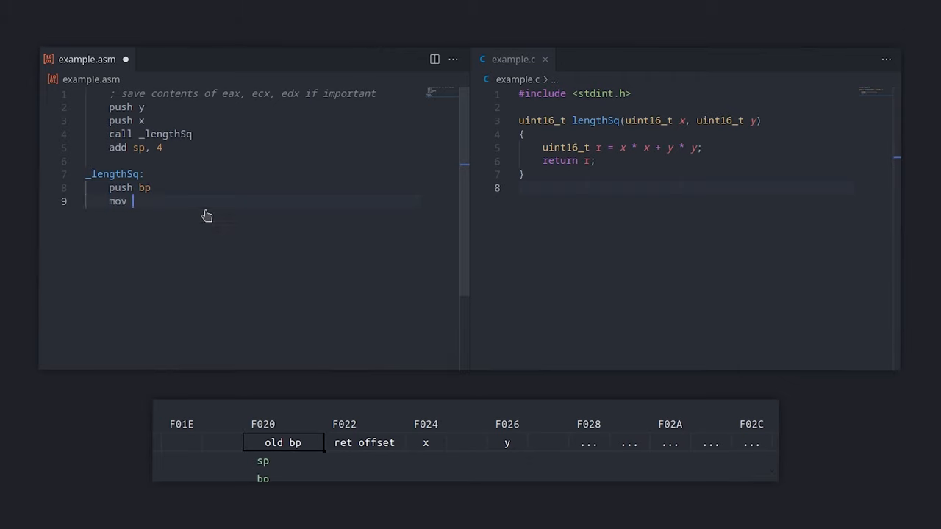
text(bp, sp)
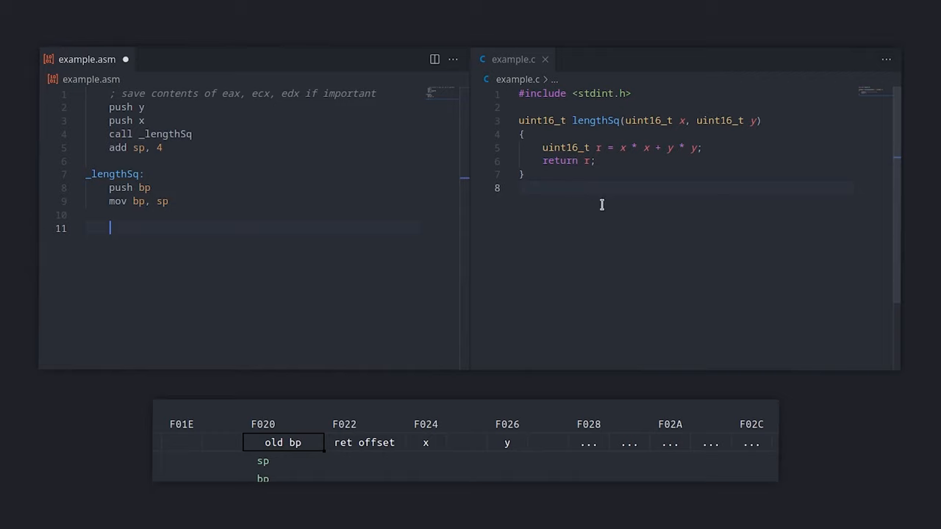
mouse_move(602, 144)
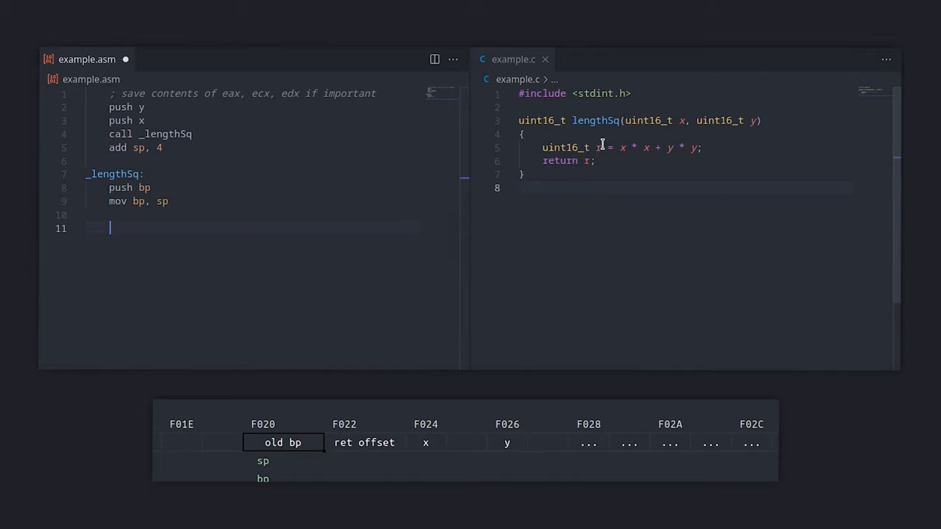
mouse_move(726, 152)
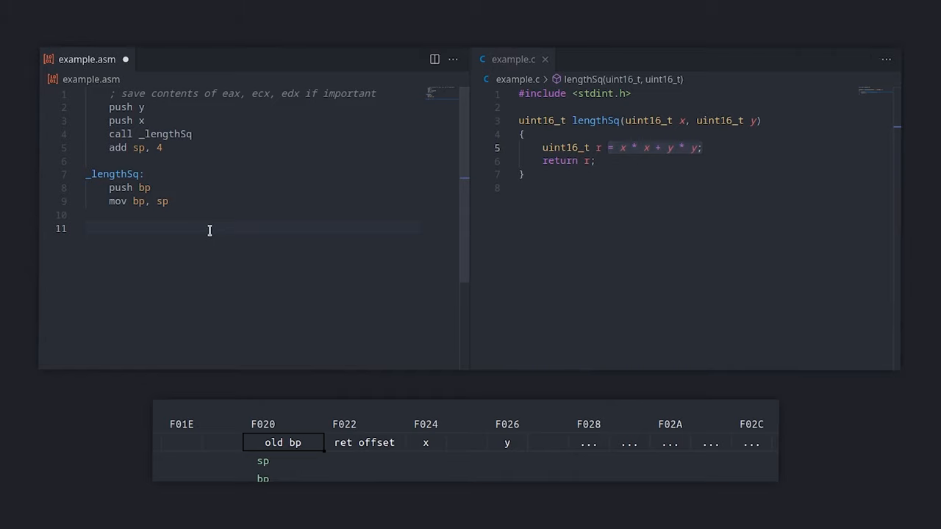
Step: Reserve a local with sub sp, 2, load [bp + 4] into ax, and square it with mul ax
text(sub)
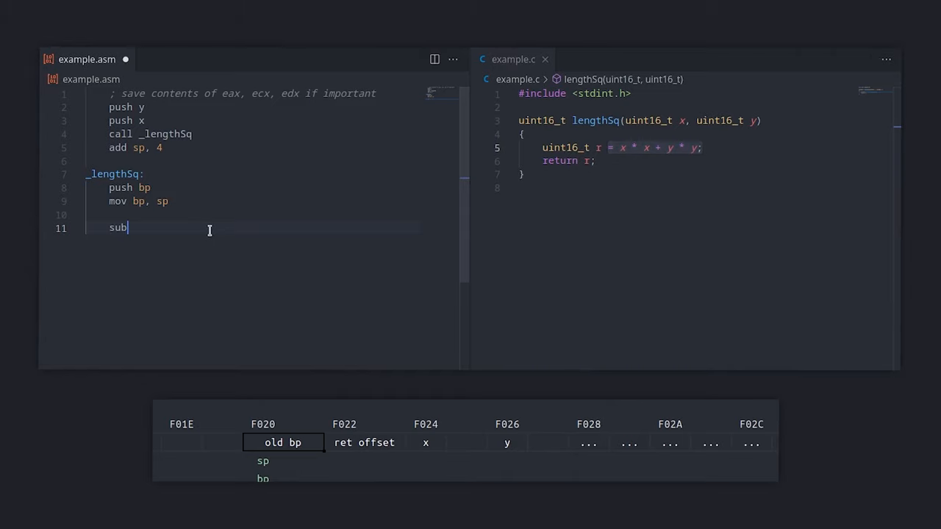
text(sp, 2)
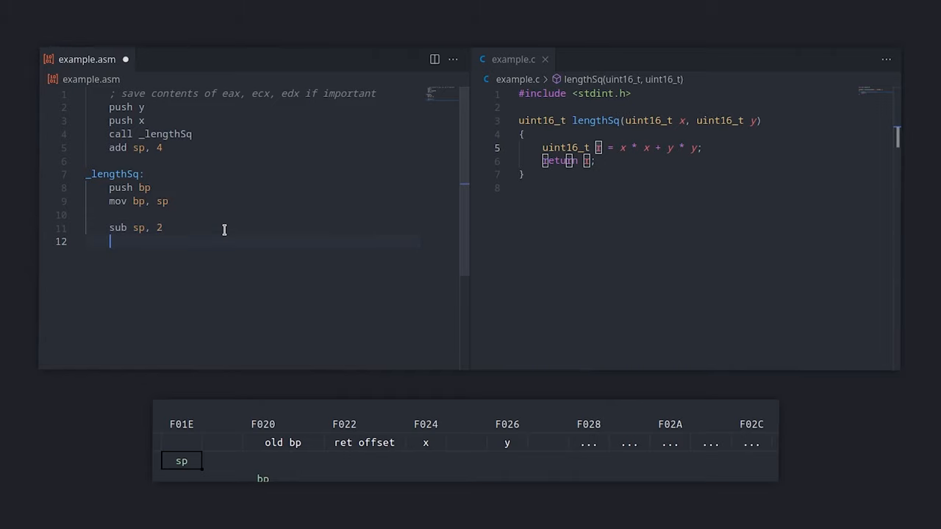
text(mov)
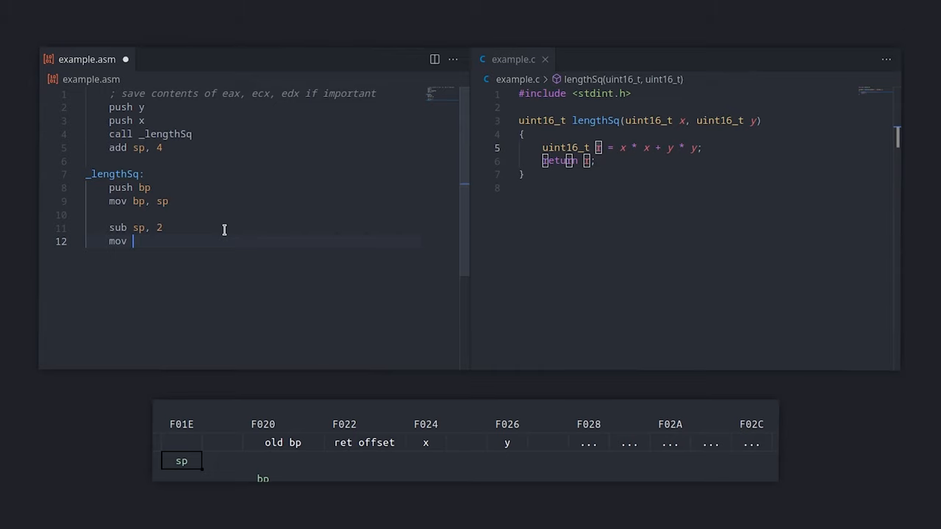
mouse_move(225, 230)
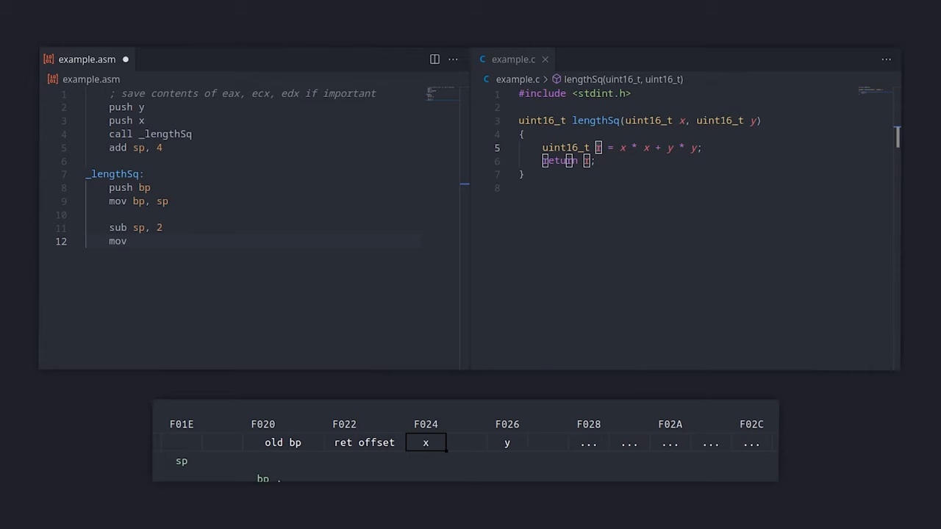
text(a)
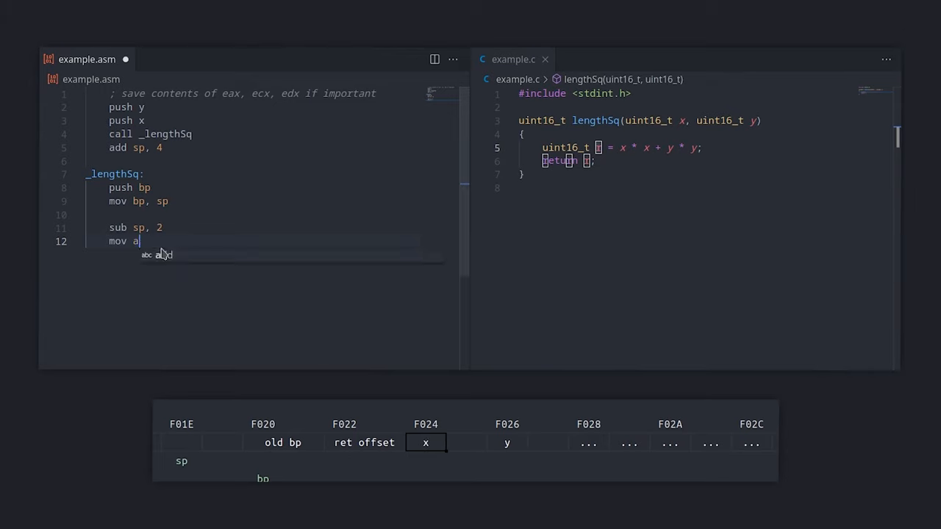
text(x)
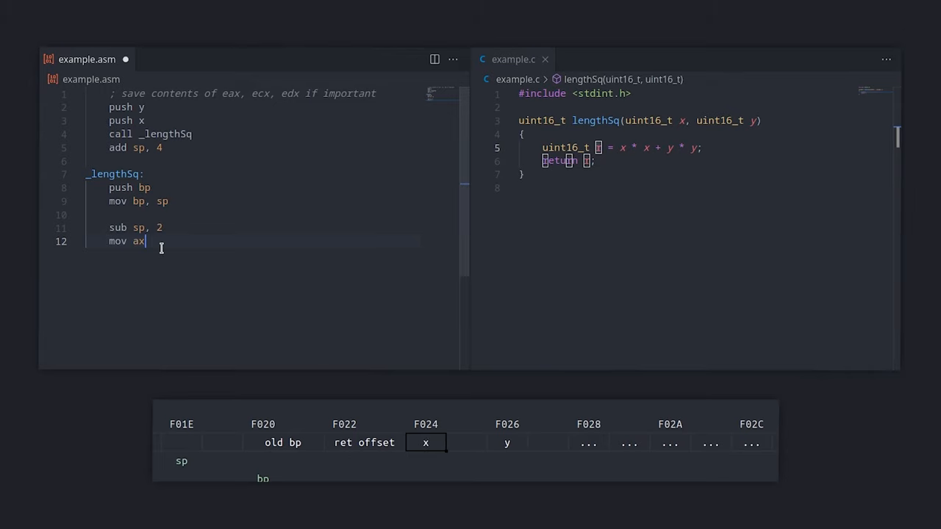
text(,)
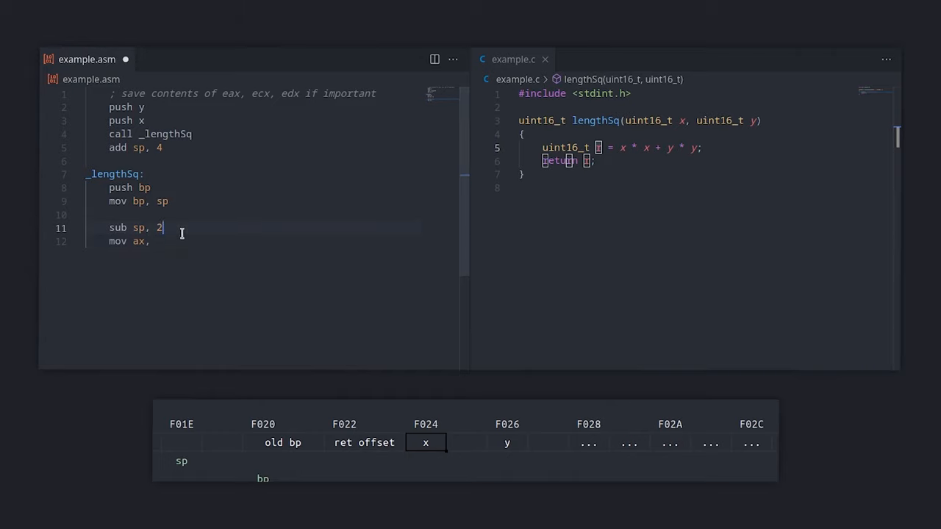
text([bp ])
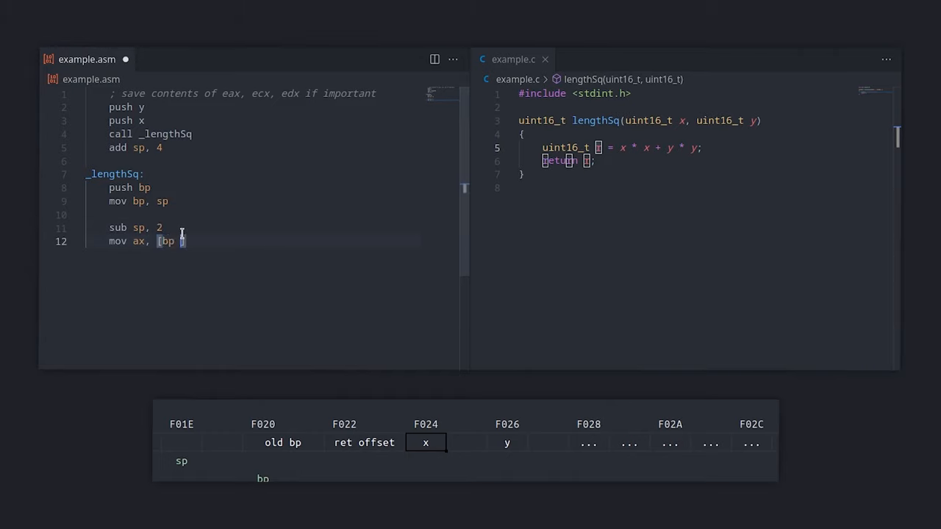
text(+ 4])
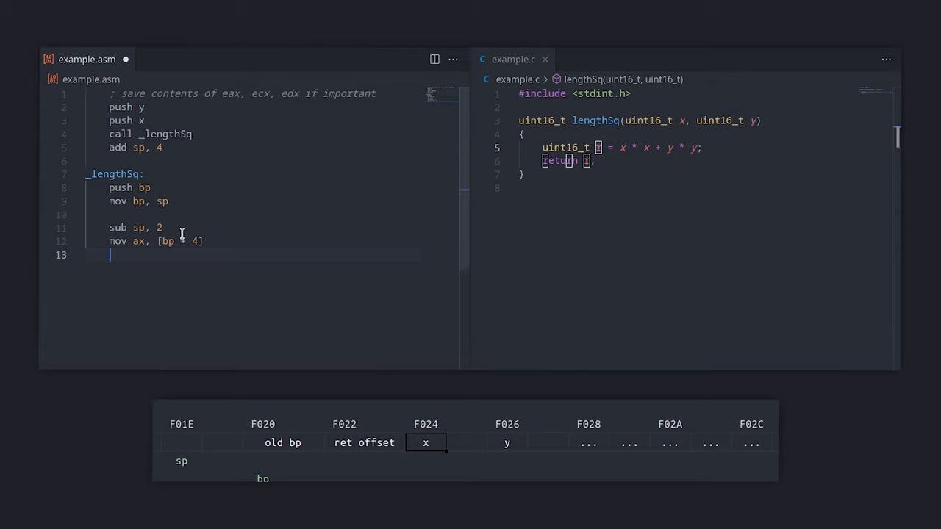
text(mul)
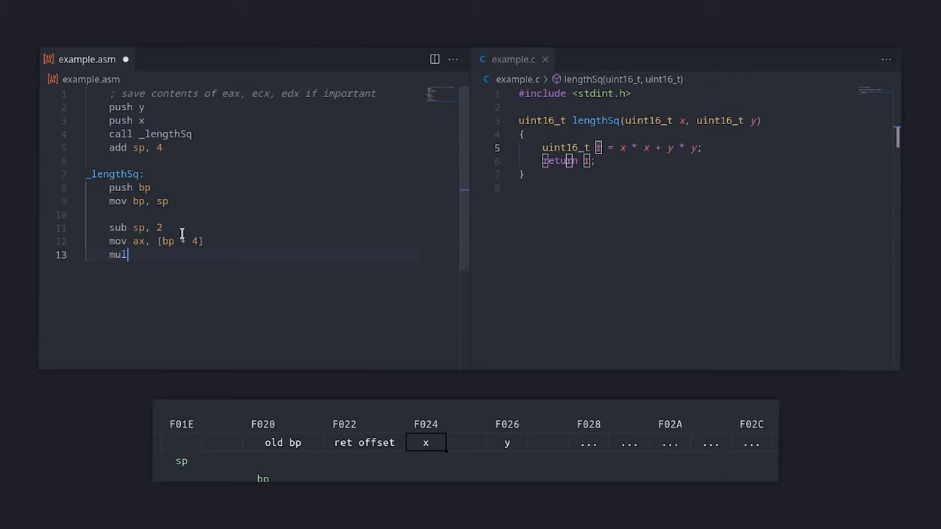
text(ax)
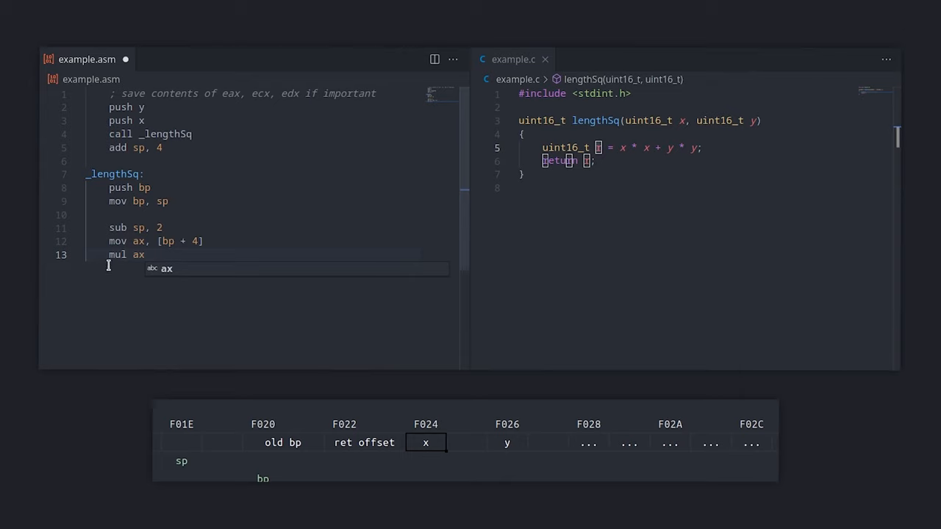
mouse_move(631, 148)
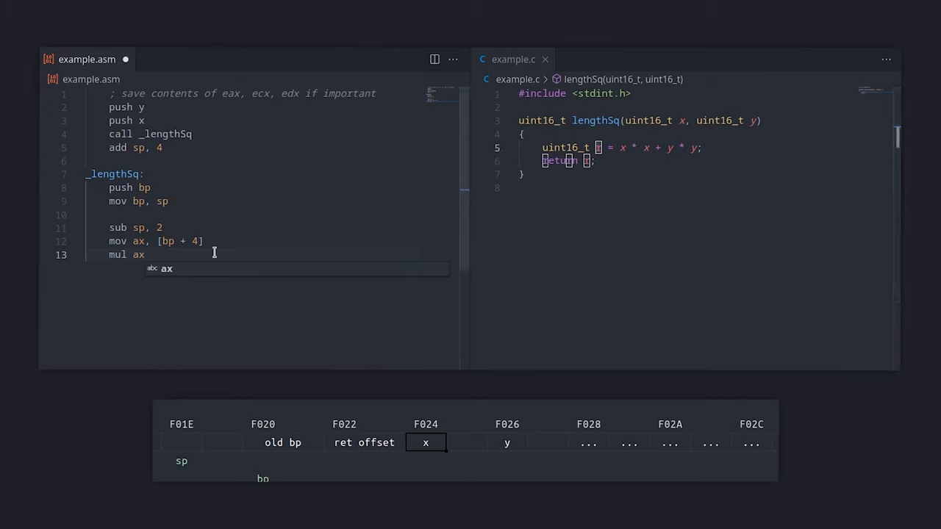
text(mov)
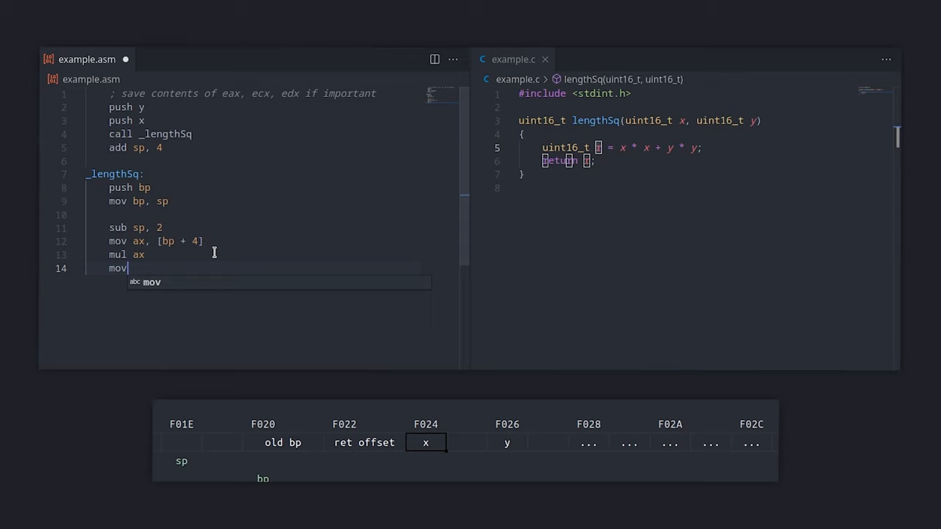
mouse_move(144, 166)
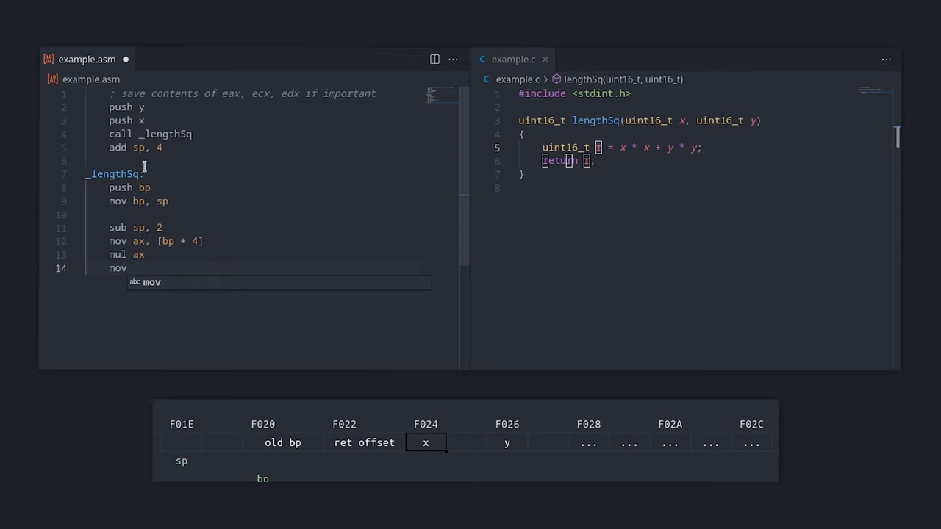
mouse_move(191, 228)
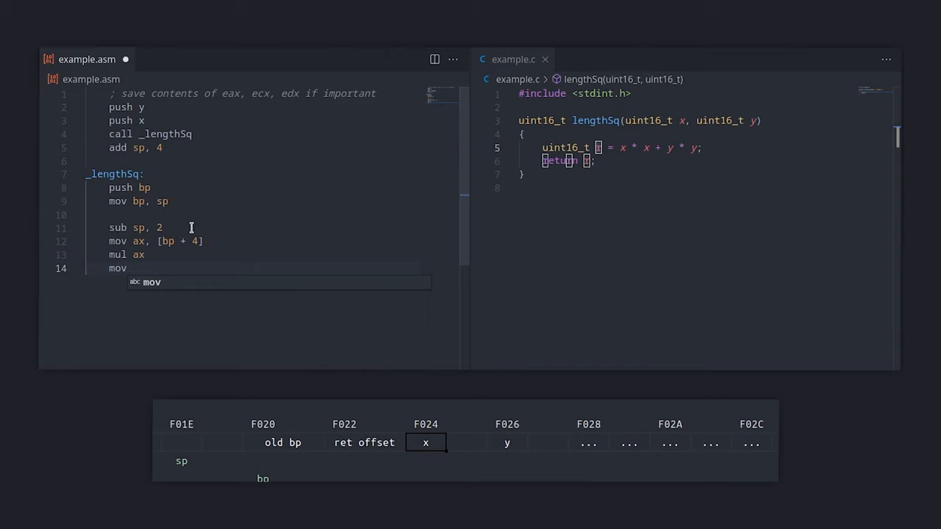
Step: Store x squared at [bp - 2], add y squared, and load the sum into ax
text([bp - 2],)
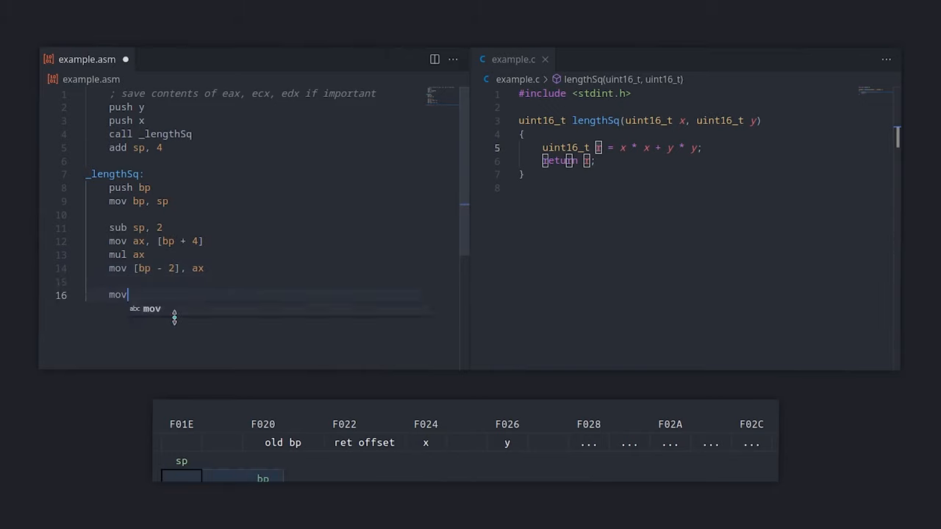
text(ax, [bp + 6)
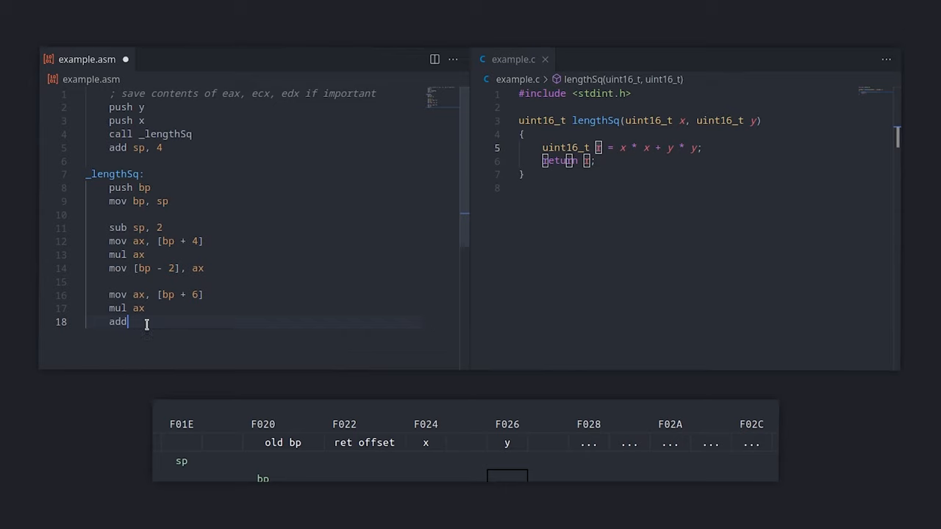
text([bp - 2], ax)
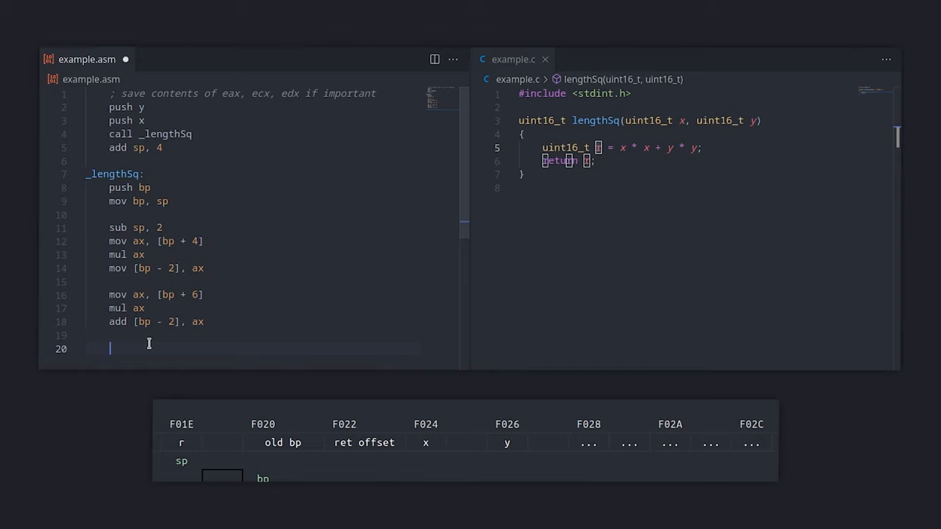
text(mov axx, [)
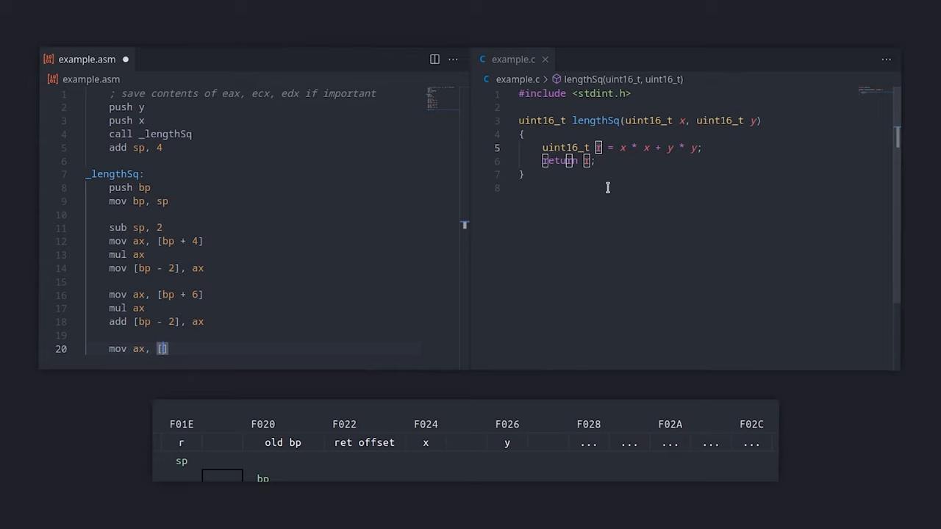
text(bp - 2)
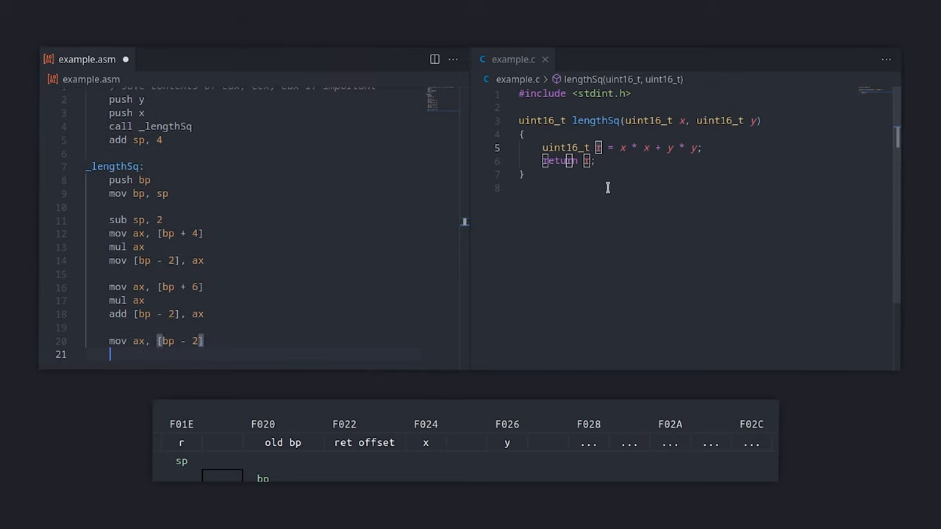
Step: Finish _lengthSq with mov sp, bp, pop bp and ret
text(mov sp, bp)
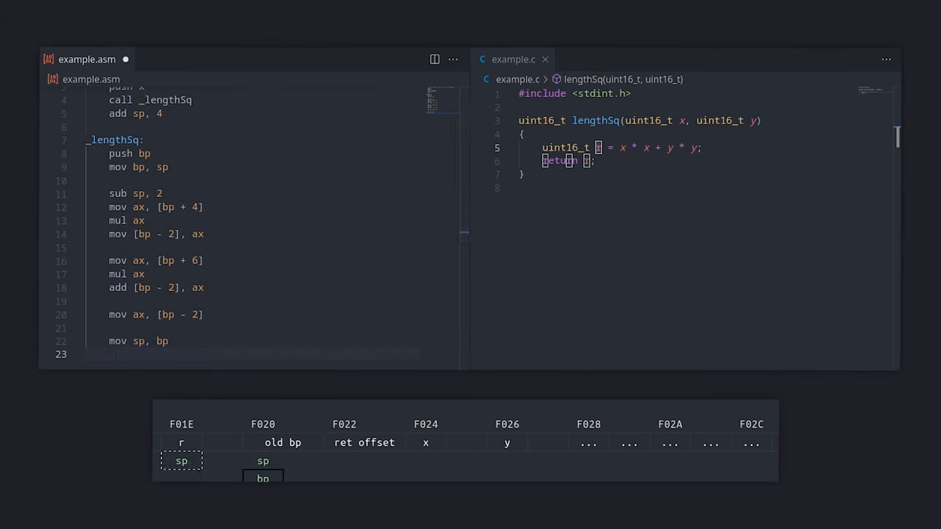
mouse_move(293, 464)
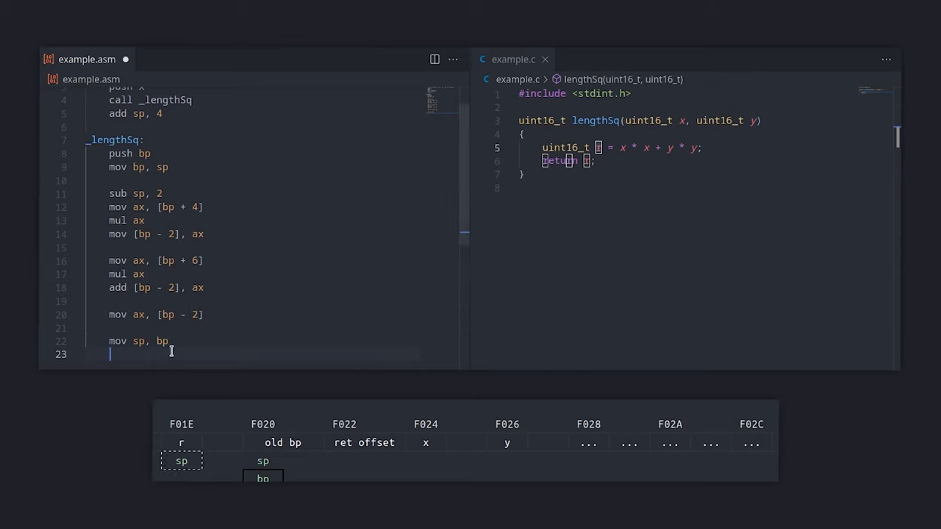
text(pop bp)
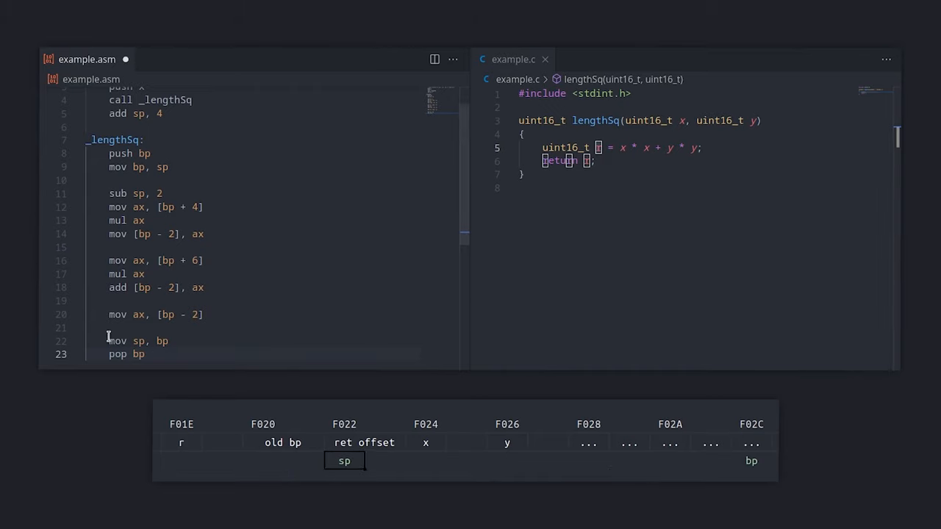
text(ret)
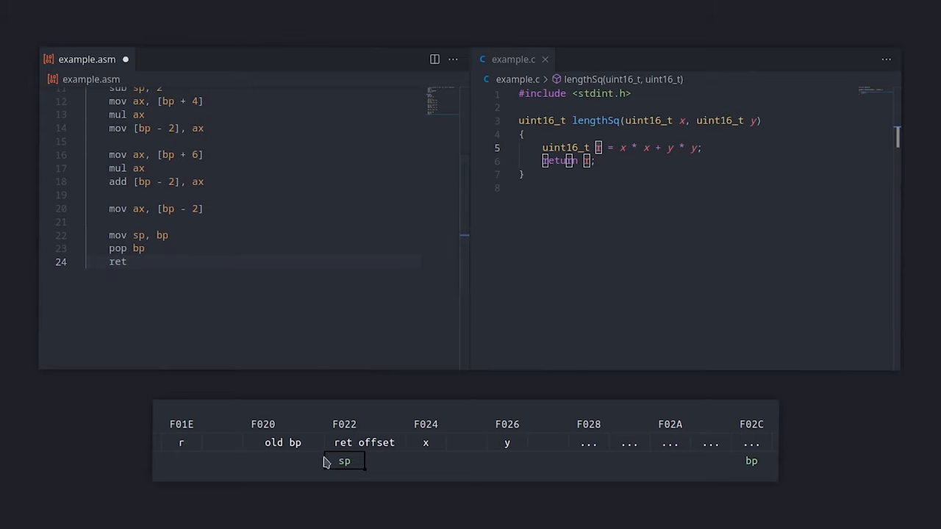
drag(344, 461, 425, 461)
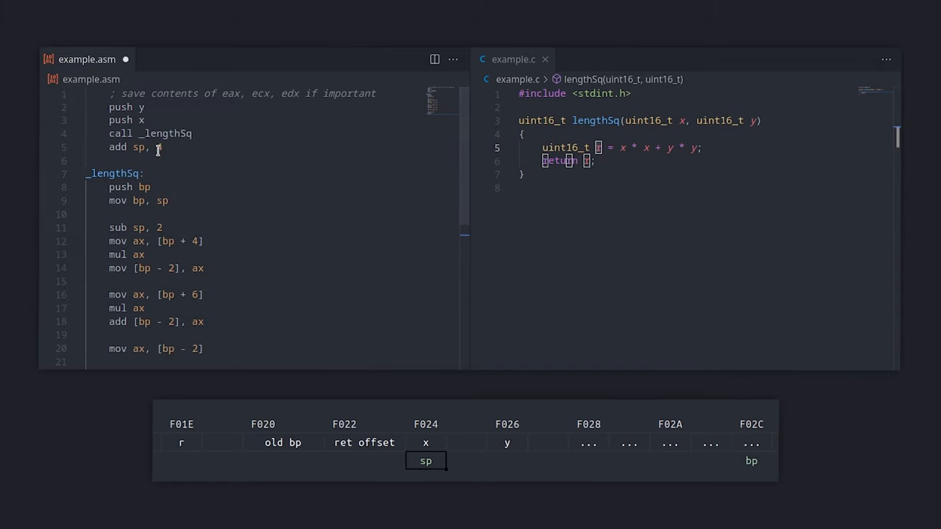
Step: Set the caller's cleanup to add sp, 4 and highlight the line adding the squares
text(4)
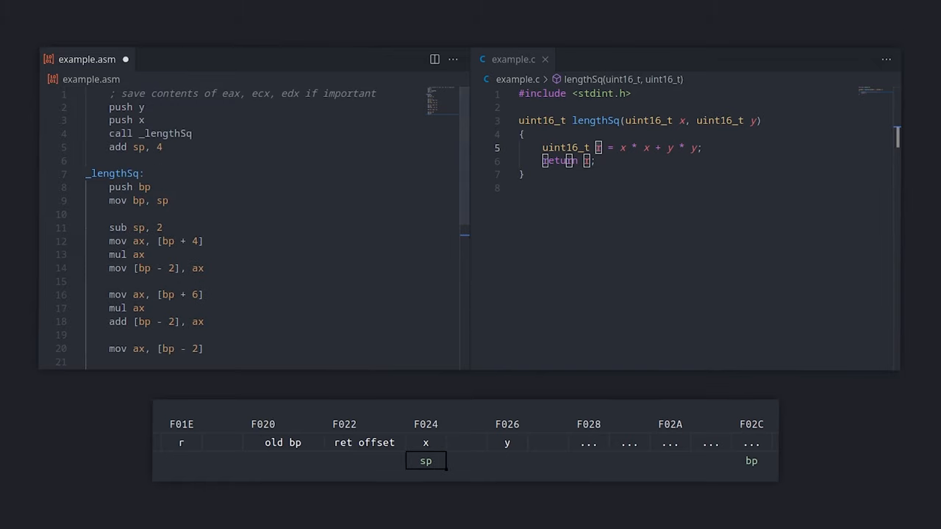
mouse_move(559, 434)
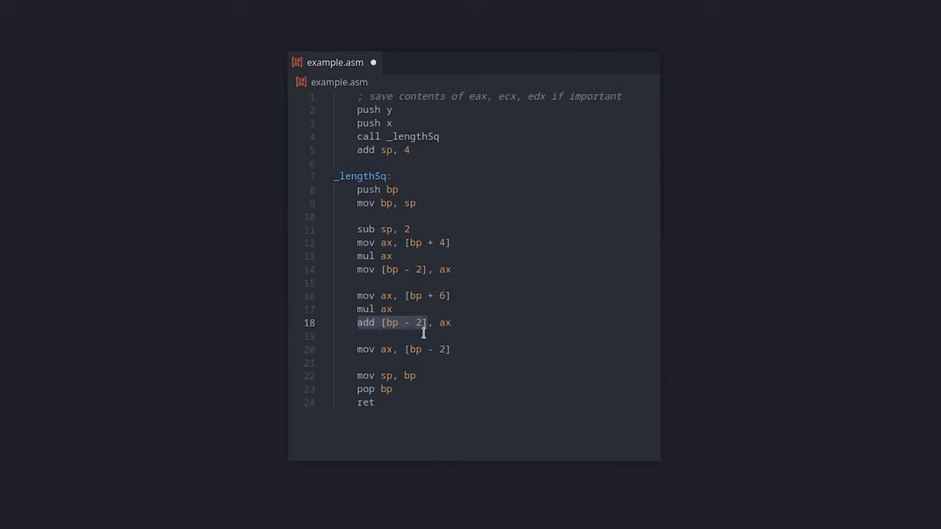
click(455, 322)
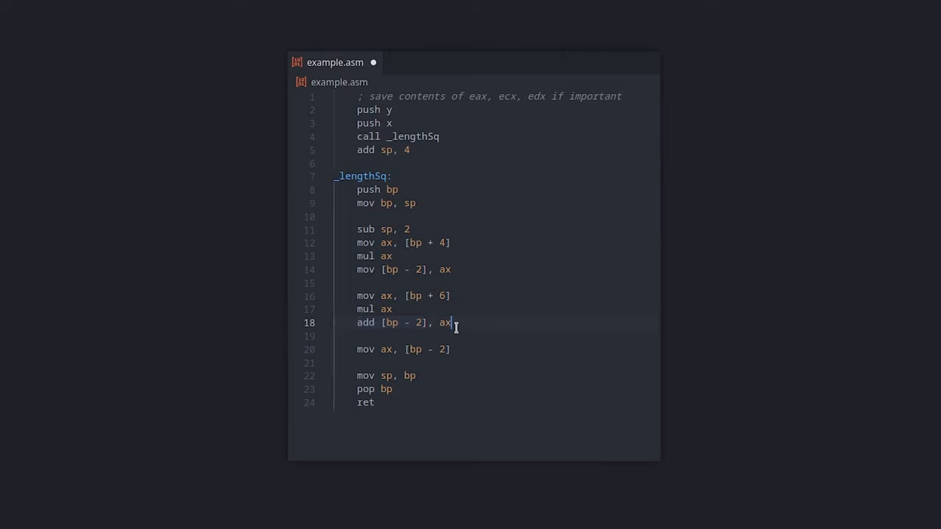
double_click(446, 323)
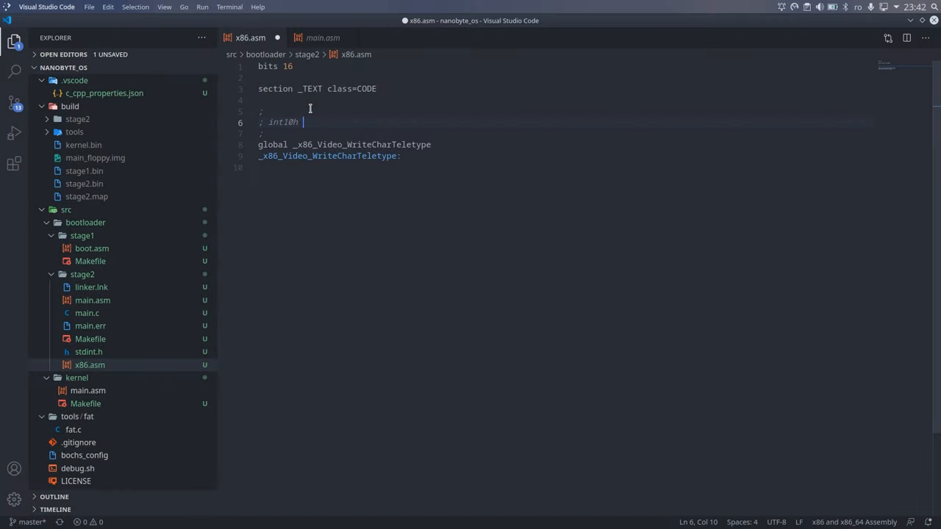
Step: Comment the ah=0Eh call and new call frame, load ah, and note bytes become words
text(ah=0Eh)
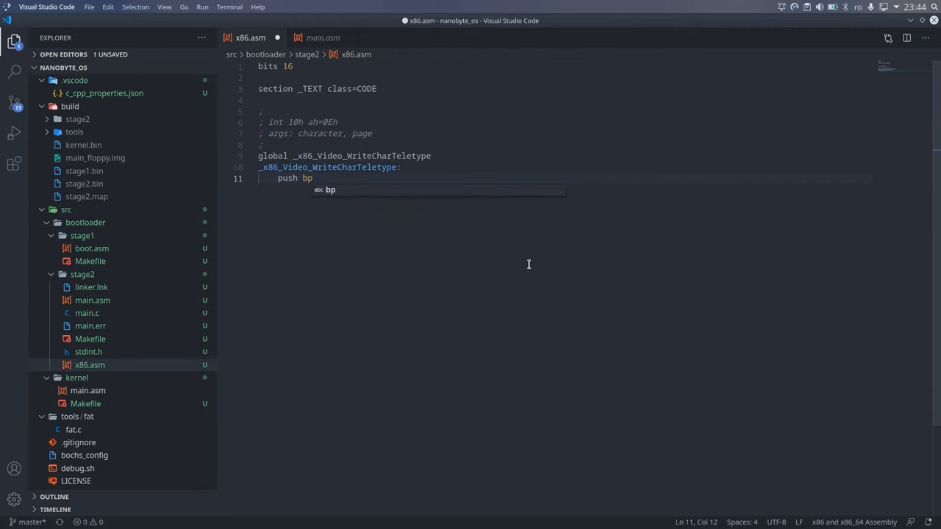
text(; make new call frame)
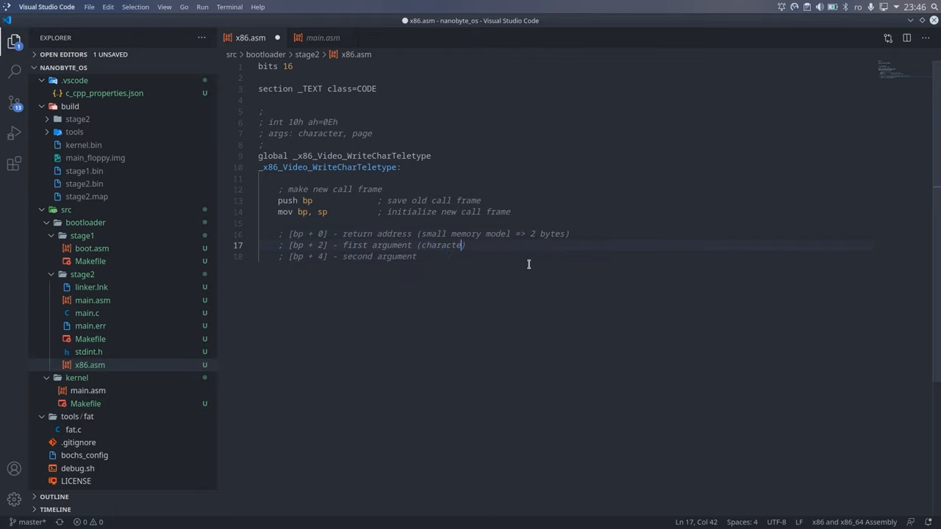
text(mov ah, 0Eh)
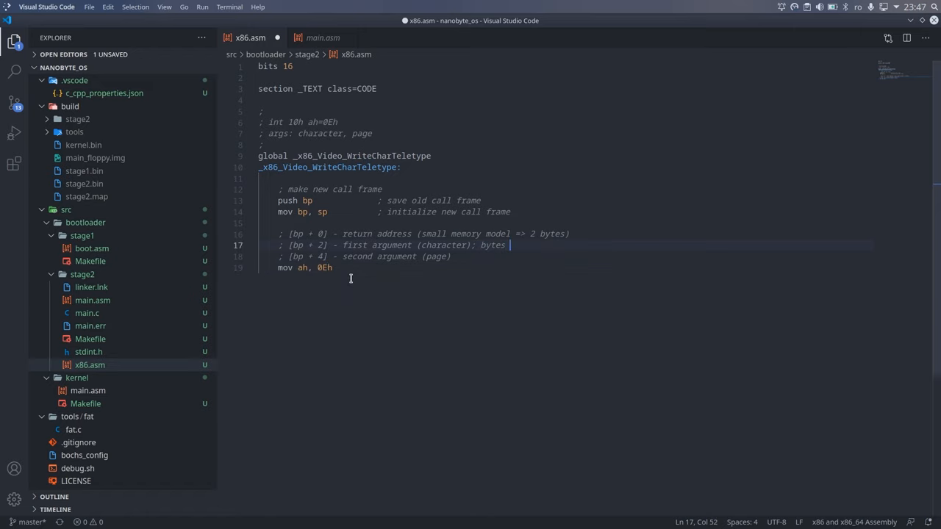
text(are)
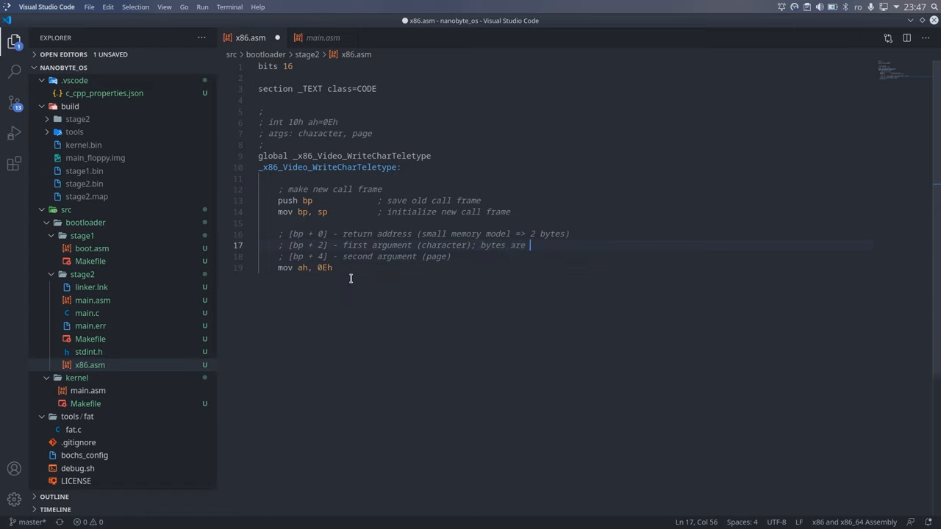
text(converted to)
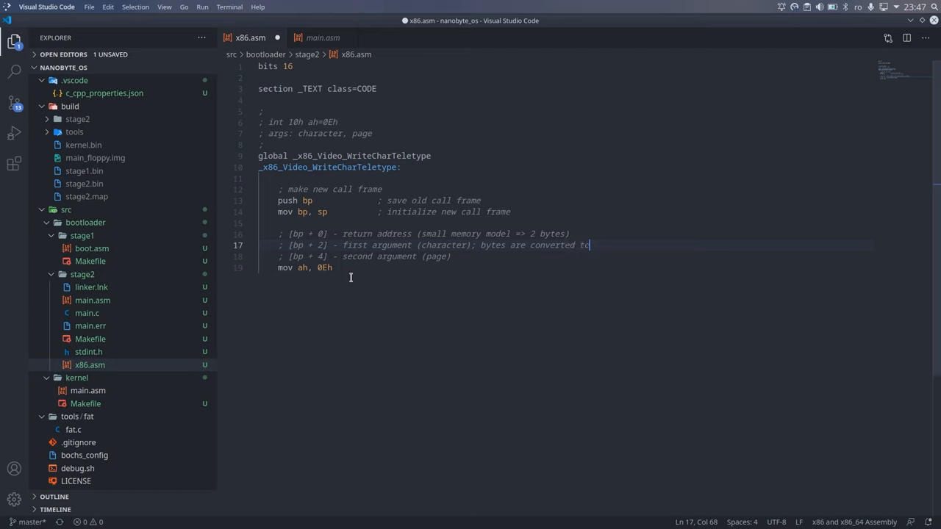
text(words (you can't push a)
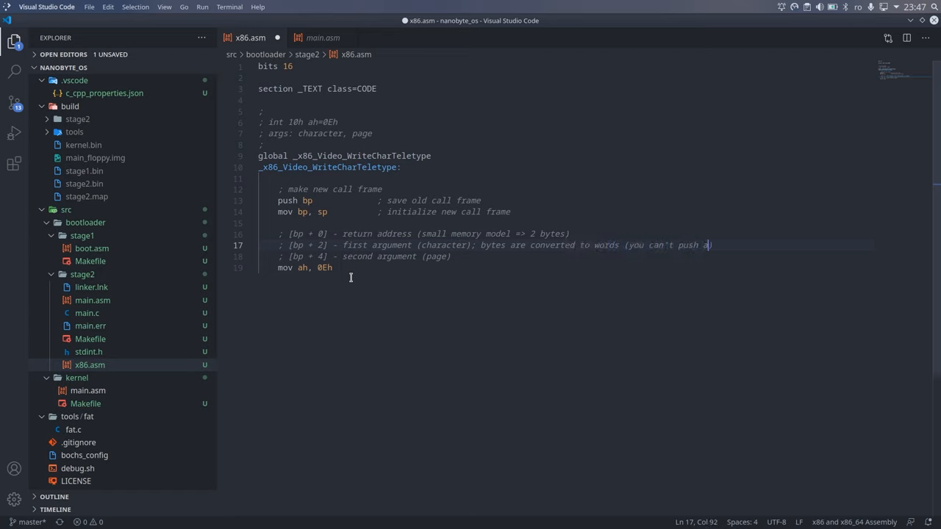
text(byte on the stack))
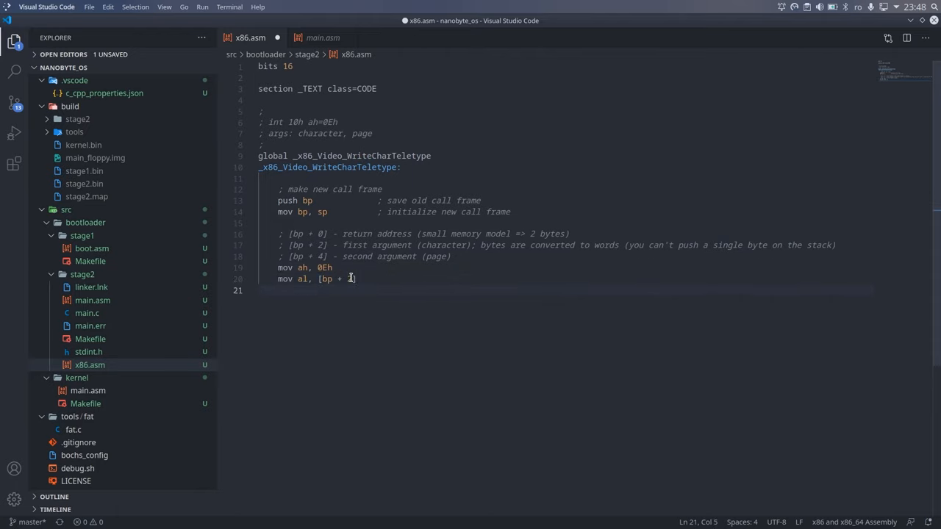
Step: Load bh from [bp + 4], save bx, call int 10h, and restore sp from bp
text(mov bh)
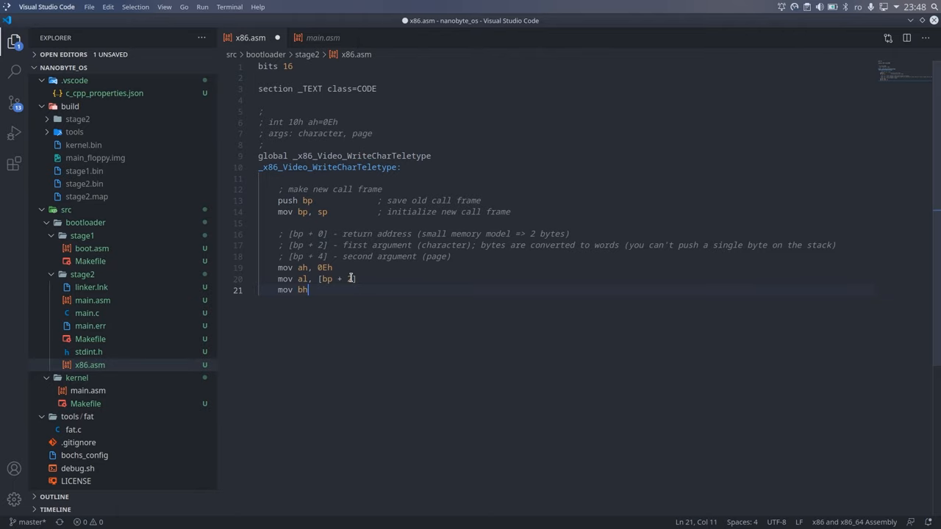
text(,)
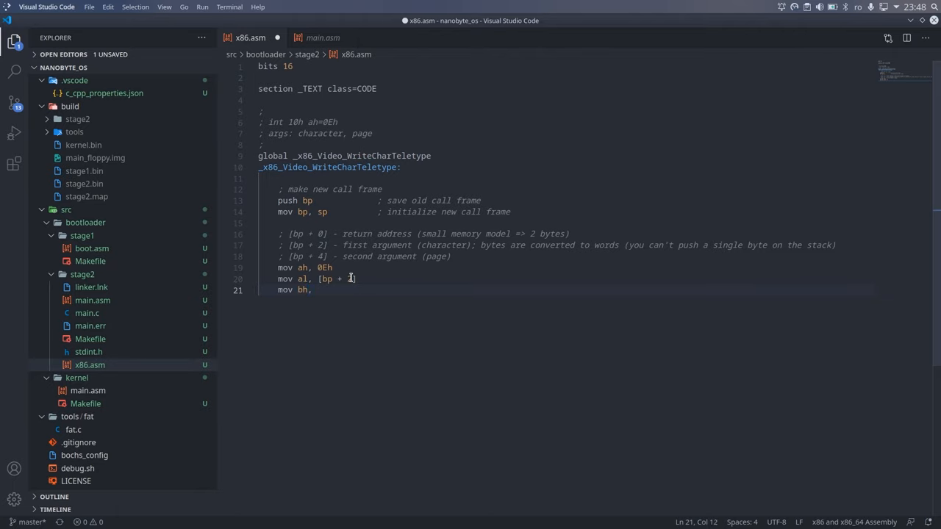
text([bp + 4])
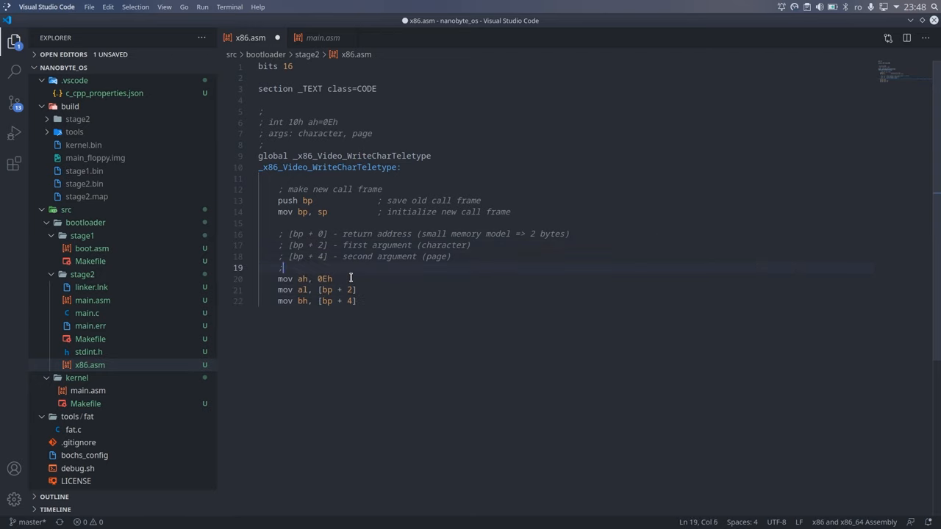
text(; note: bytes are converted to words (you can't push a single byte on the stack))
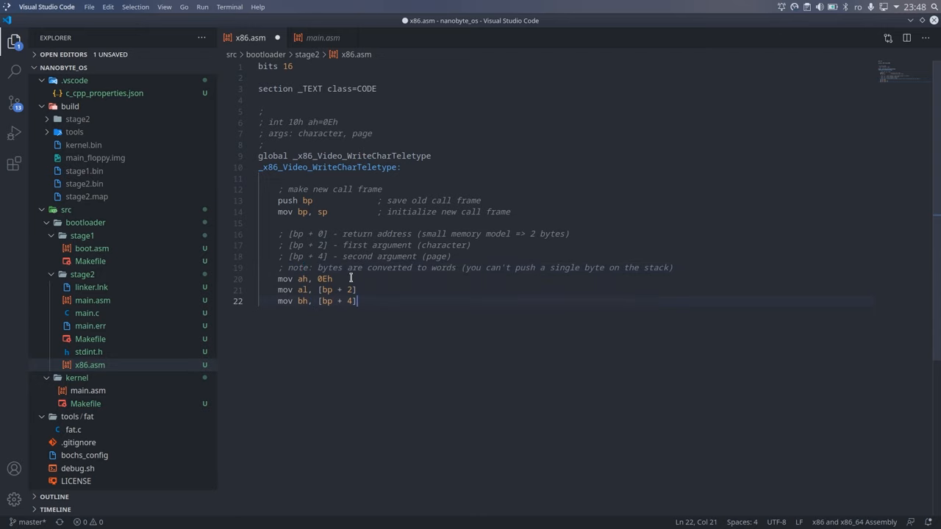
text(; save bx)
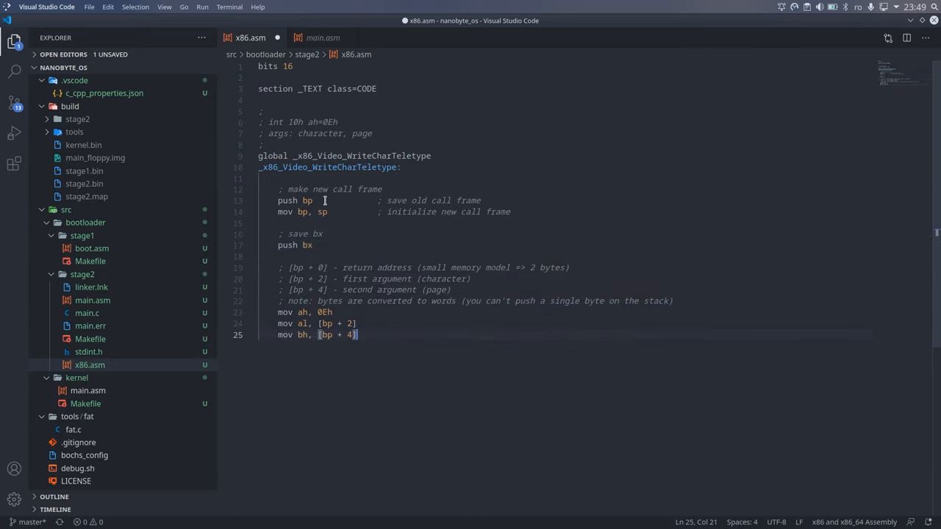
text(int 10h)
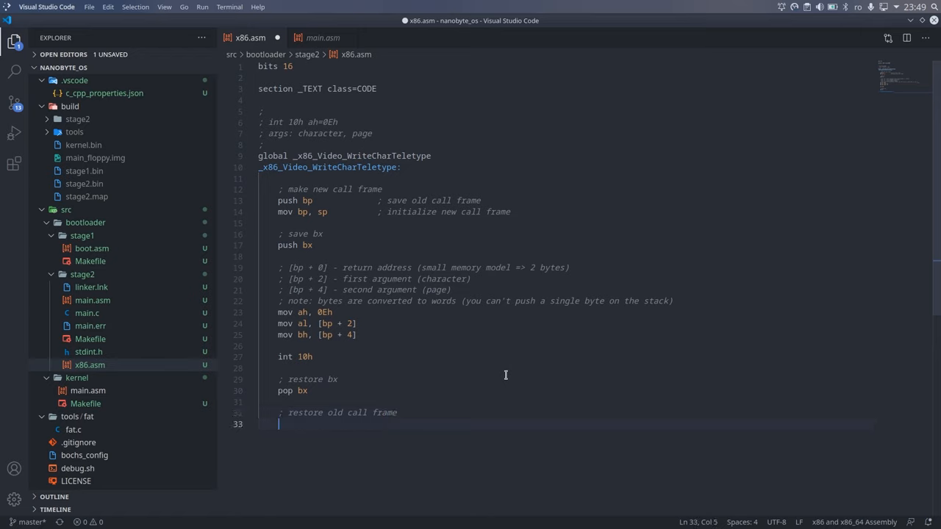
text(mov sp,)
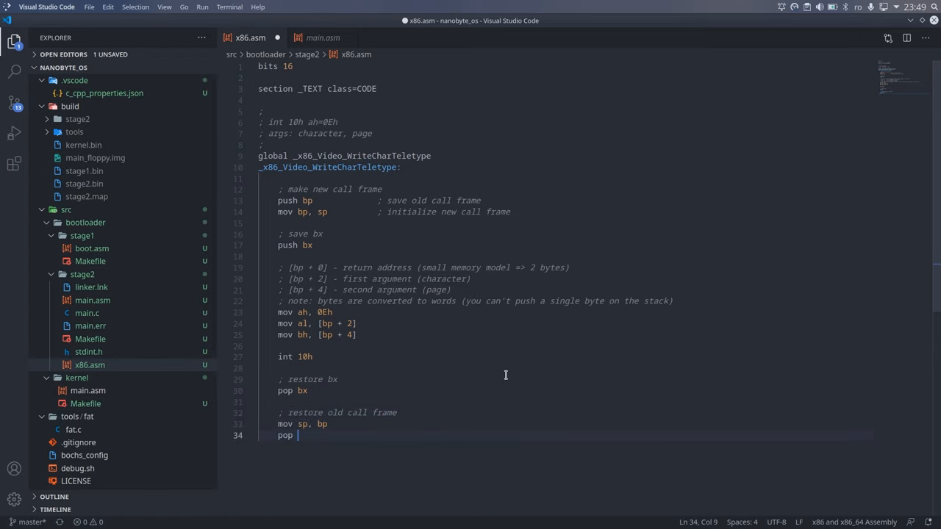
text(bp)
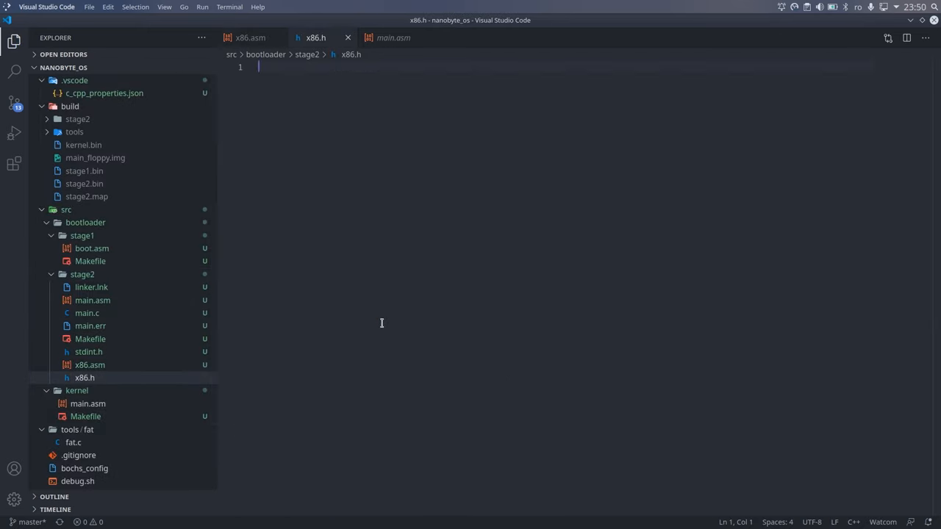
Step: In x86.h, include "stdint.h" and start the void x86_Video_WriteCharTeletype(char c, ...) prototype
text(#include "stdint.h")
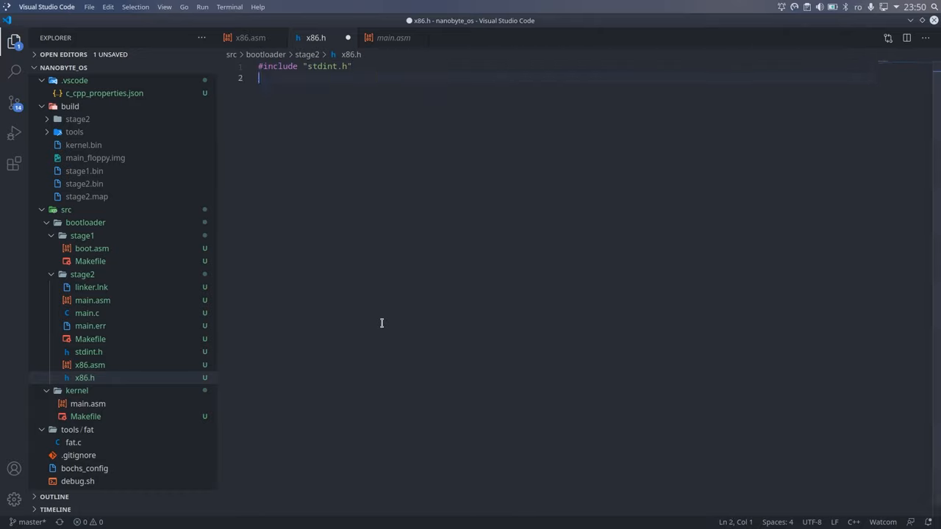
text(void x86_Video_WriteCharTeletype)
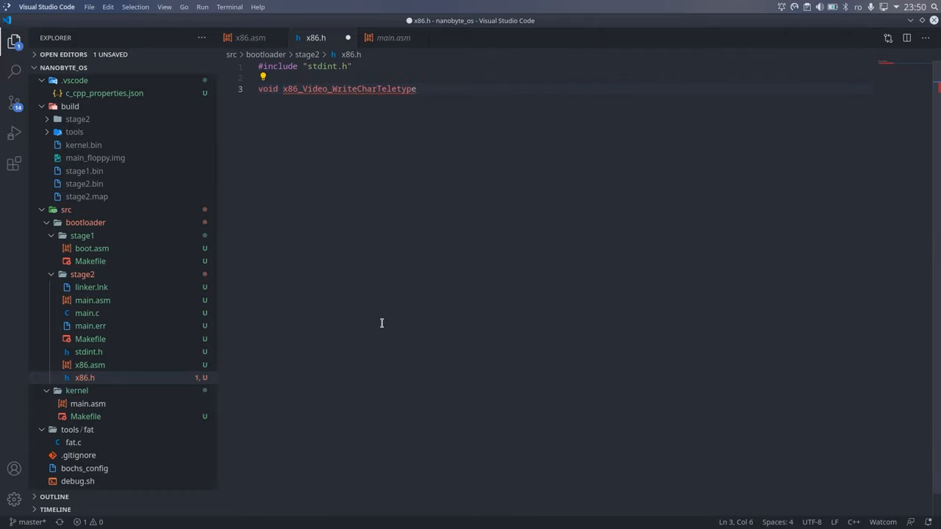
text((char c,)
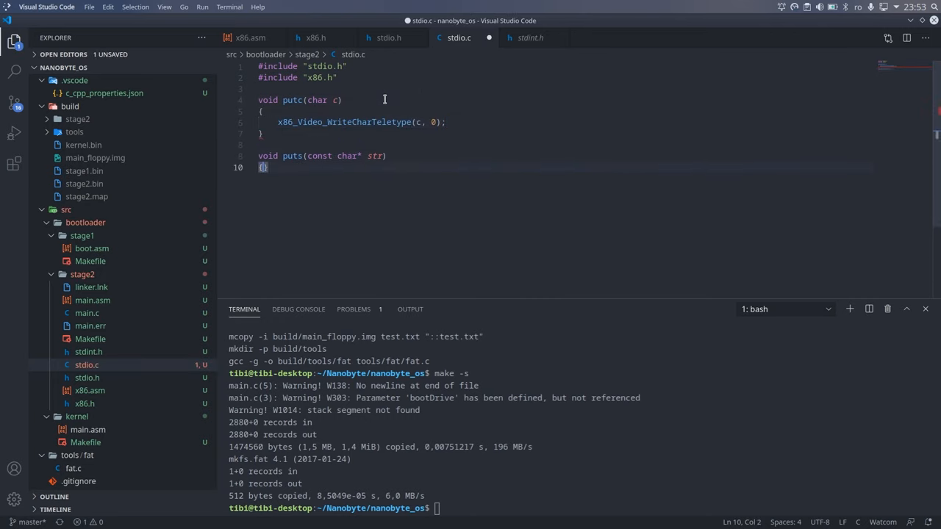
Step: Write the puts while (*str) loop calling putc in stdio.c
text(while))
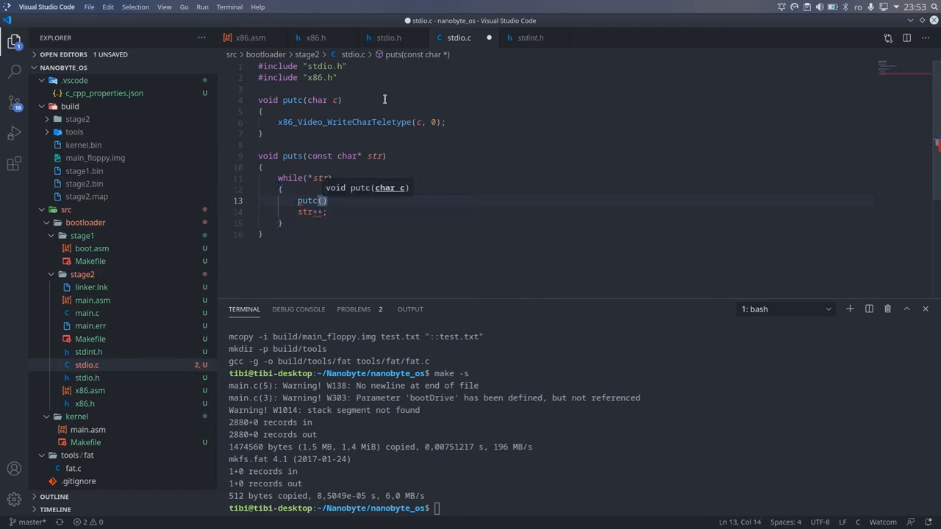
text(*str)
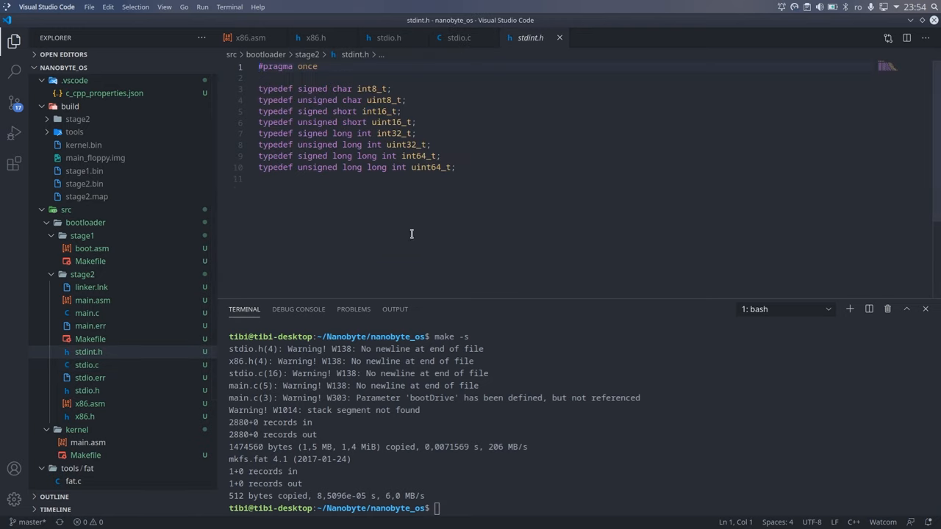
click(315, 37)
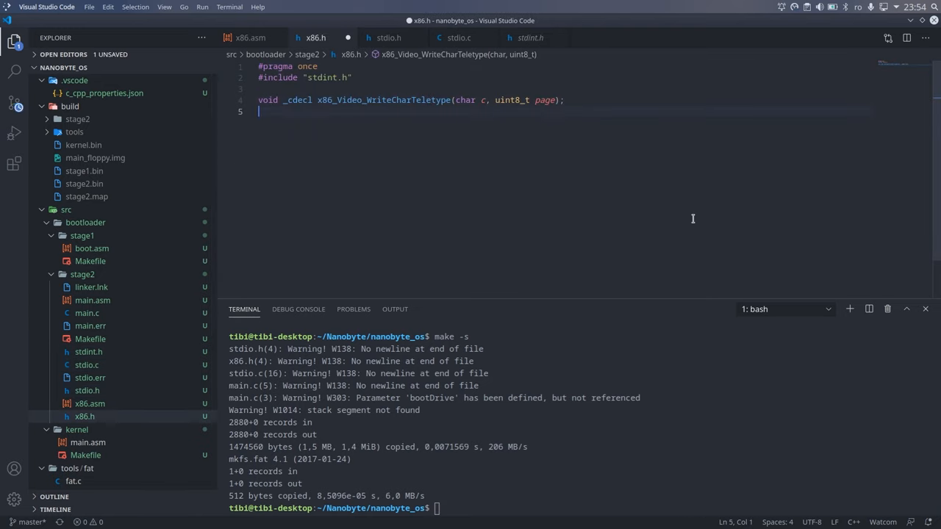
Step: Edit main.c to include "stdio.h", call puts("Hello world from C!"), and loop with for (;;)
click(87, 313)
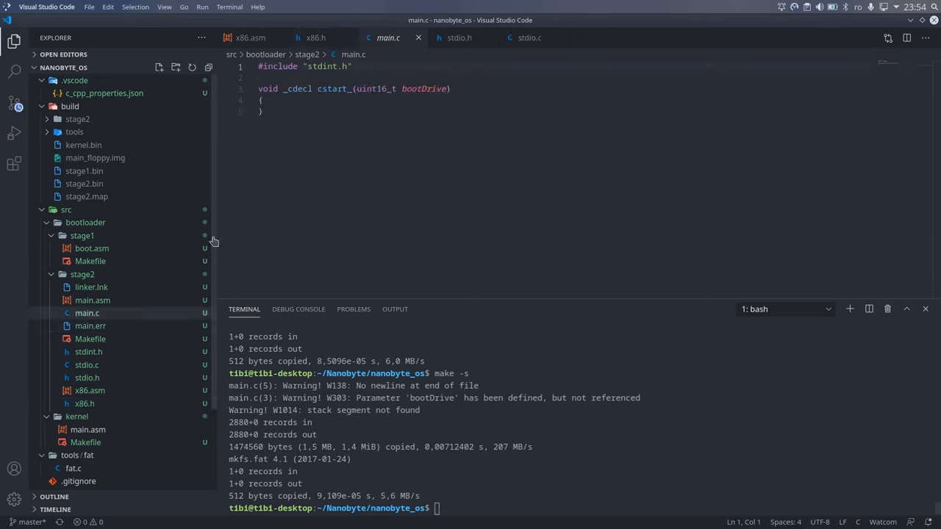
text(#include "stdio.h")
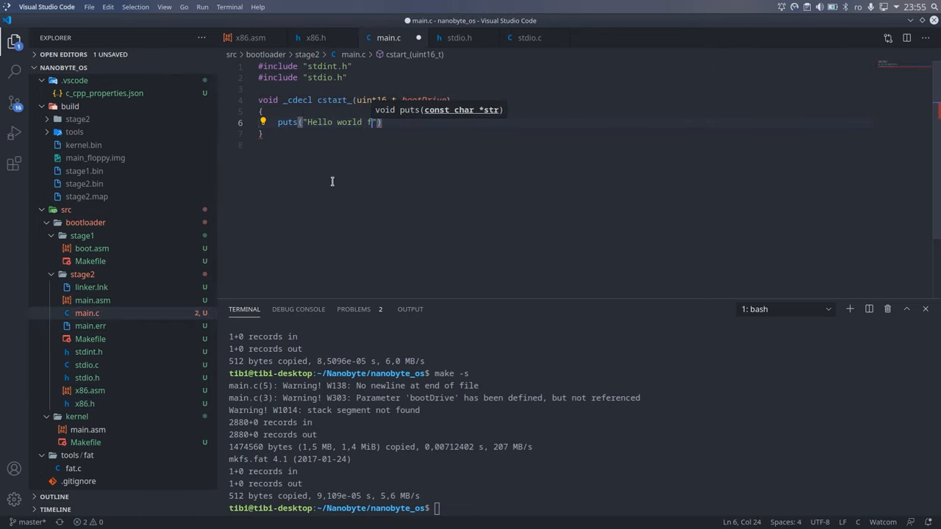
text(for (;;);)
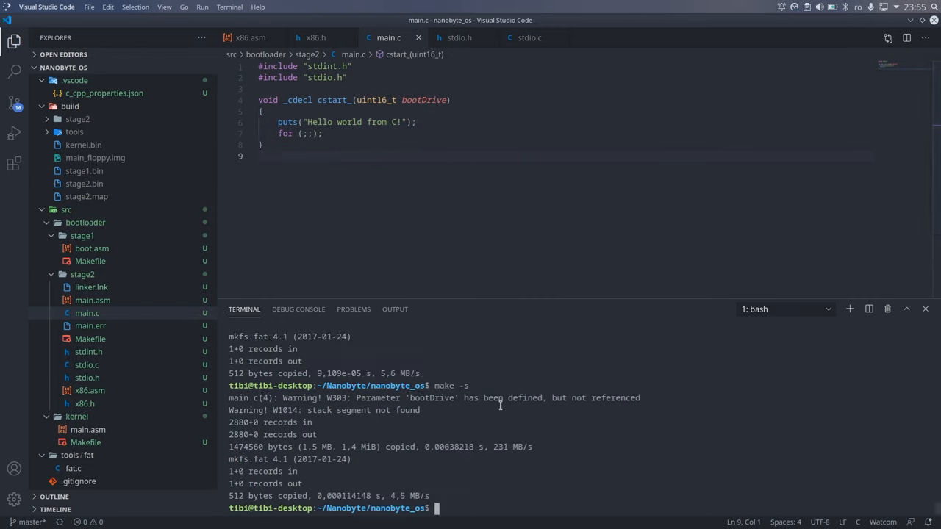
Step: Build with make -s and boot it with ./run.sh to show the message in QEMU
text(./t)
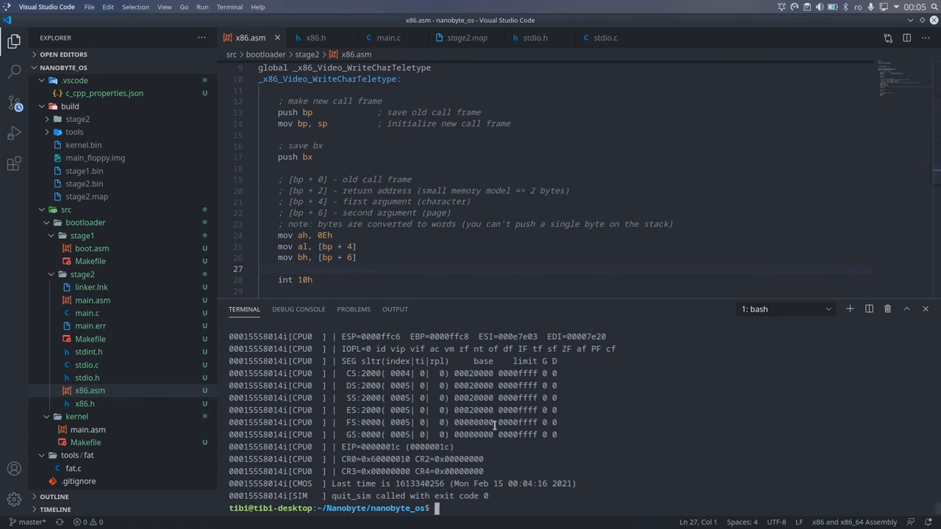
text(make -s)
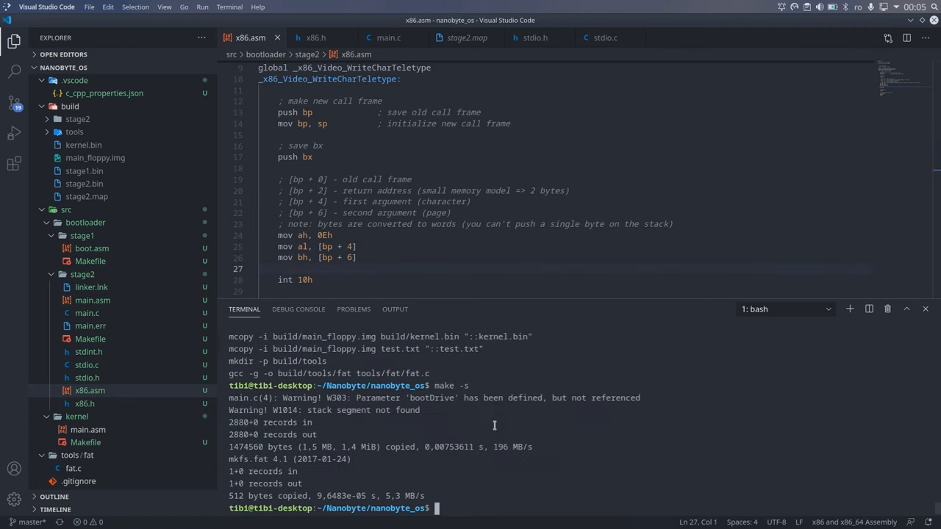
text(./run.sh)
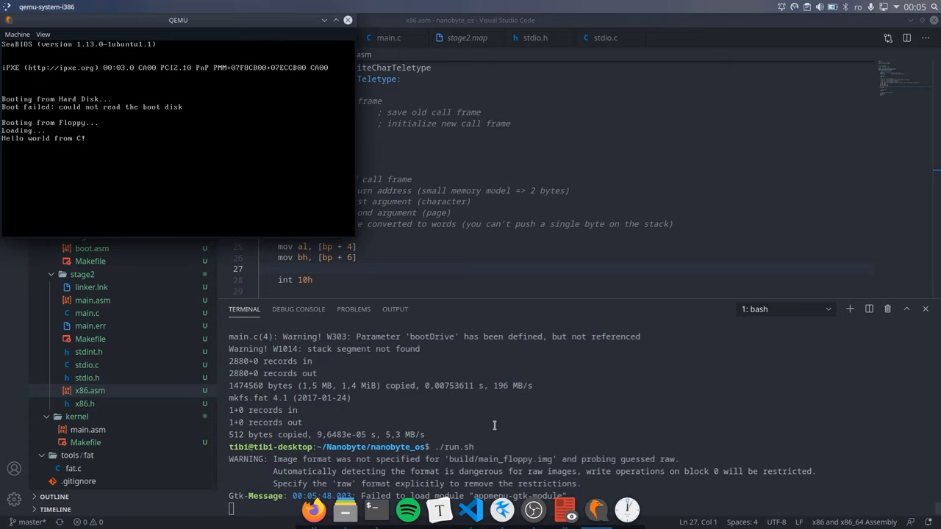